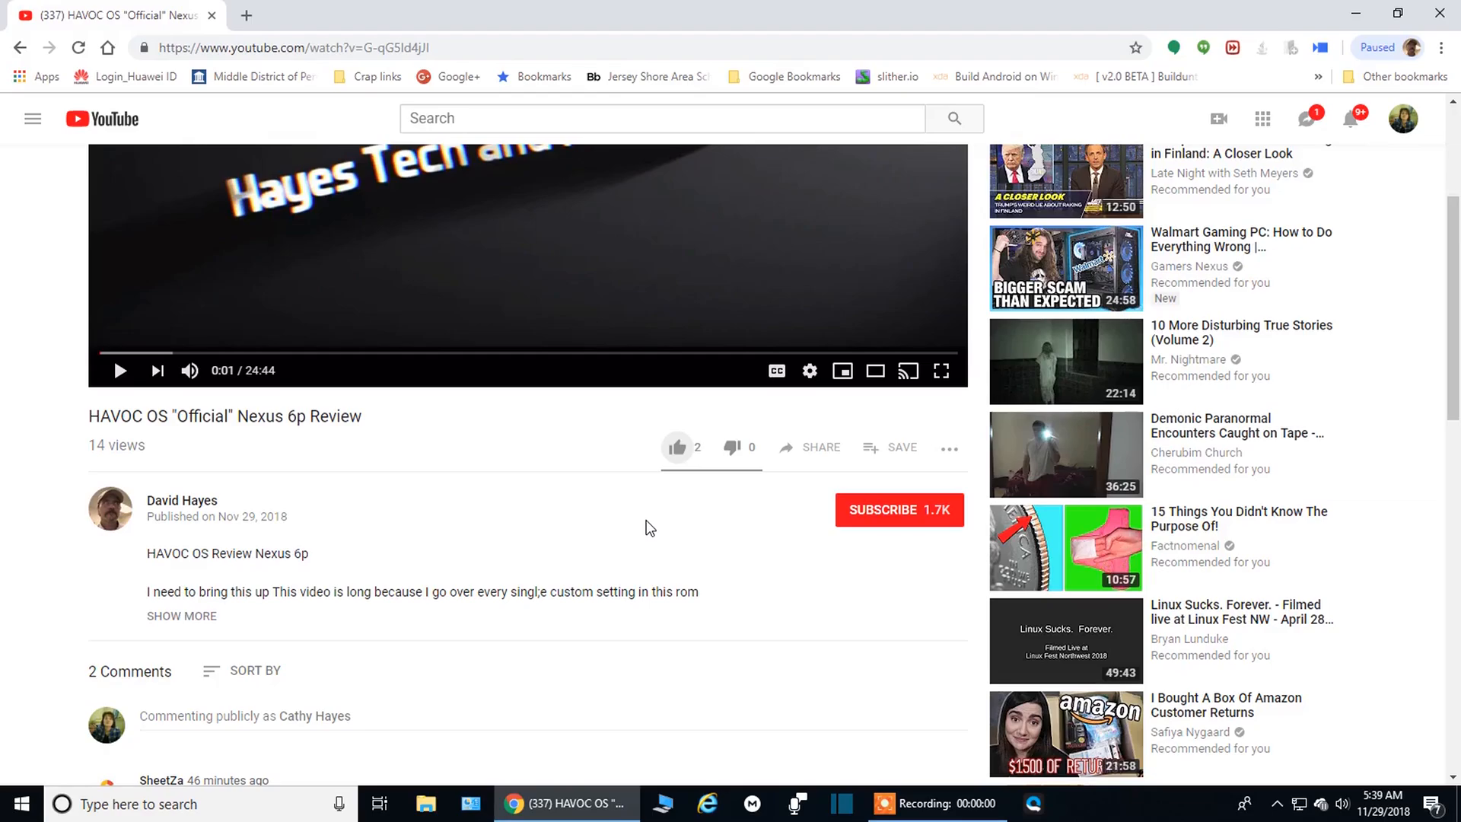
# - Like the HAVOC OS 'Official' Nexus 6p Review video on YouTube
pyautogui.click(669, 448)
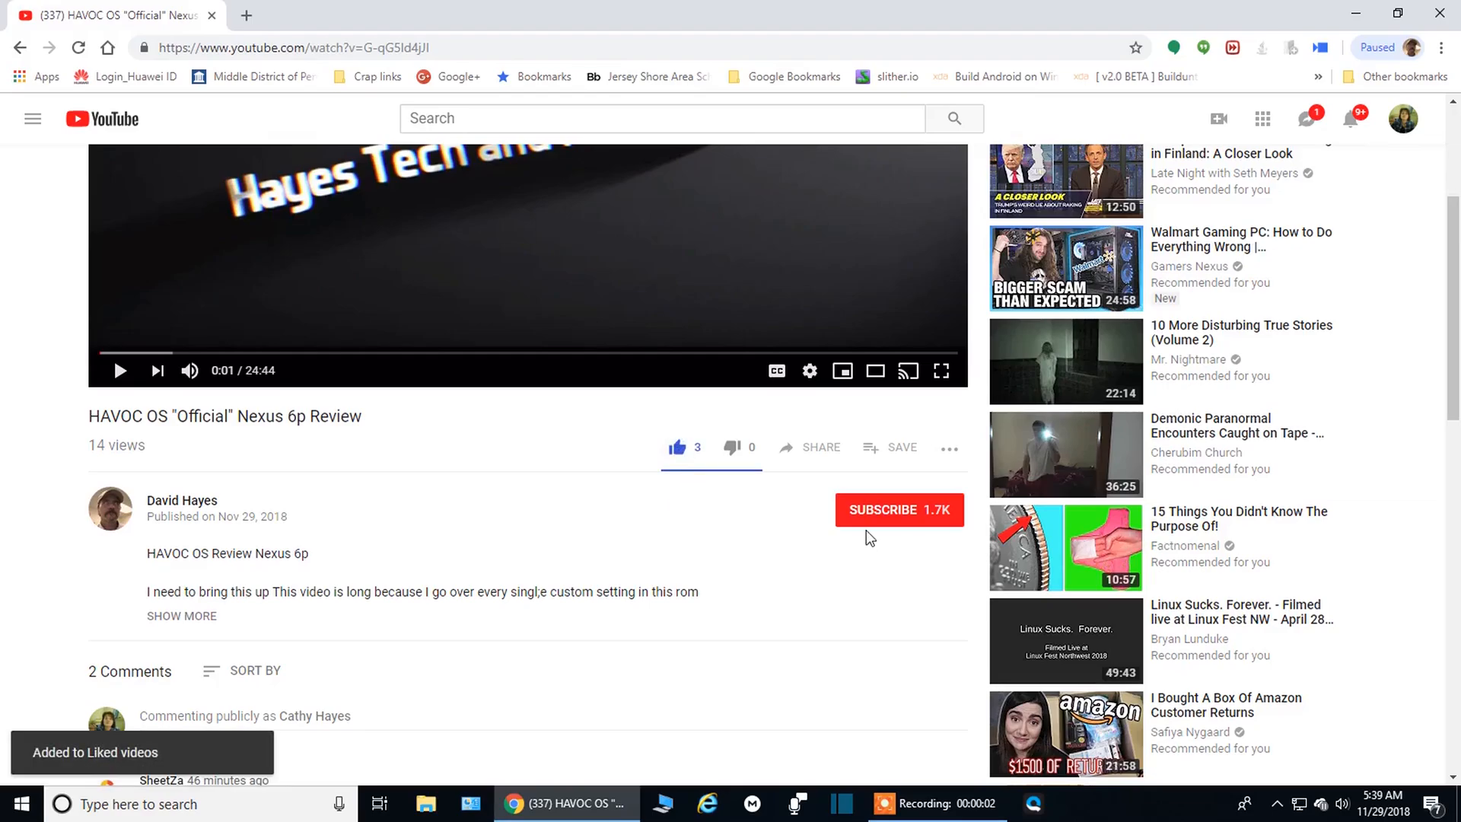
pyautogui.click(897, 510)
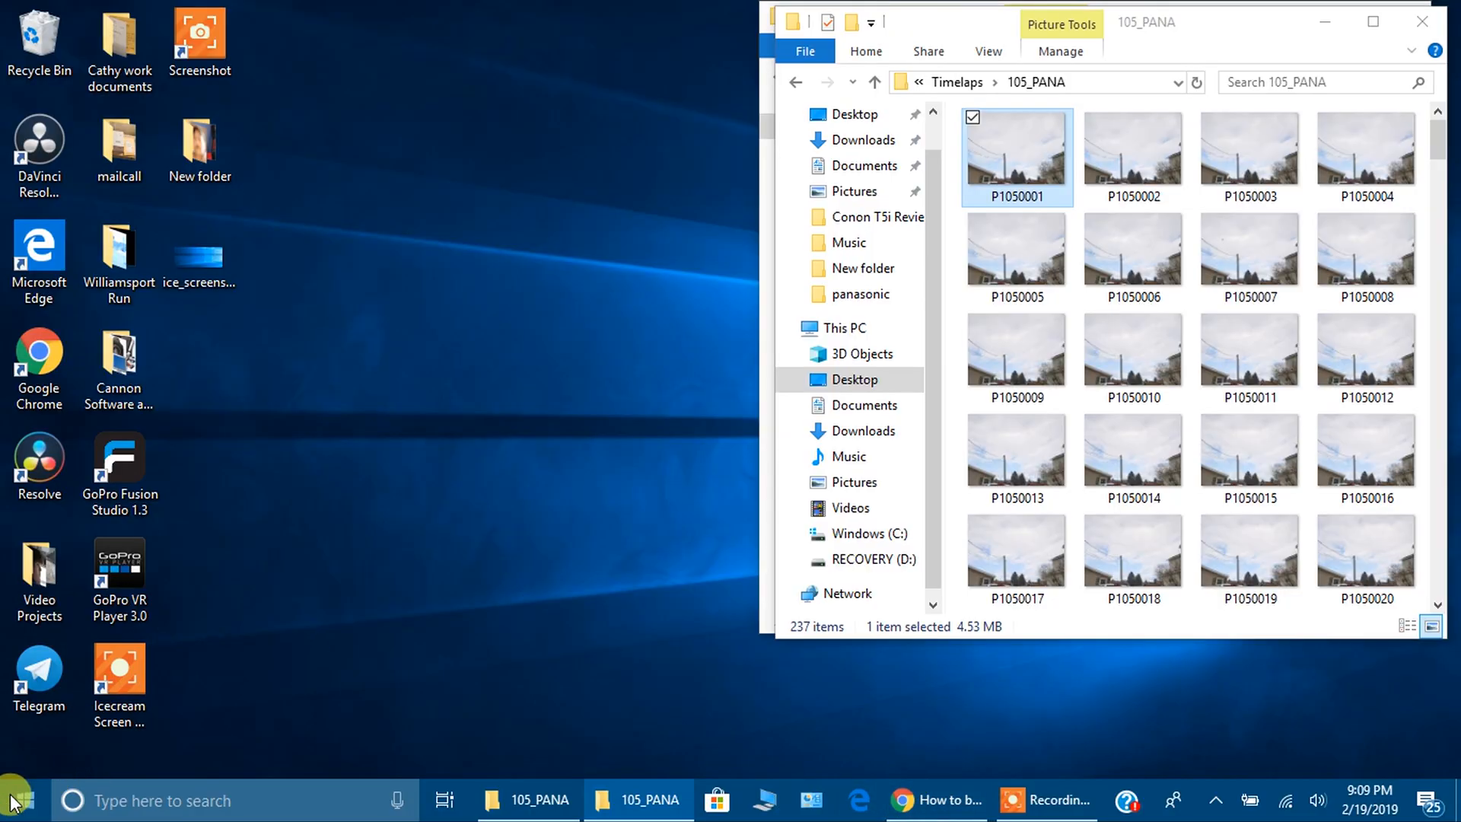
# - Launch Shotcut from its tile in the Windows Start menu
pyautogui.click(13, 800)
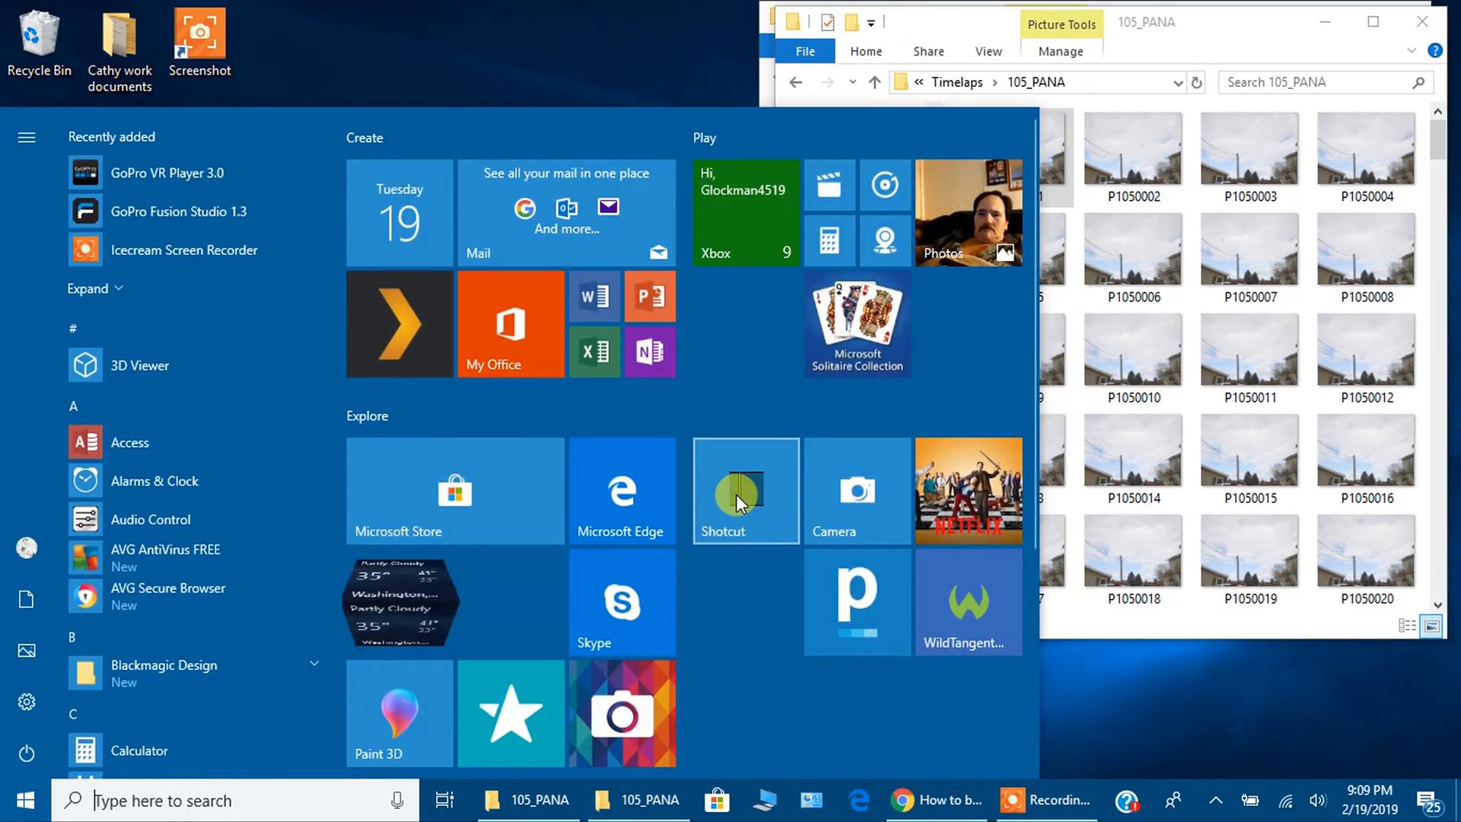
pyautogui.click(744, 490)
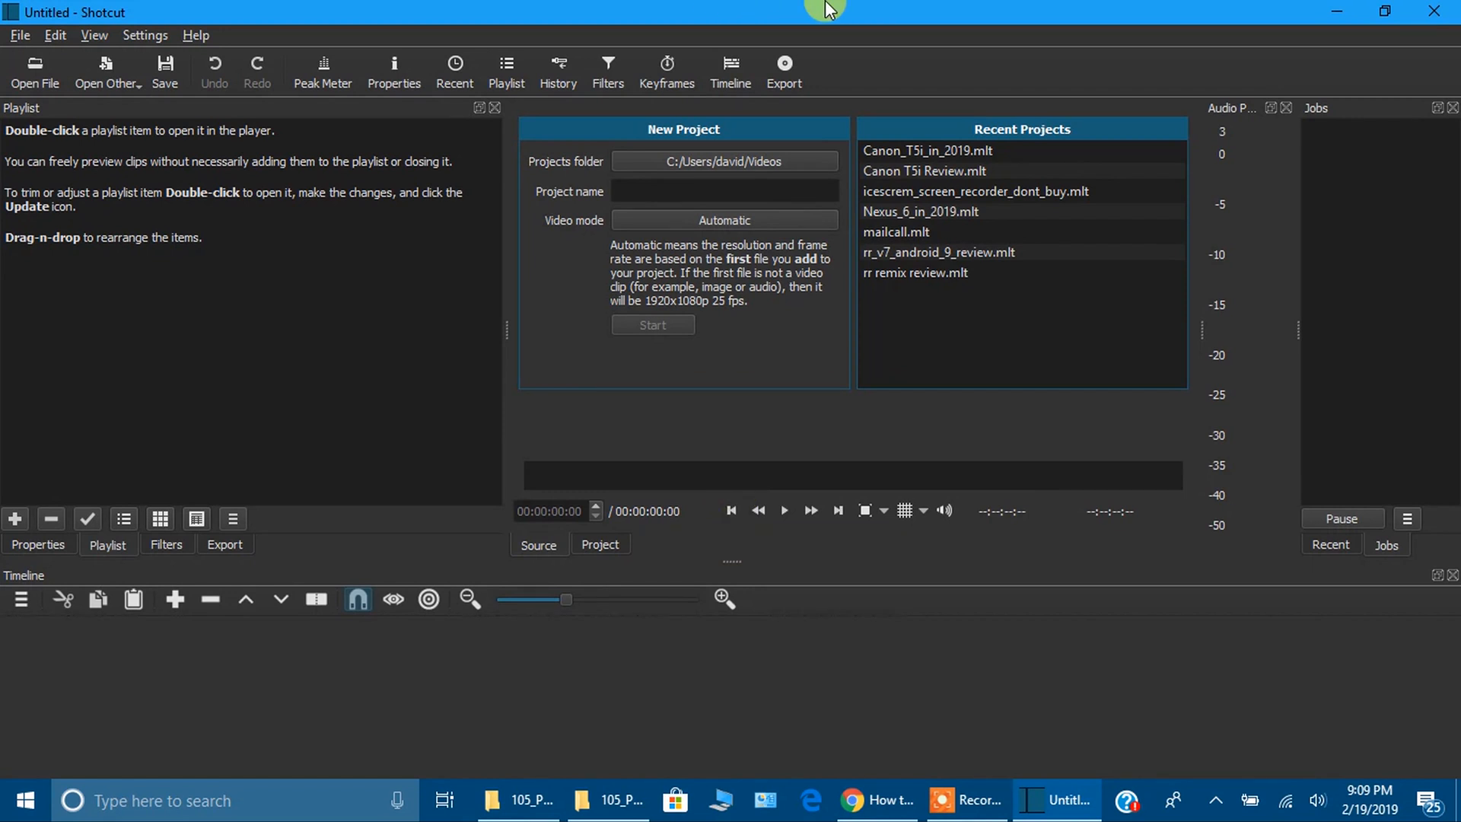
pyautogui.moveTo(211, 254)
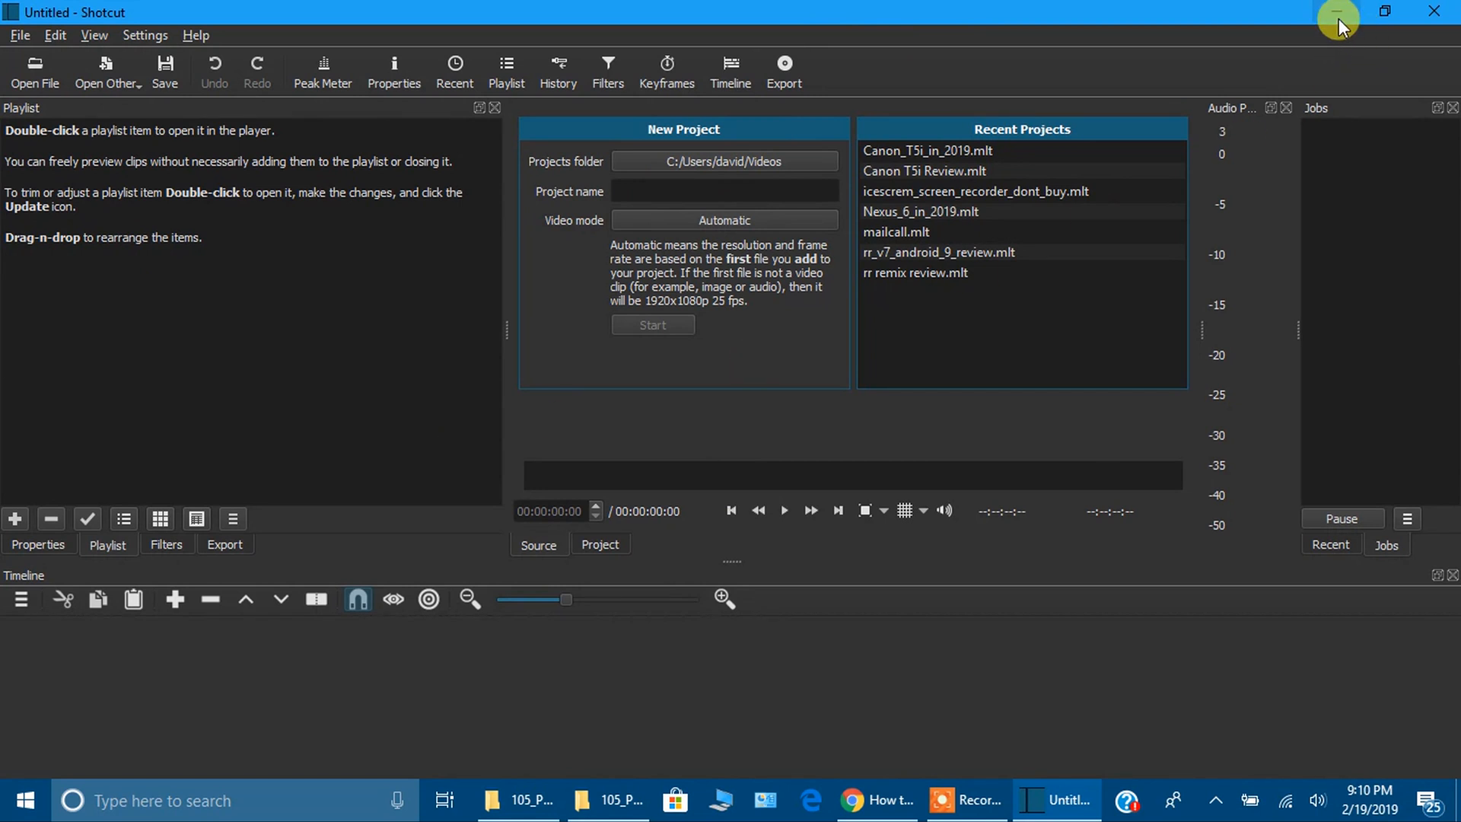
pyautogui.moveTo(1340, 16)
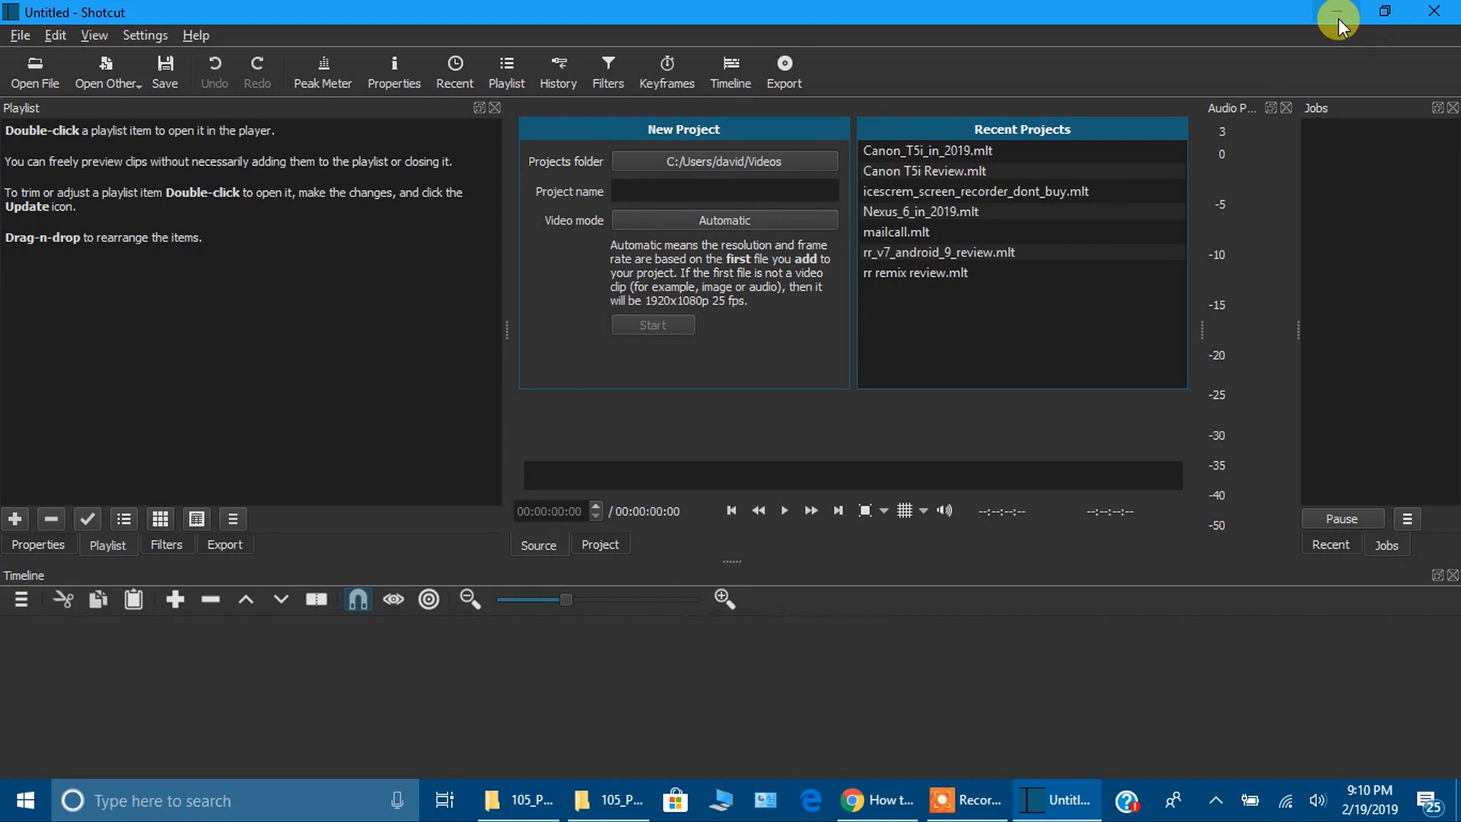
pyautogui.moveTo(1338, 17)
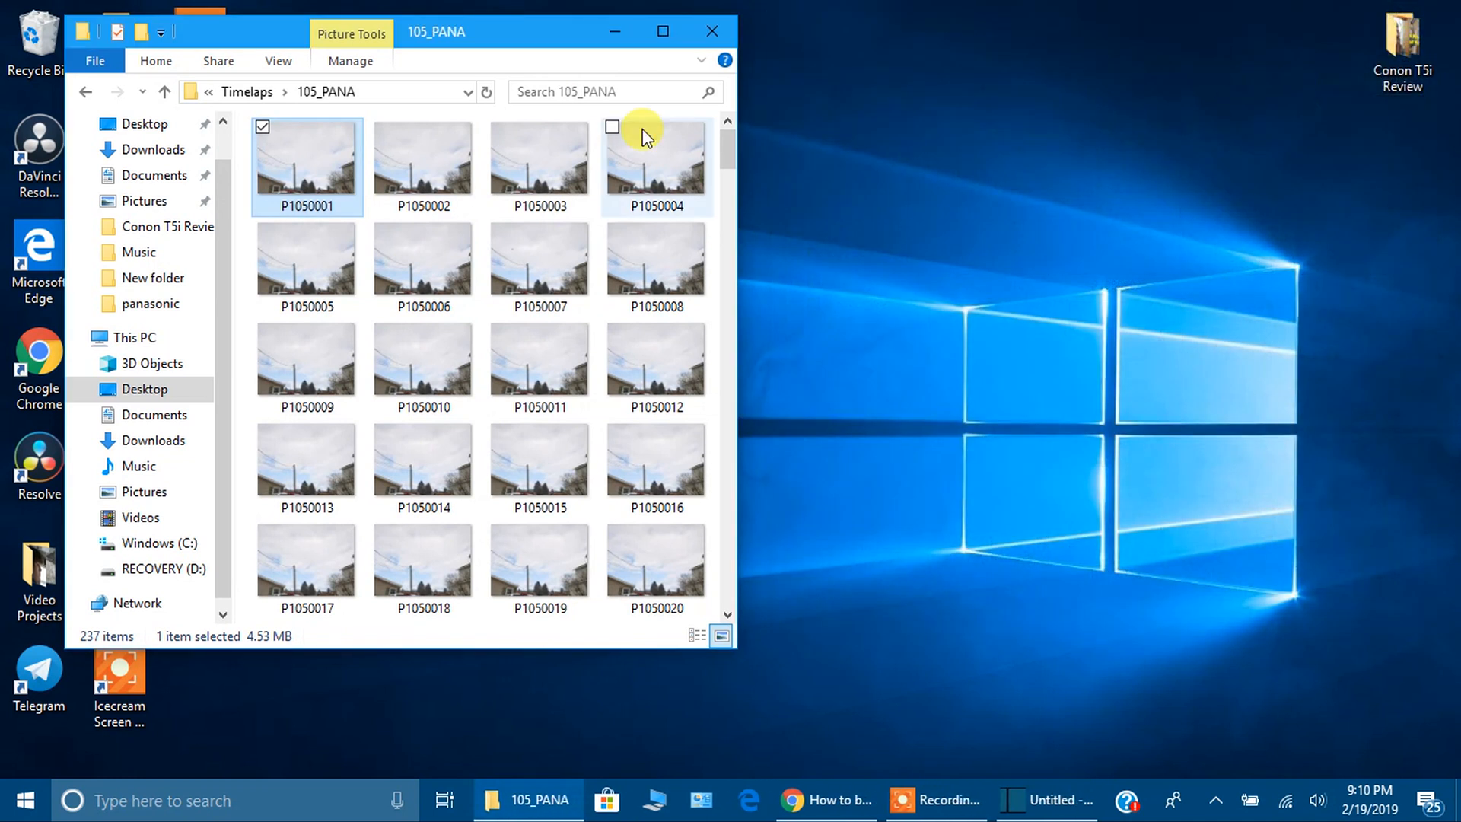
pyautogui.moveTo(288, 229)
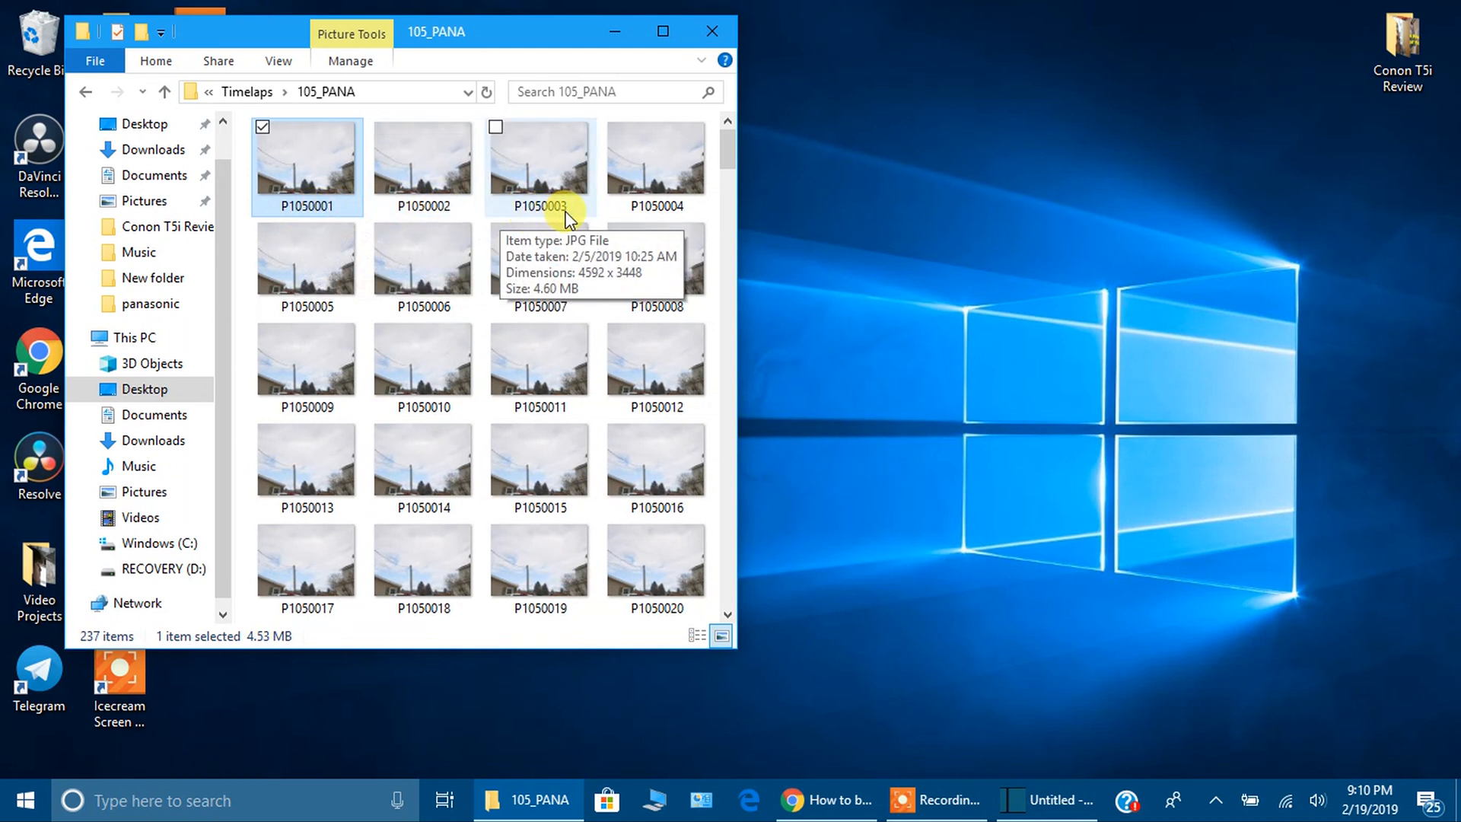
pyautogui.scroll(-3)
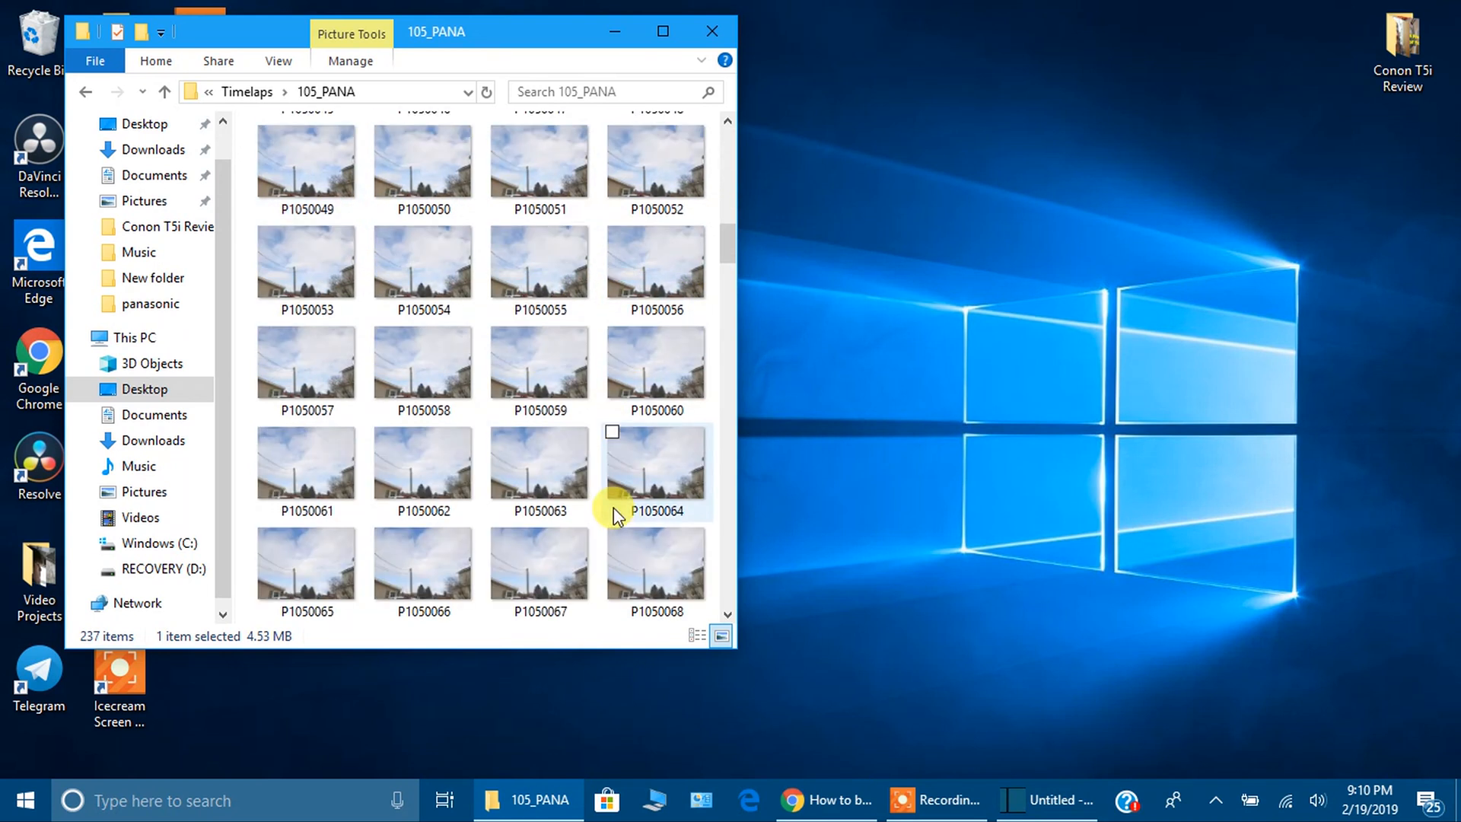
pyautogui.scroll(-3)
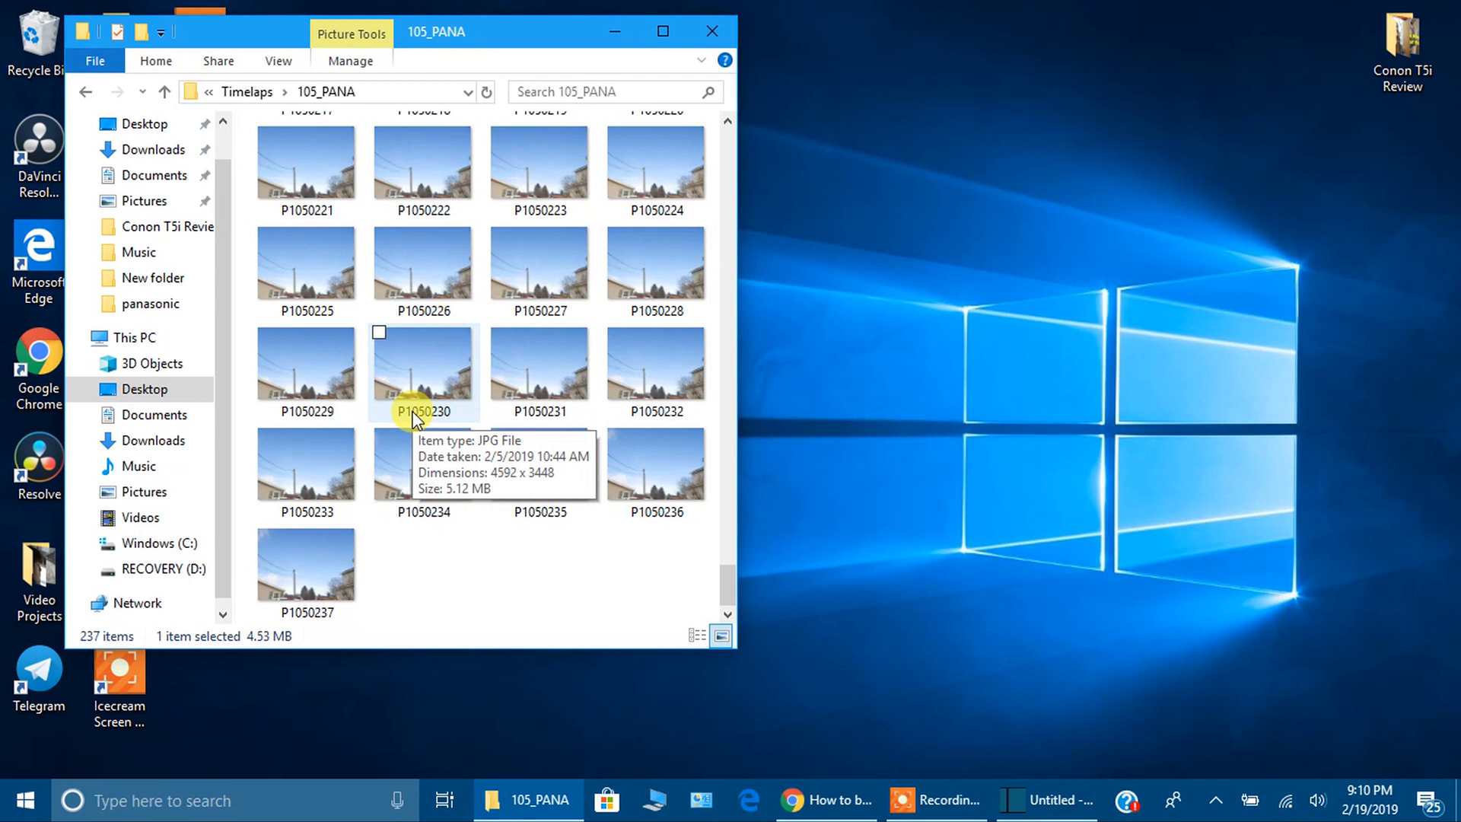
pyautogui.moveTo(545, 353)
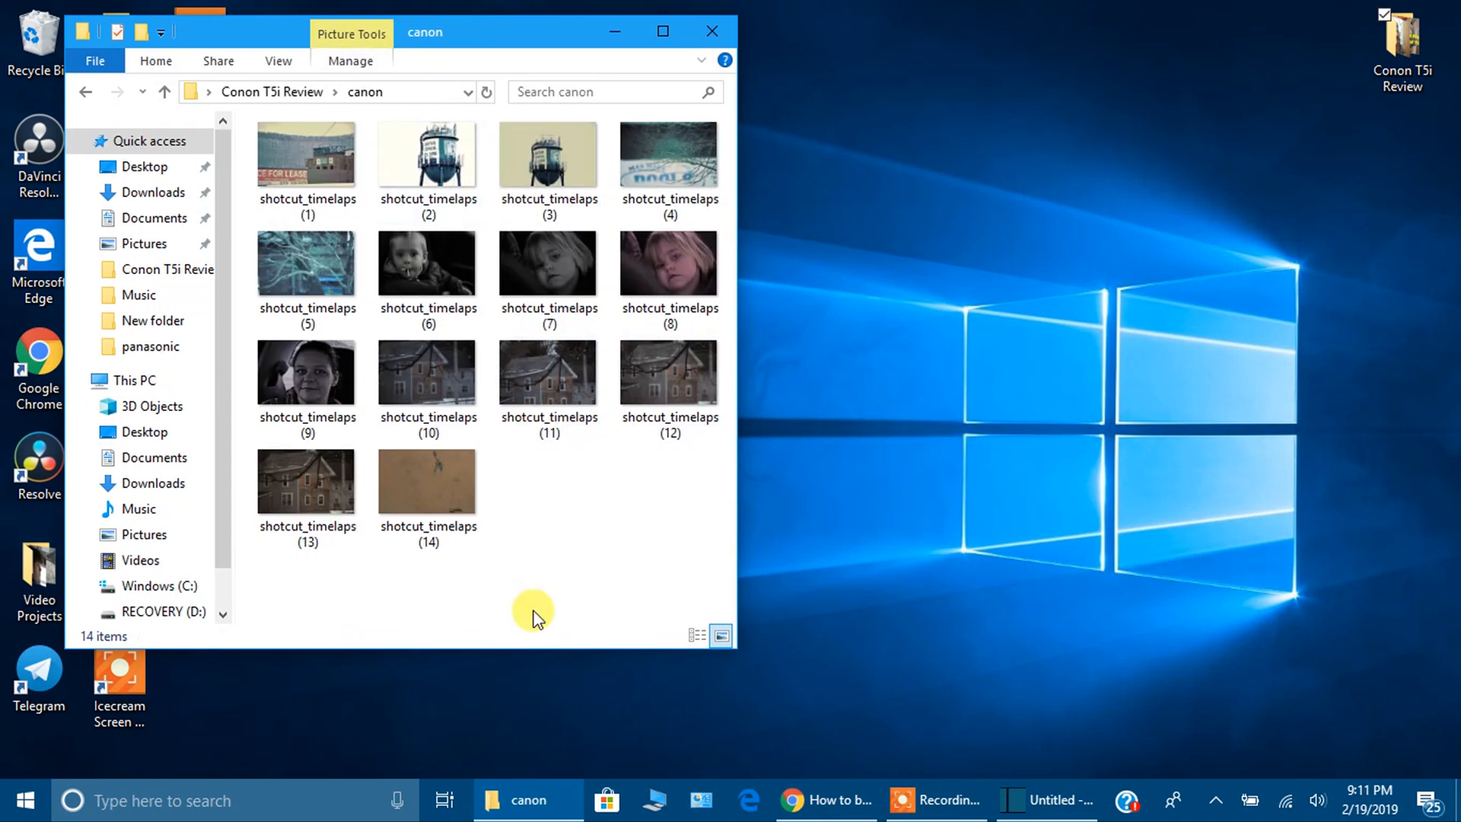
# - Drag a selection rectangle around all 14 shotcut_timelaps photos in the canon folder
pyautogui.click(307, 264)
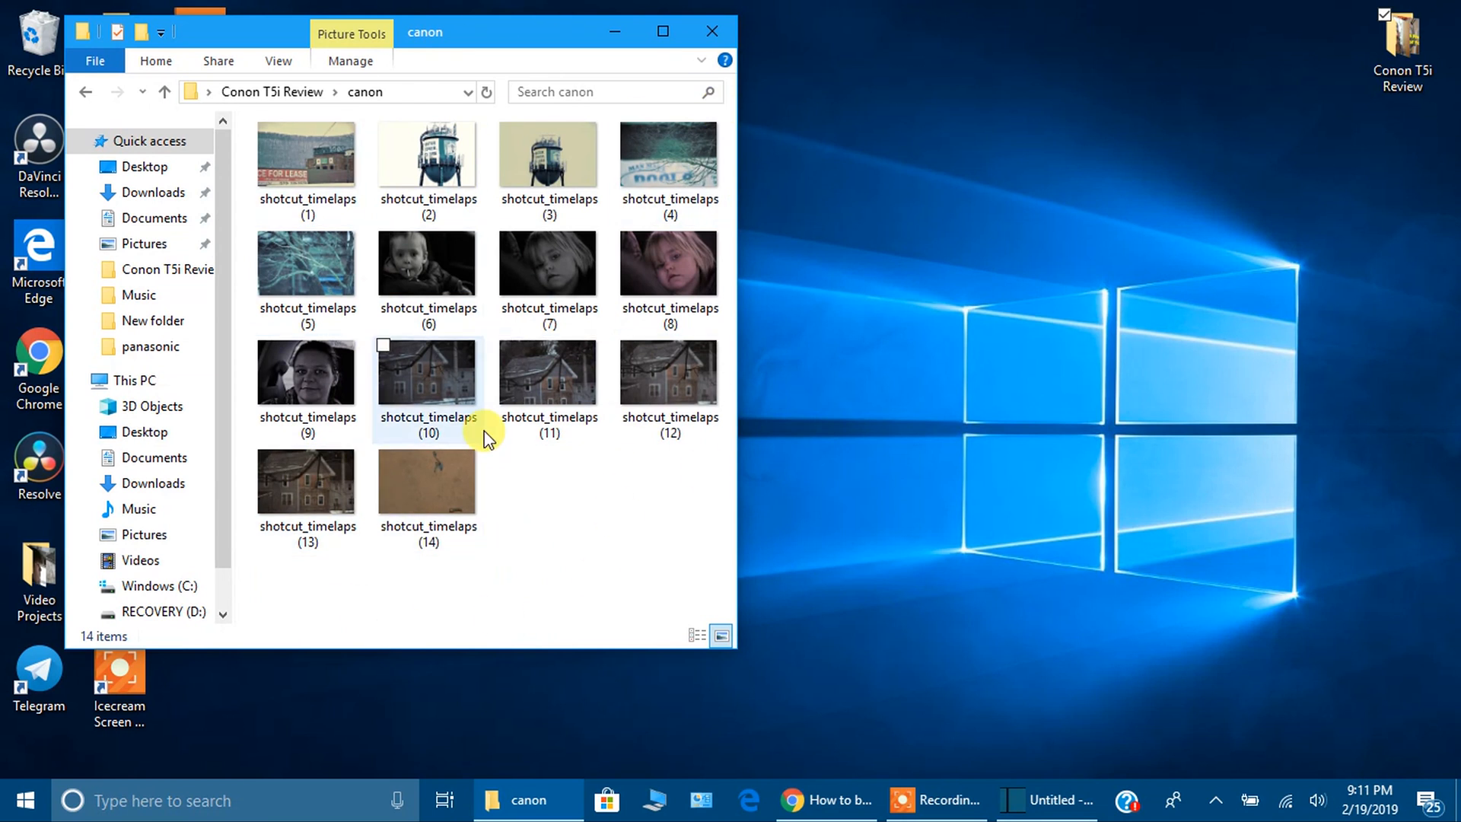
pyautogui.moveTo(306, 186)
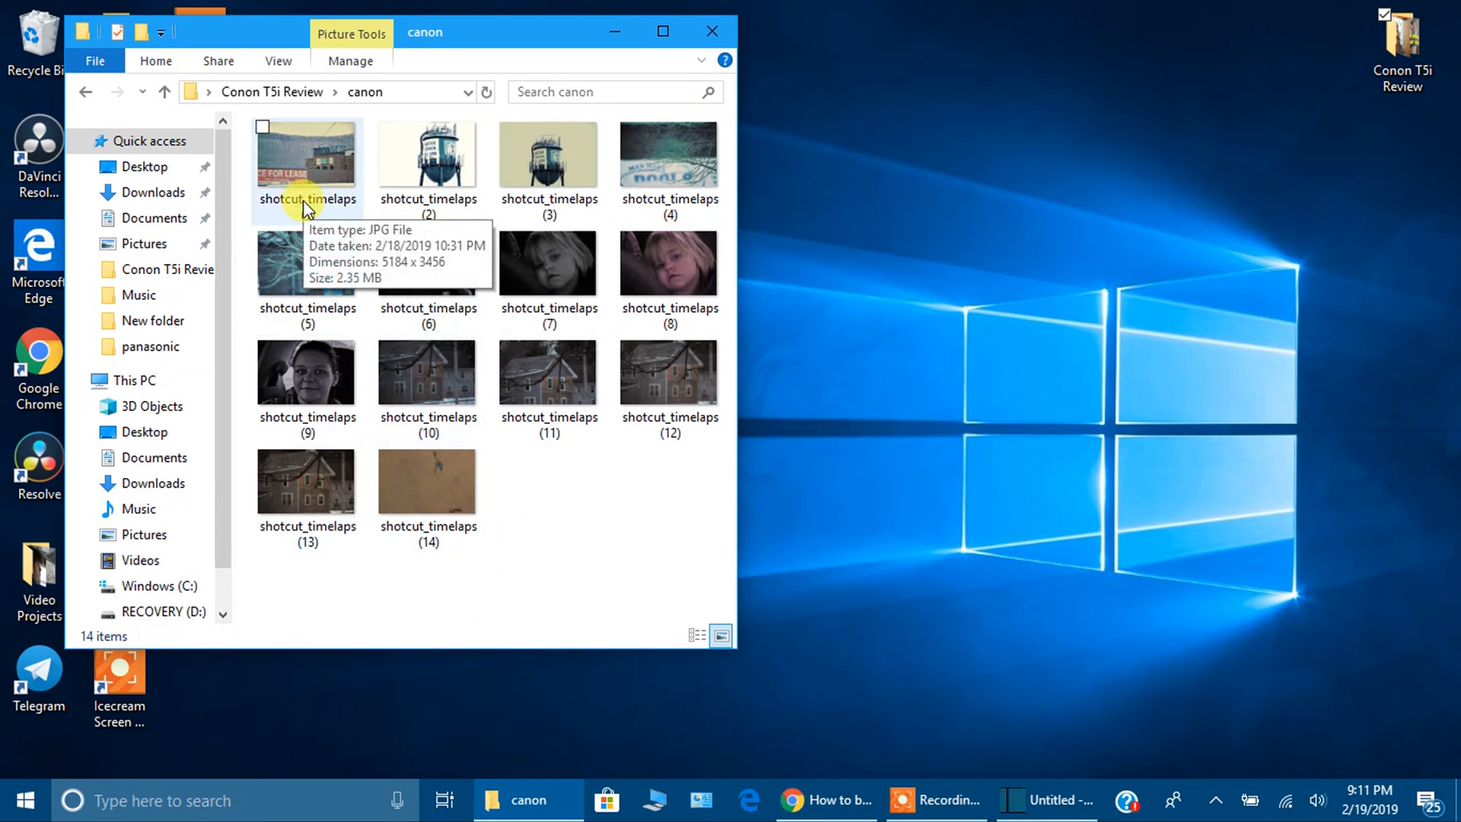
pyautogui.moveTo(605, 482)
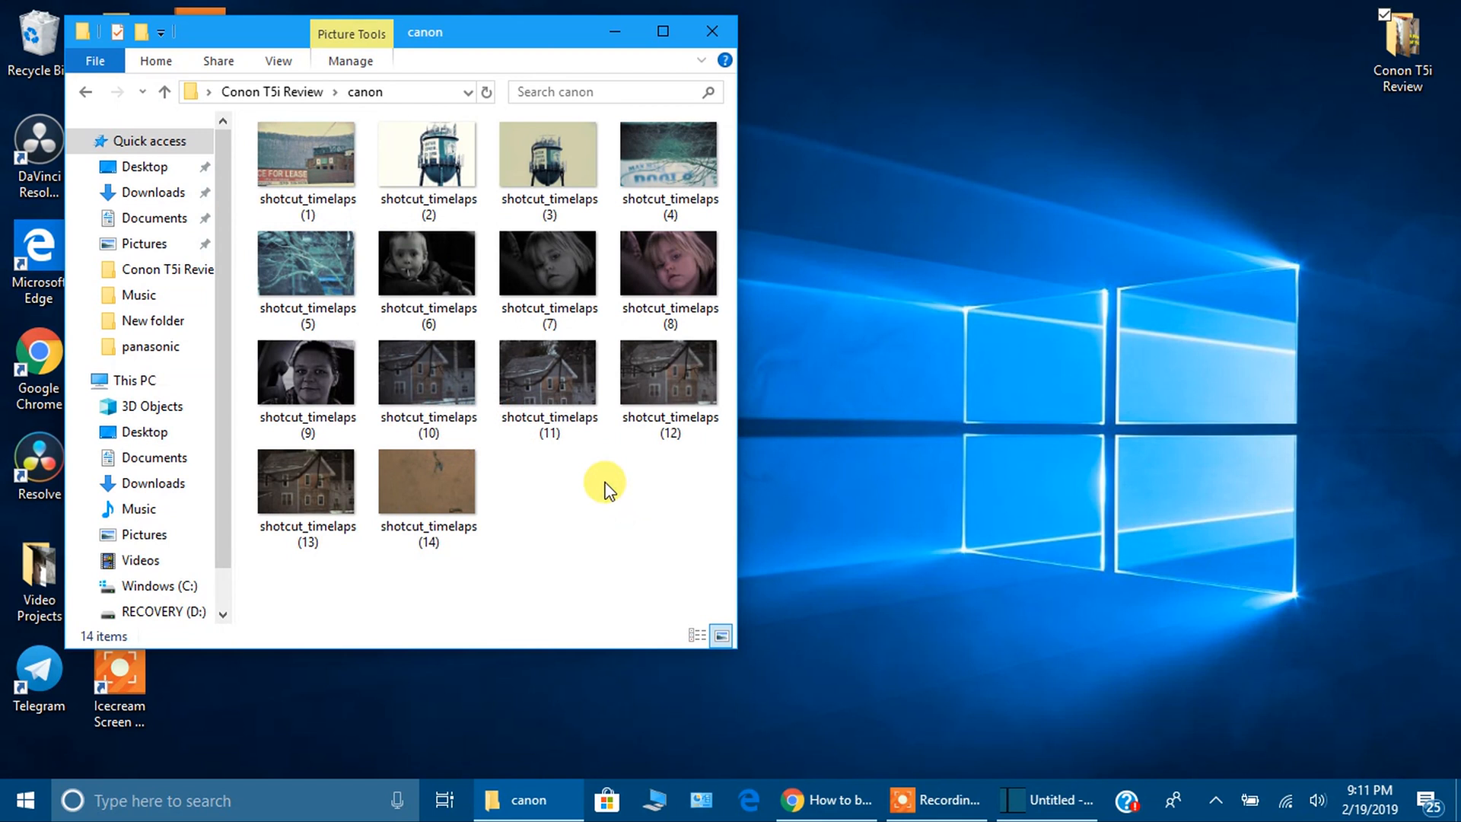
pyautogui.moveTo(244, 146)
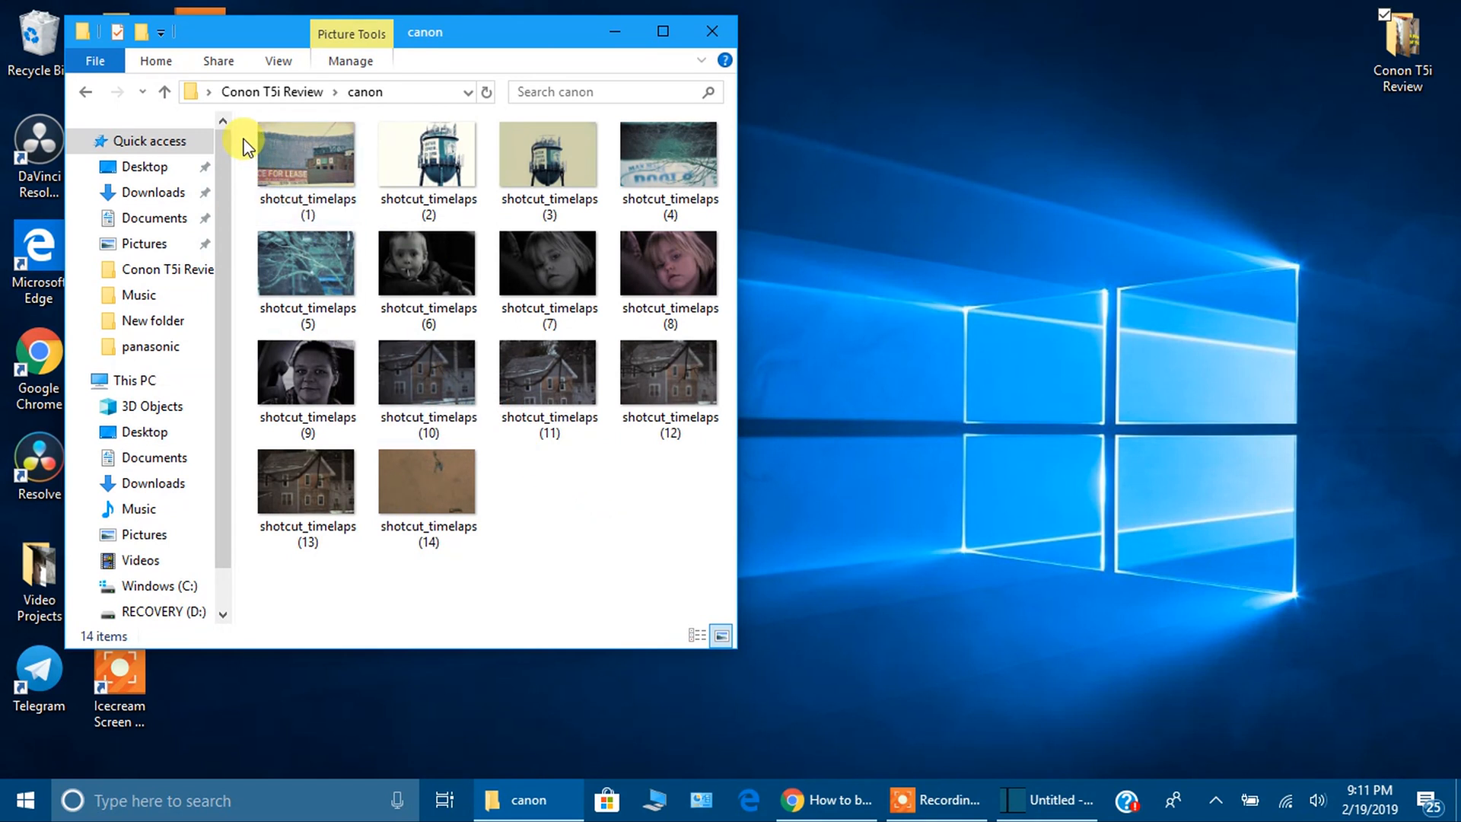
pyautogui.moveTo(244, 140); pyautogui.dragTo(697, 484)
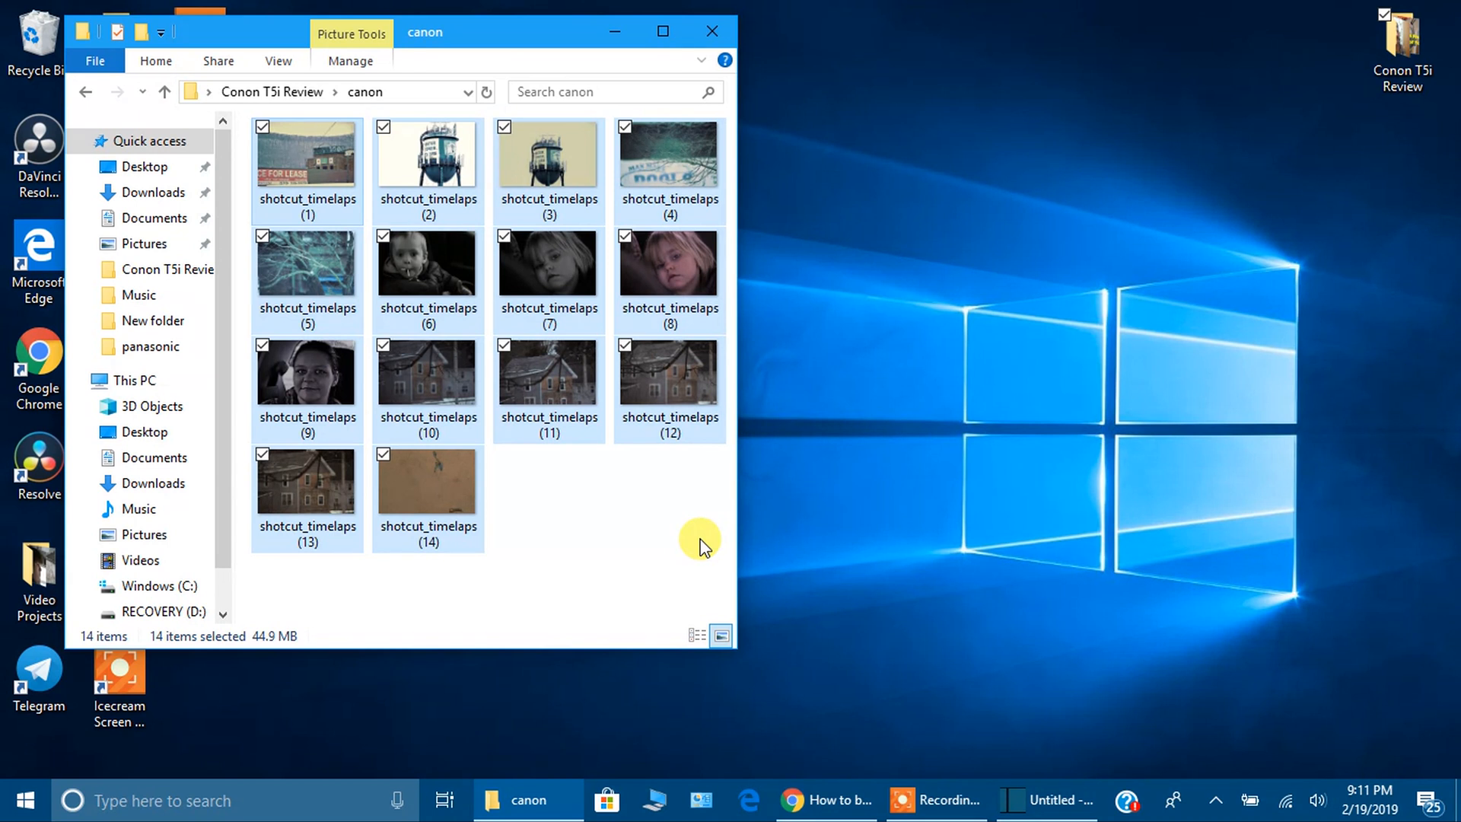
# - Batch-rename the 14 photos to test_files (1) through (14), then close File Explorer
pyautogui.click(307, 203)
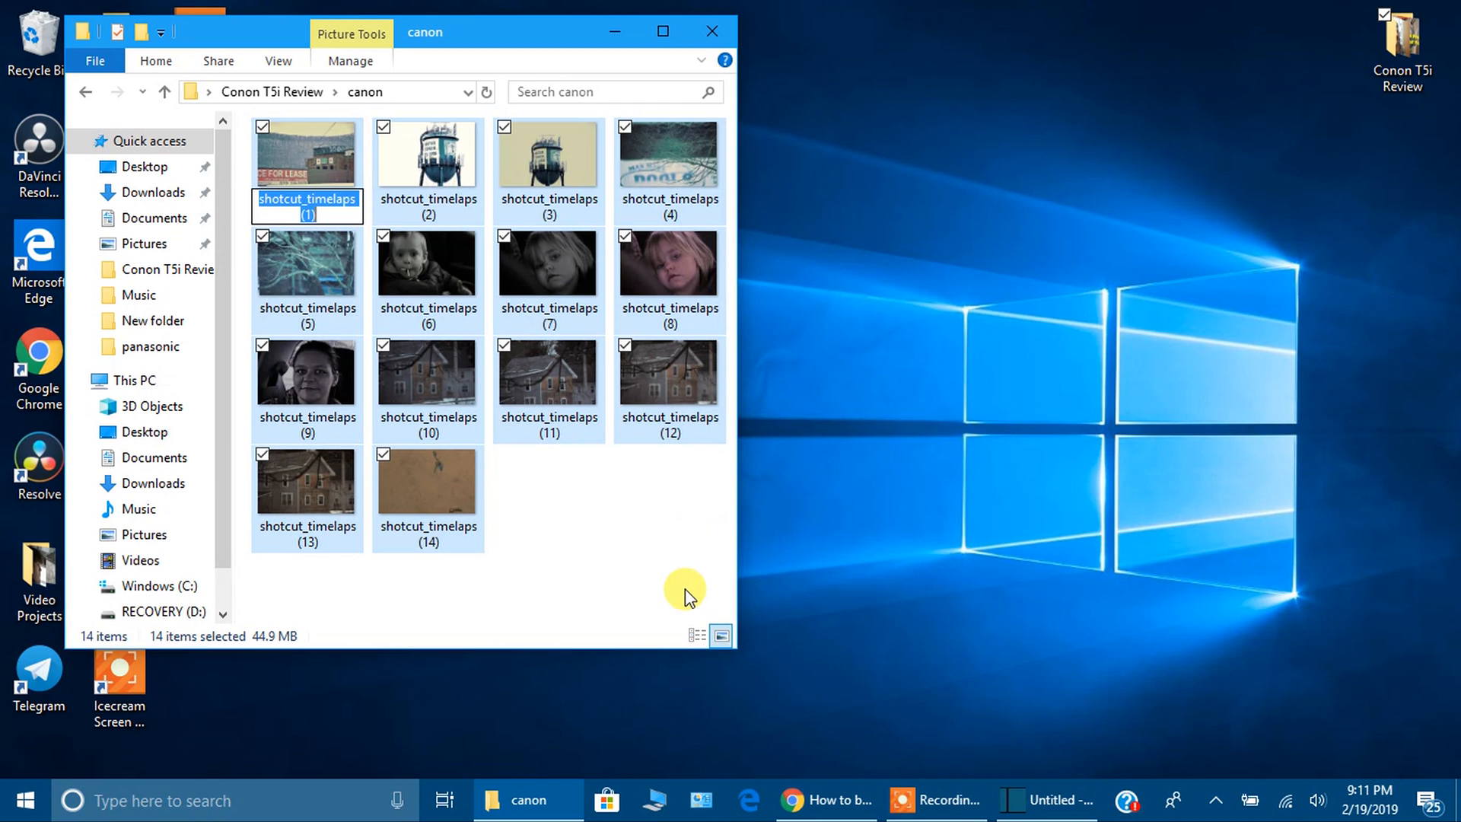
pyautogui.moveTo(624, 564)
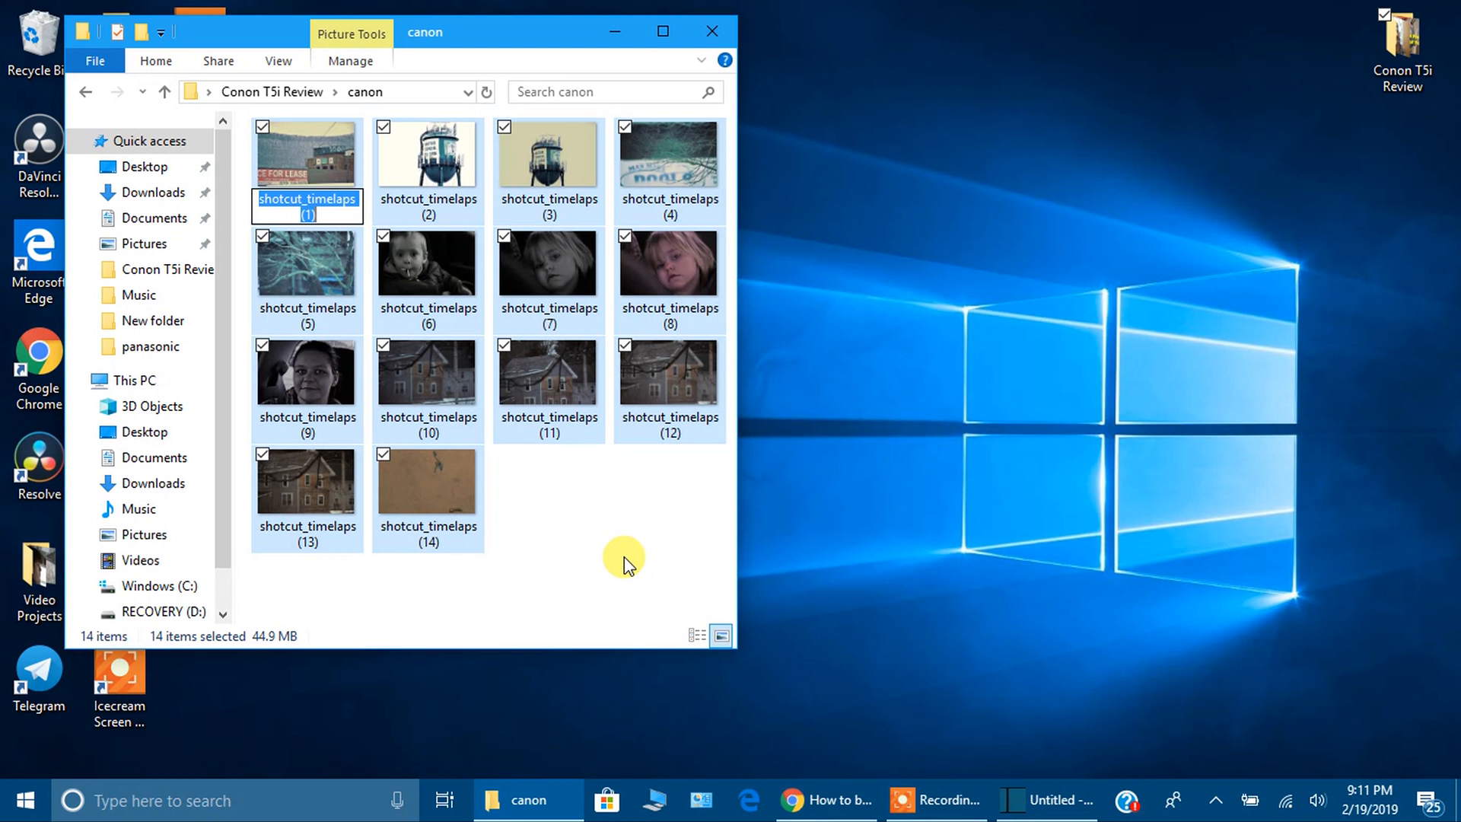
pyautogui.write('test_files')
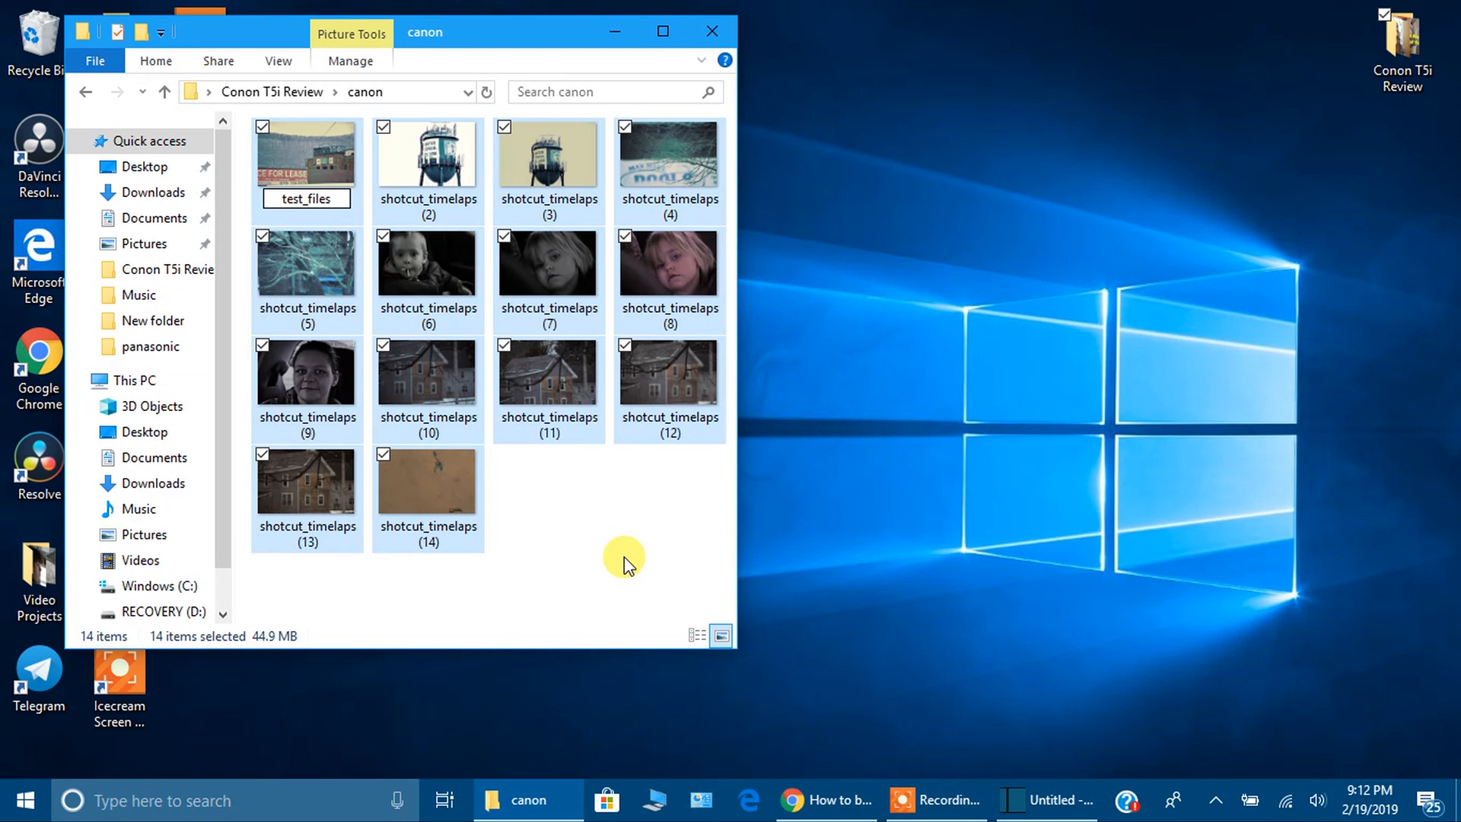
pyautogui.press('Enter')
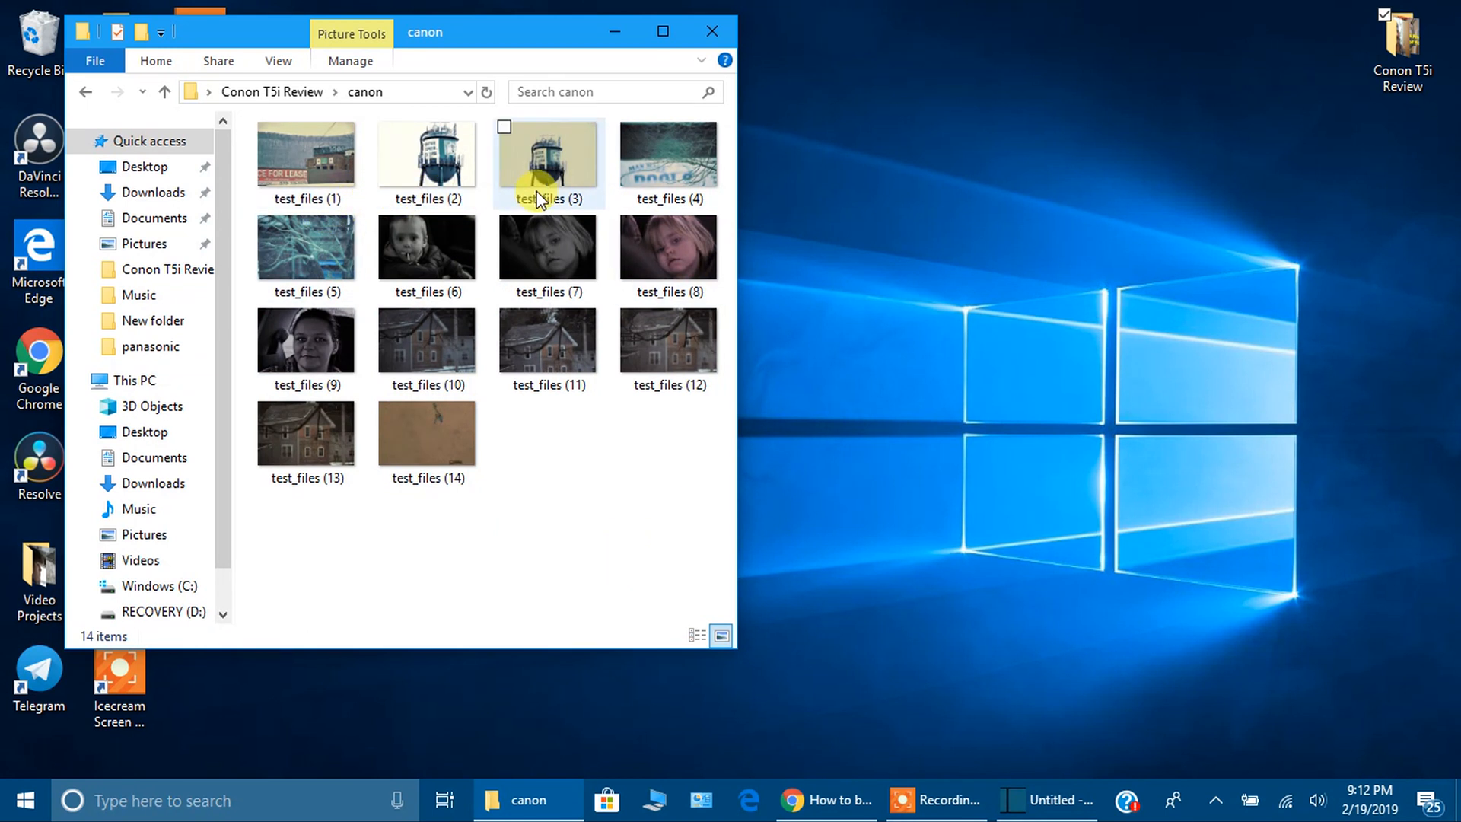
pyautogui.click(643, 667)
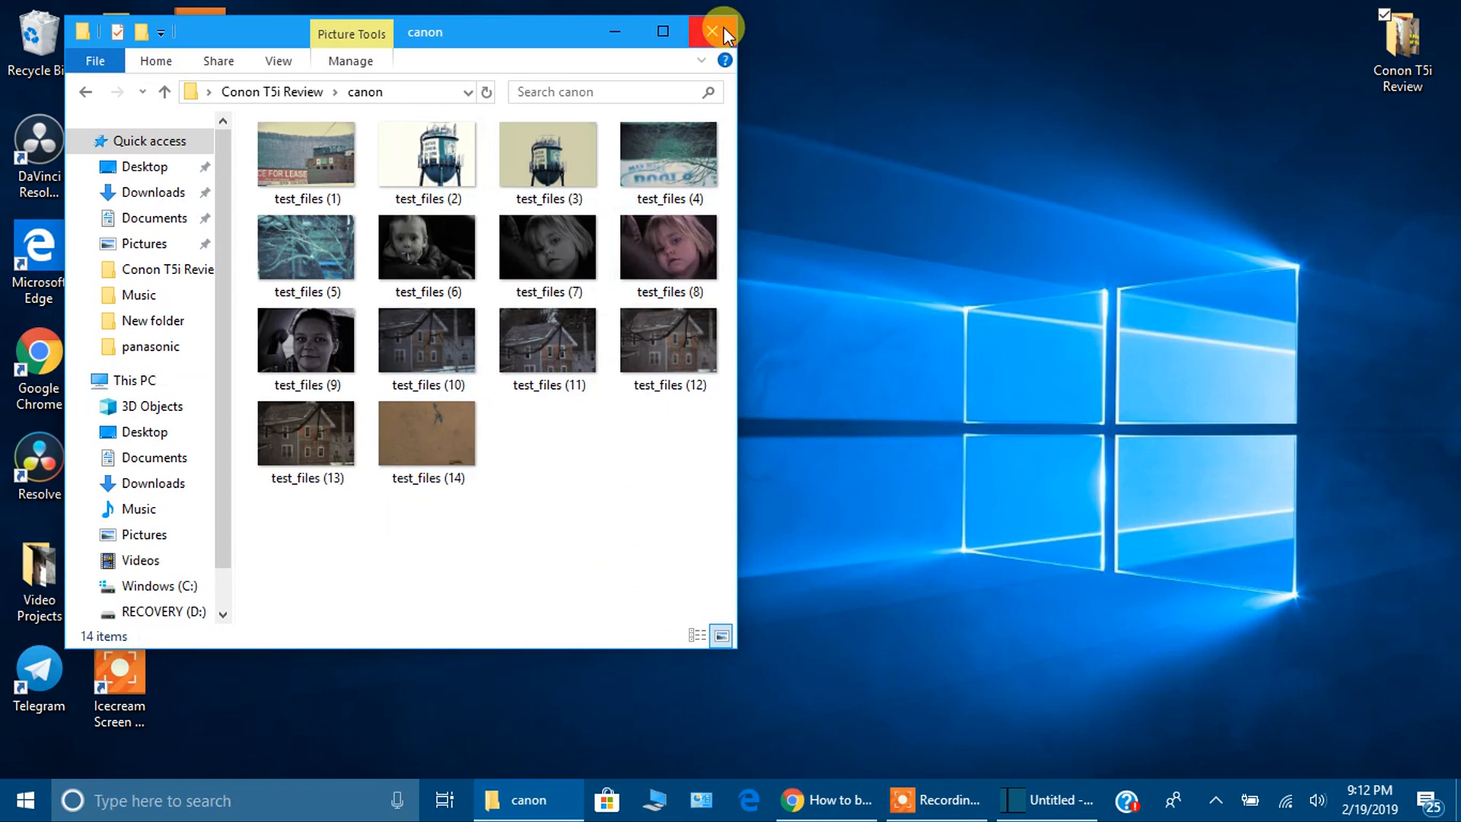
pyautogui.click(713, 31)
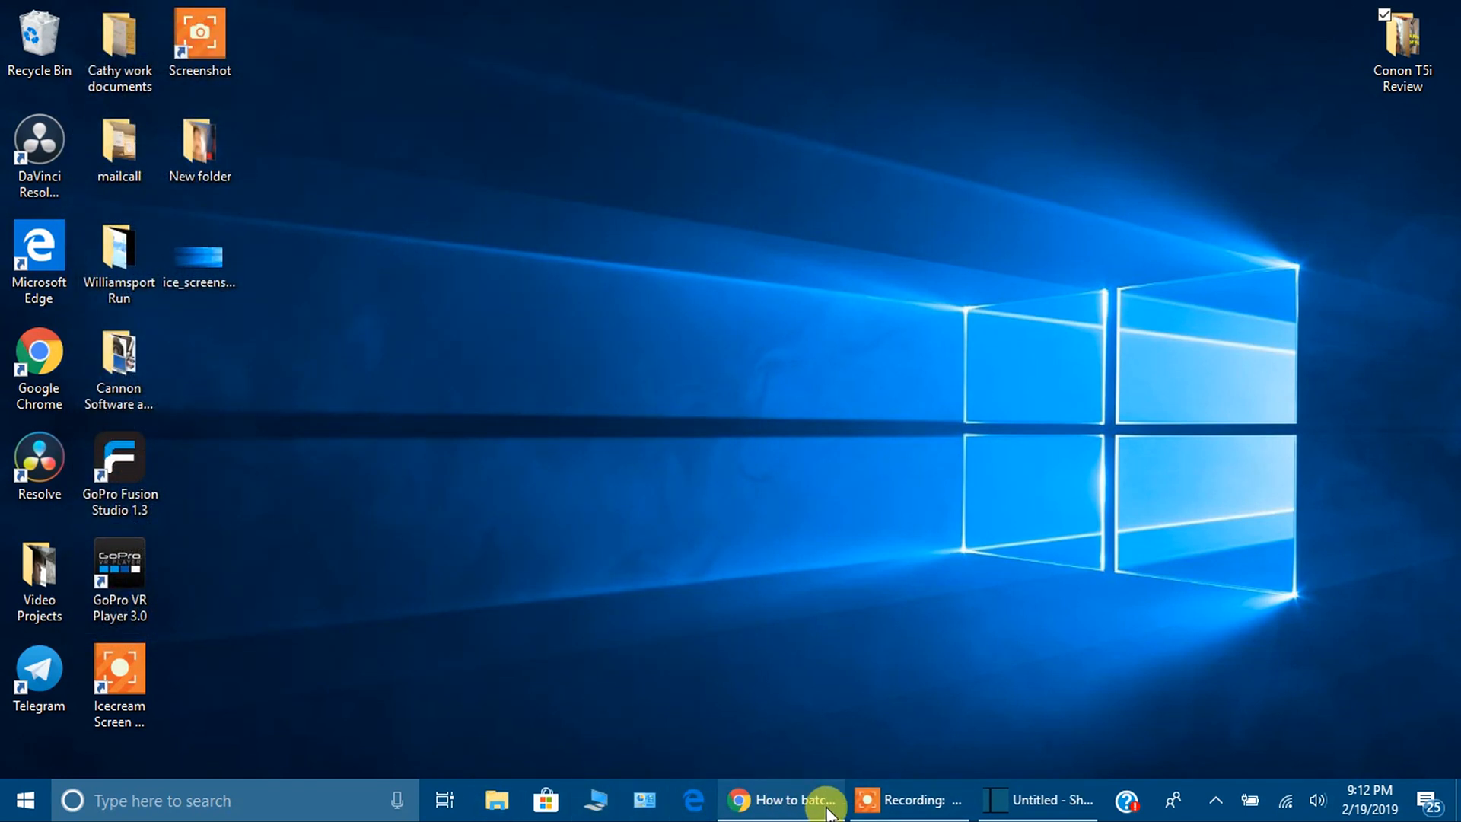
# - Browse Desktop > Conon T5i Review > canon and select test_files (1)
pyautogui.click(1037, 800)
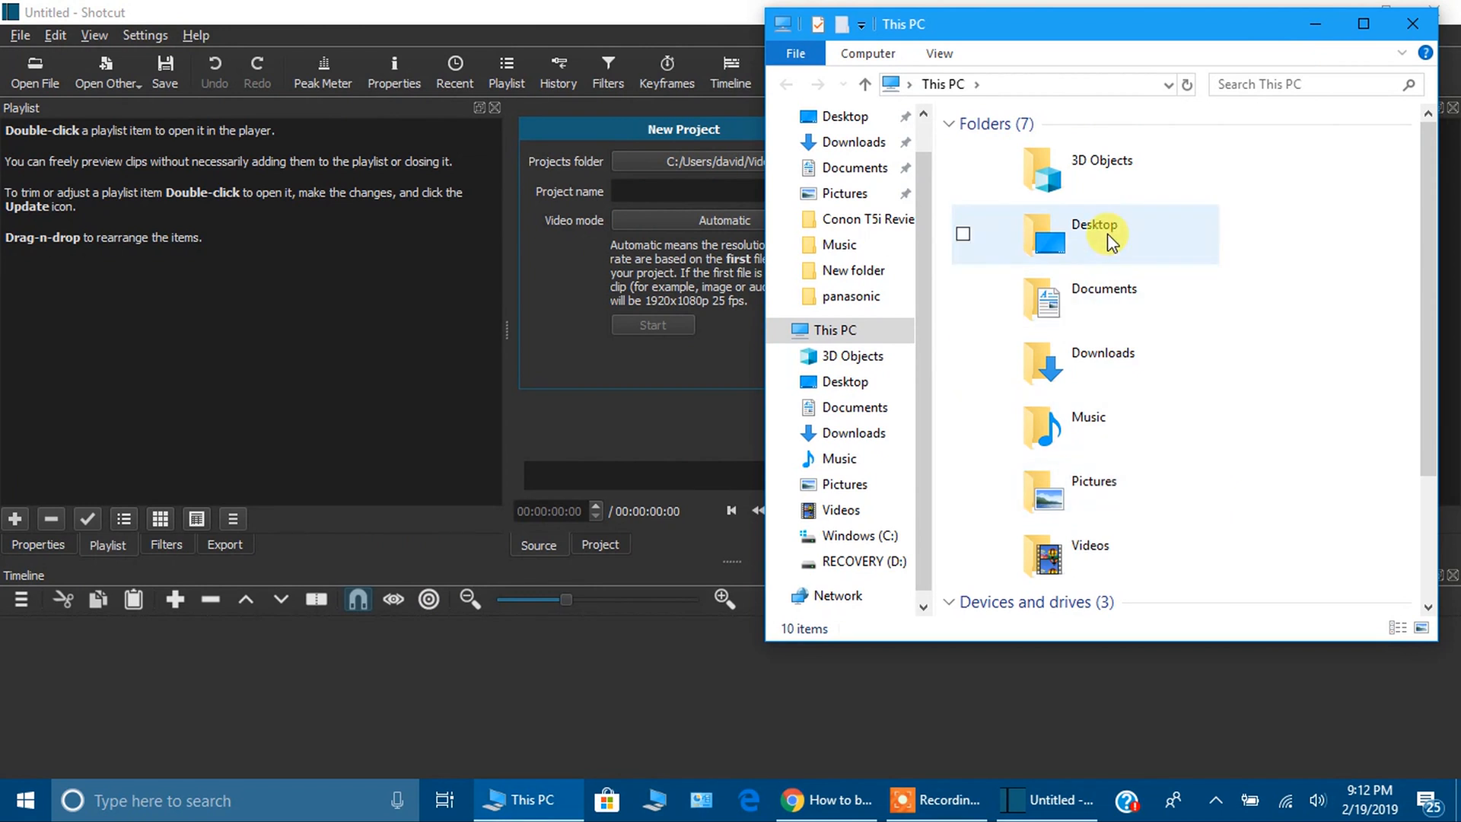
pyautogui.doubleClick(1100, 233)
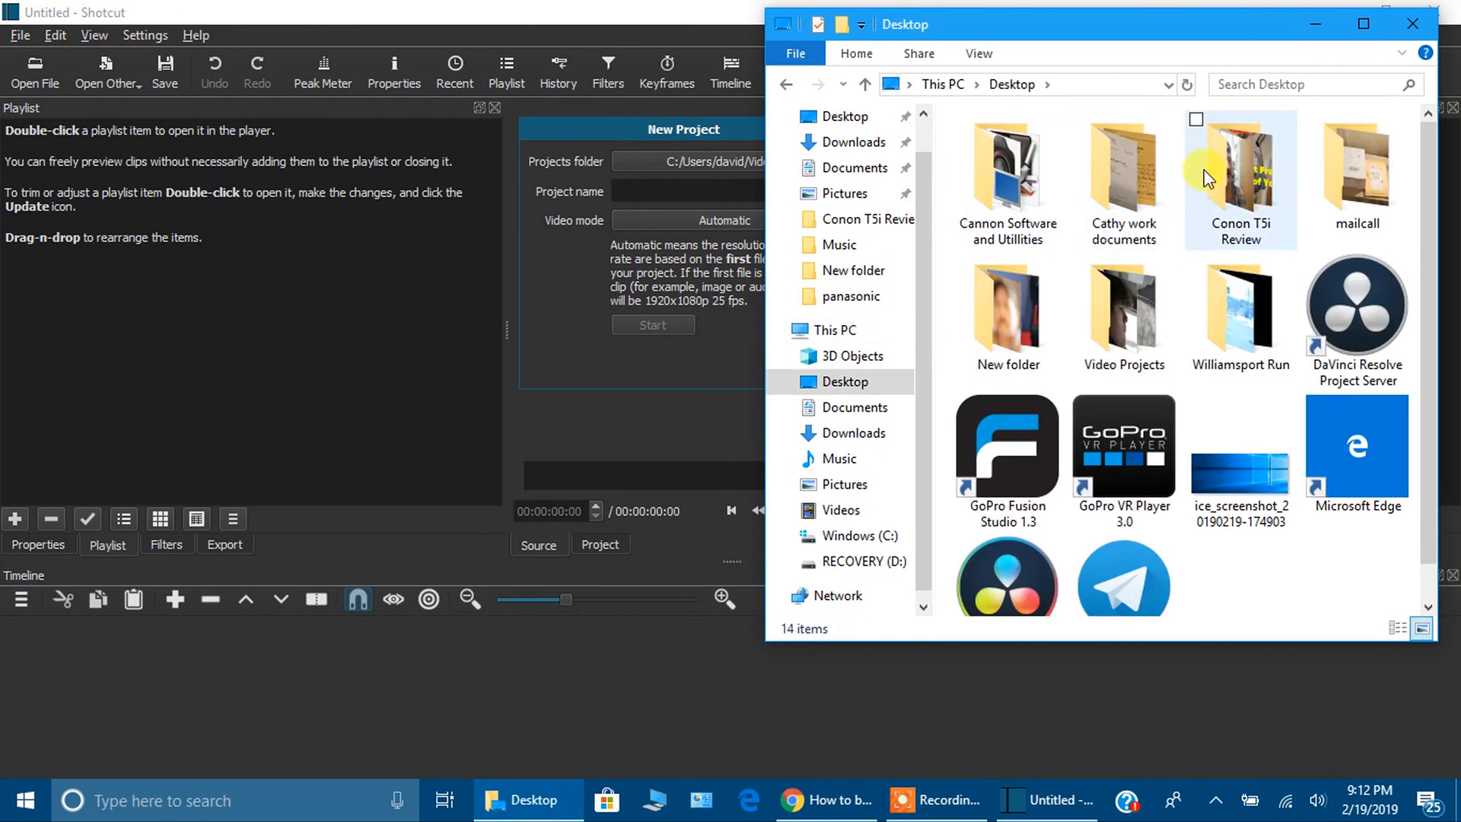
pyautogui.moveTo(1001, 279)
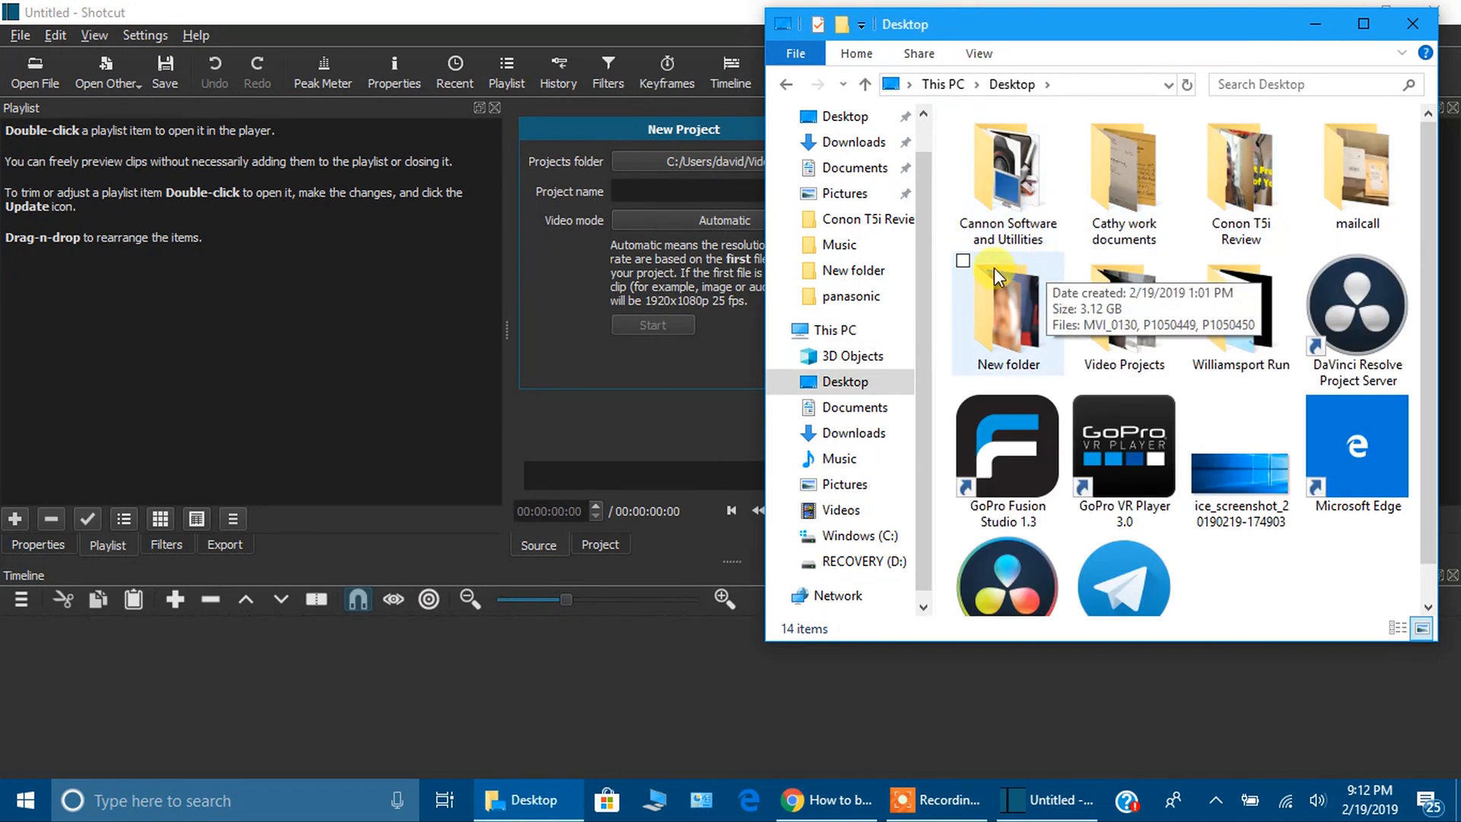
pyautogui.moveTo(1357, 173)
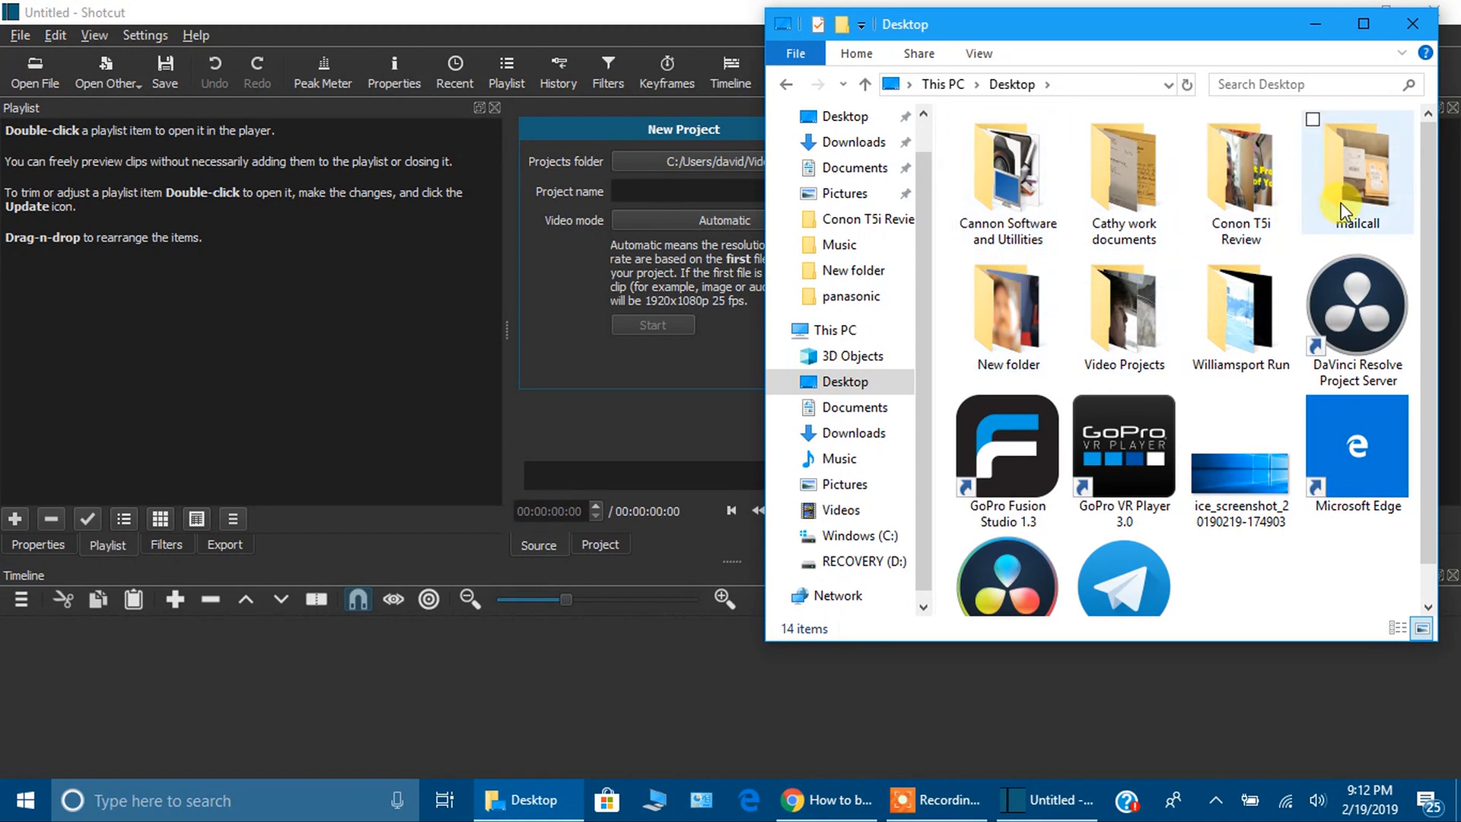
pyautogui.moveTo(1240, 219)
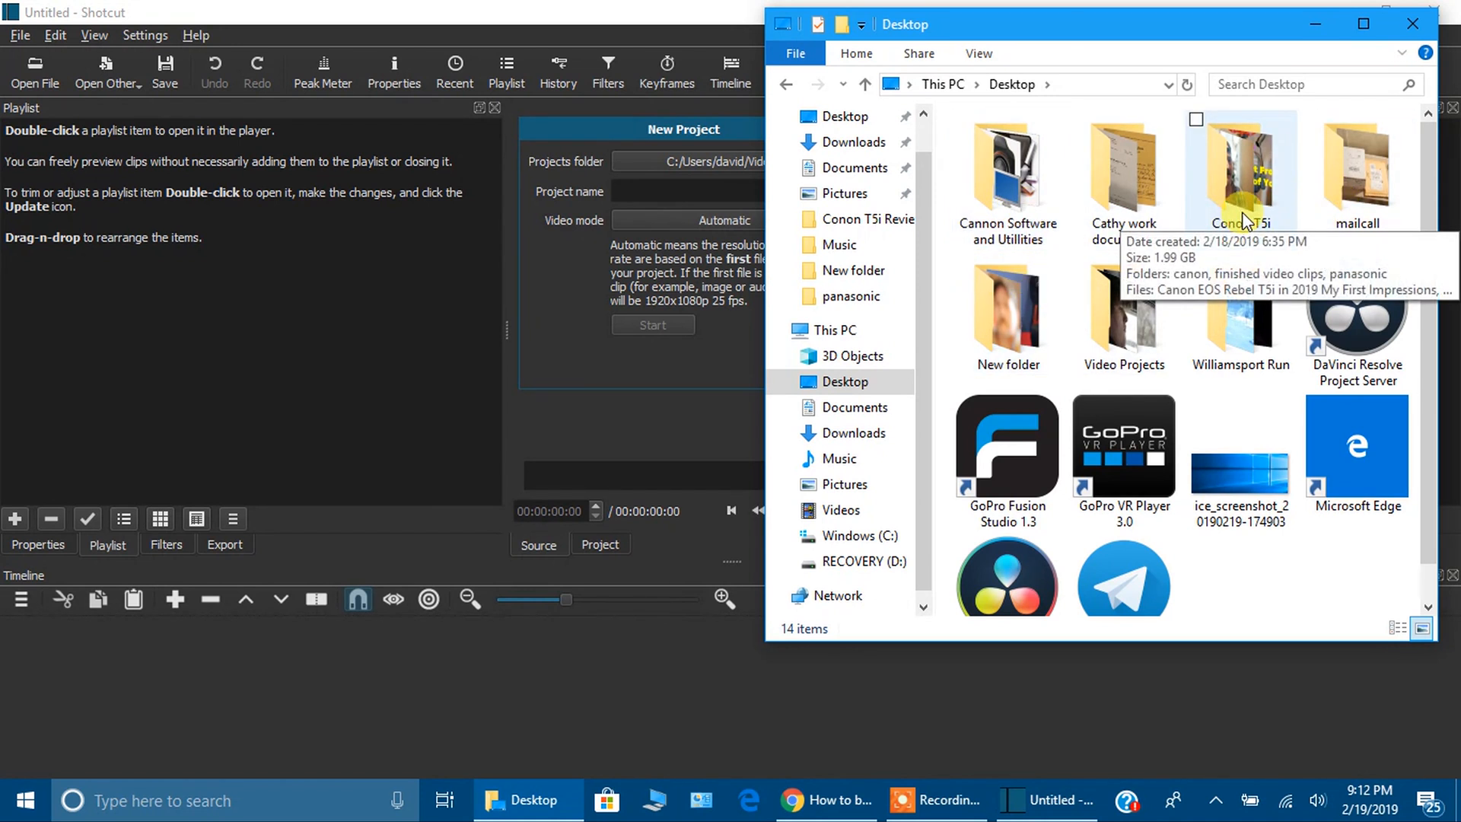
pyautogui.doubleClick(1240, 172)
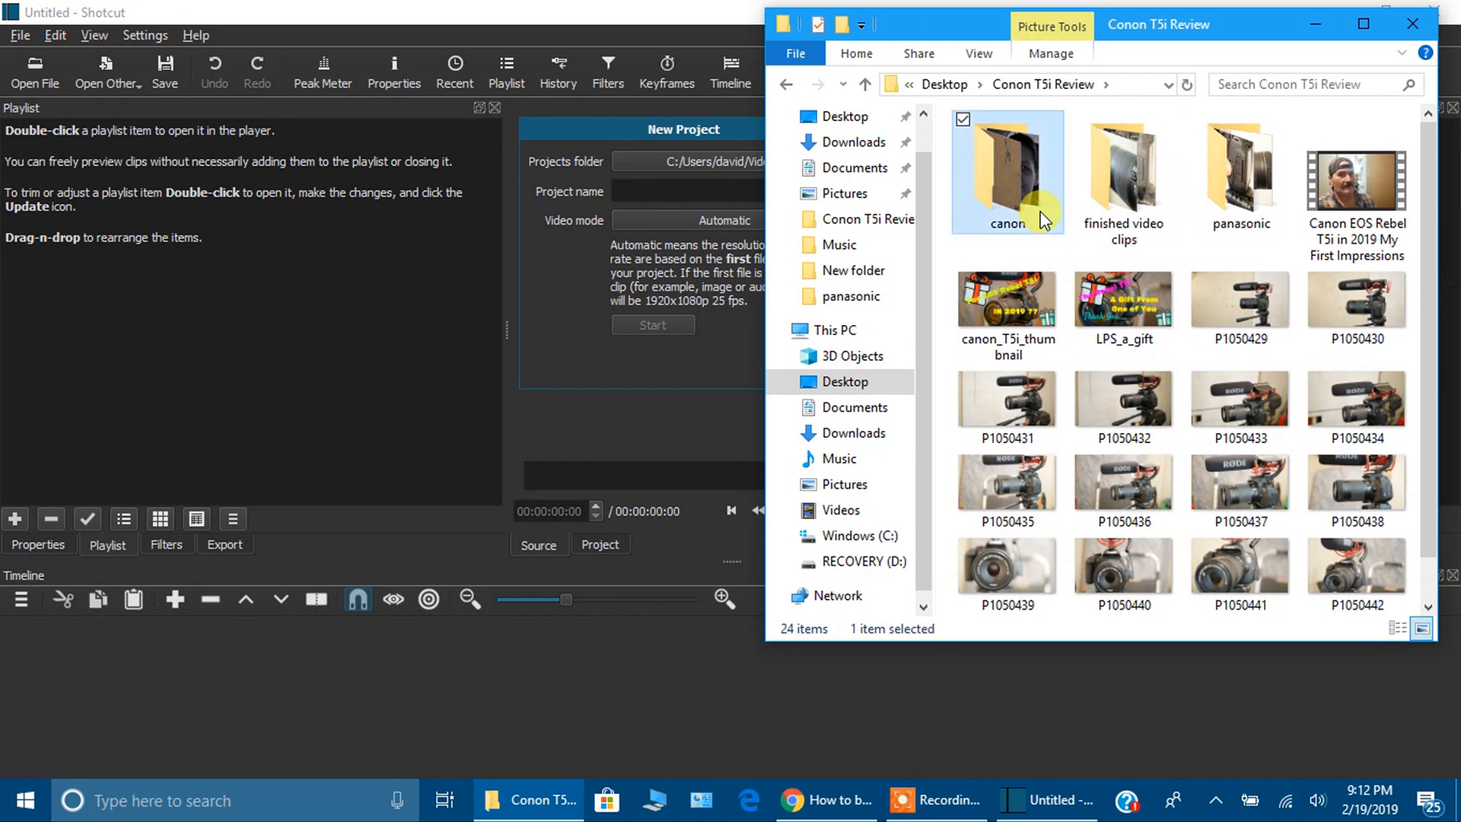
pyautogui.doubleClick(1007, 172)
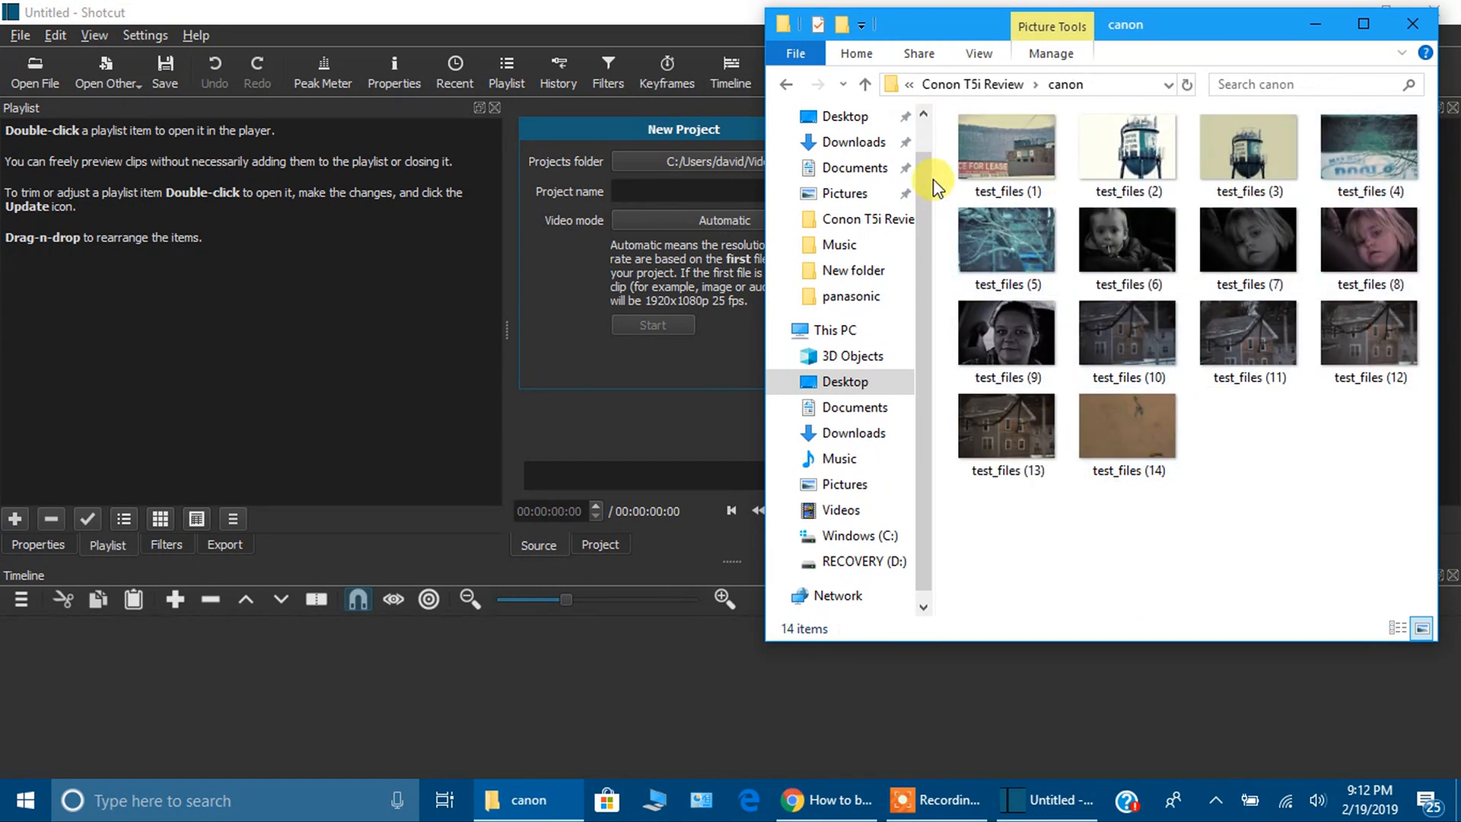
pyautogui.click(1005, 154)
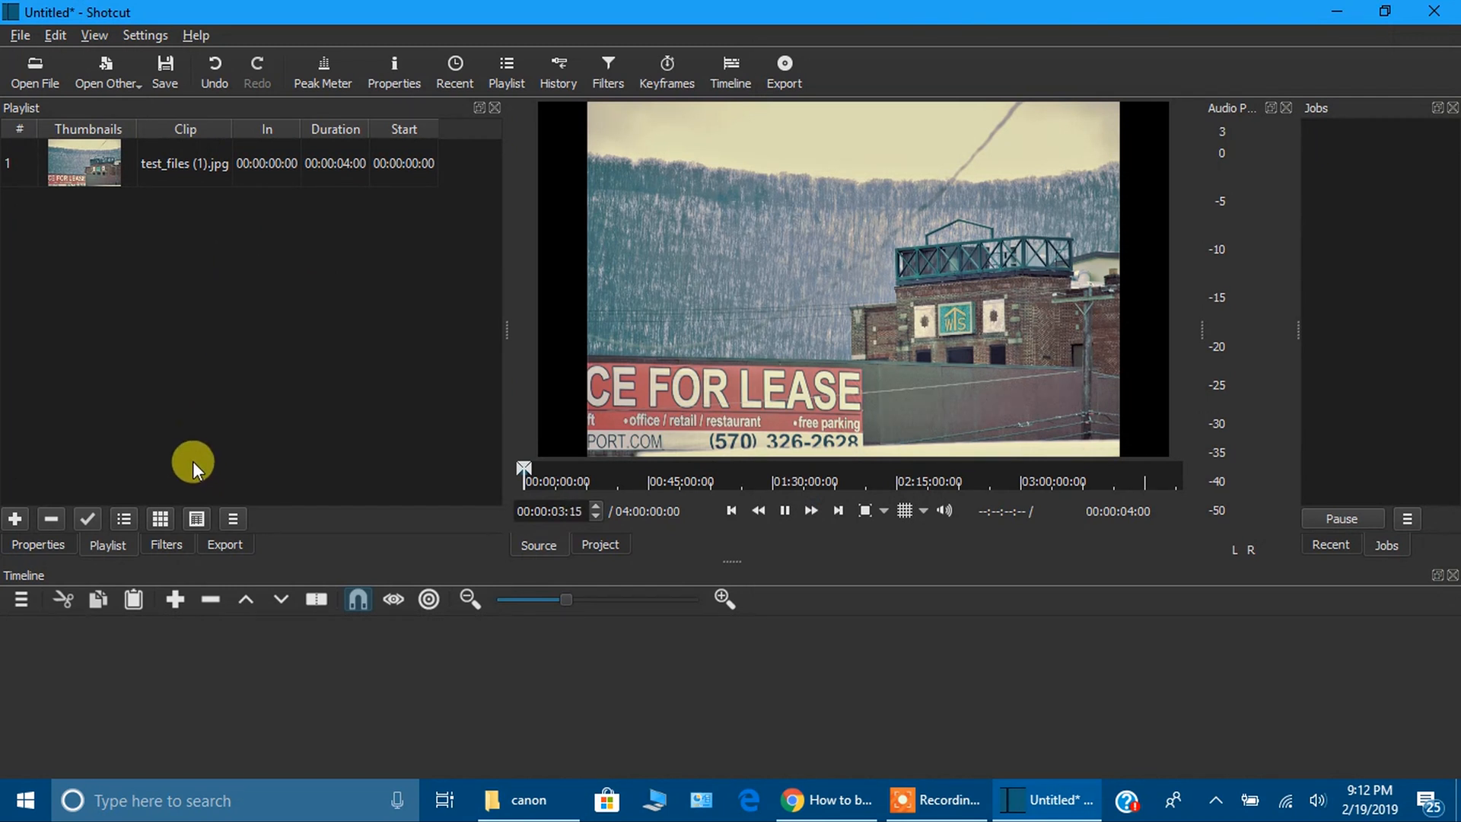
# - Show the Properties panel for the test_files photo clip
pyautogui.click(393, 65)
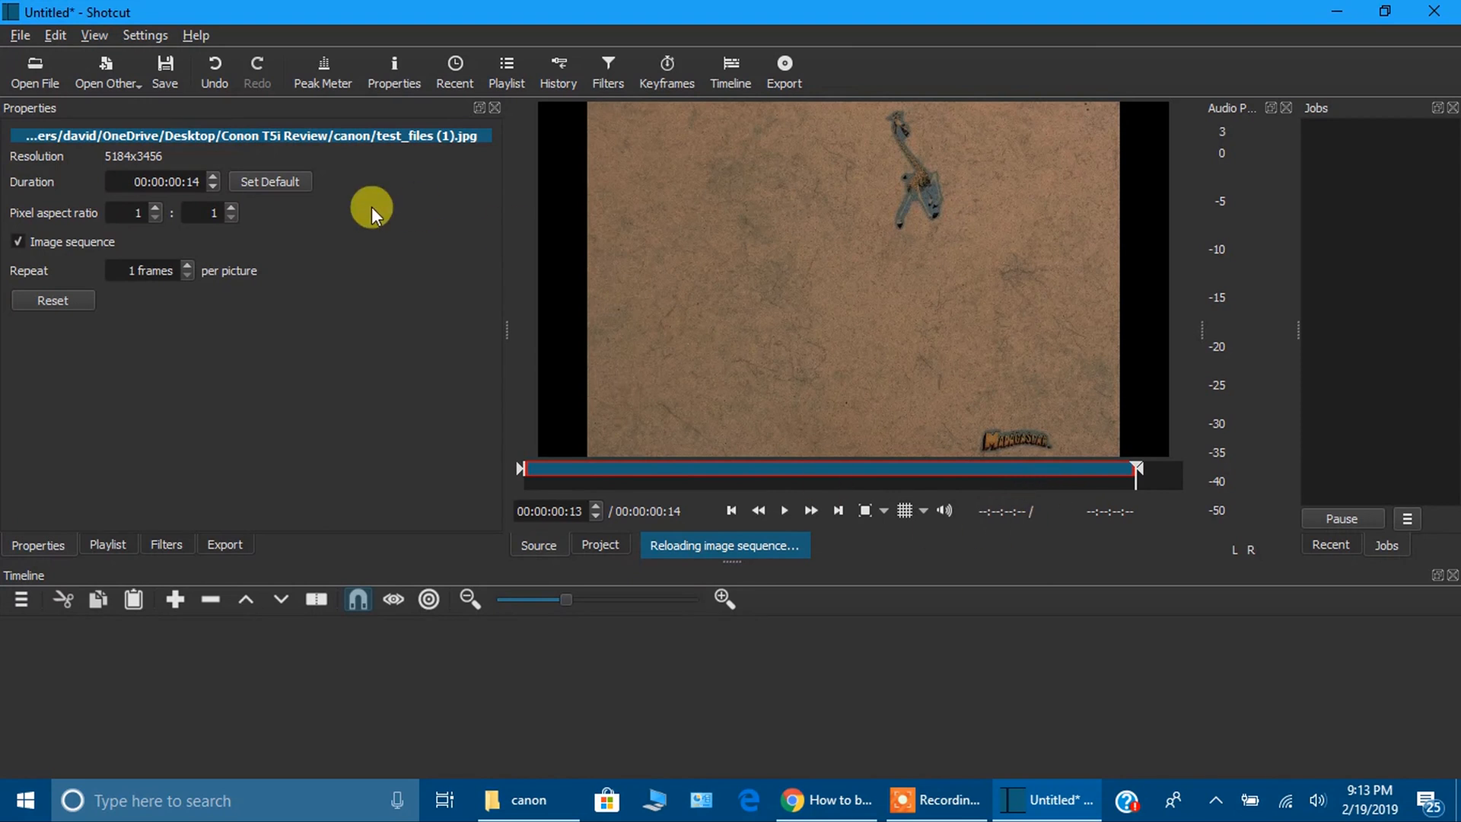
pyautogui.moveTo(472, 258)
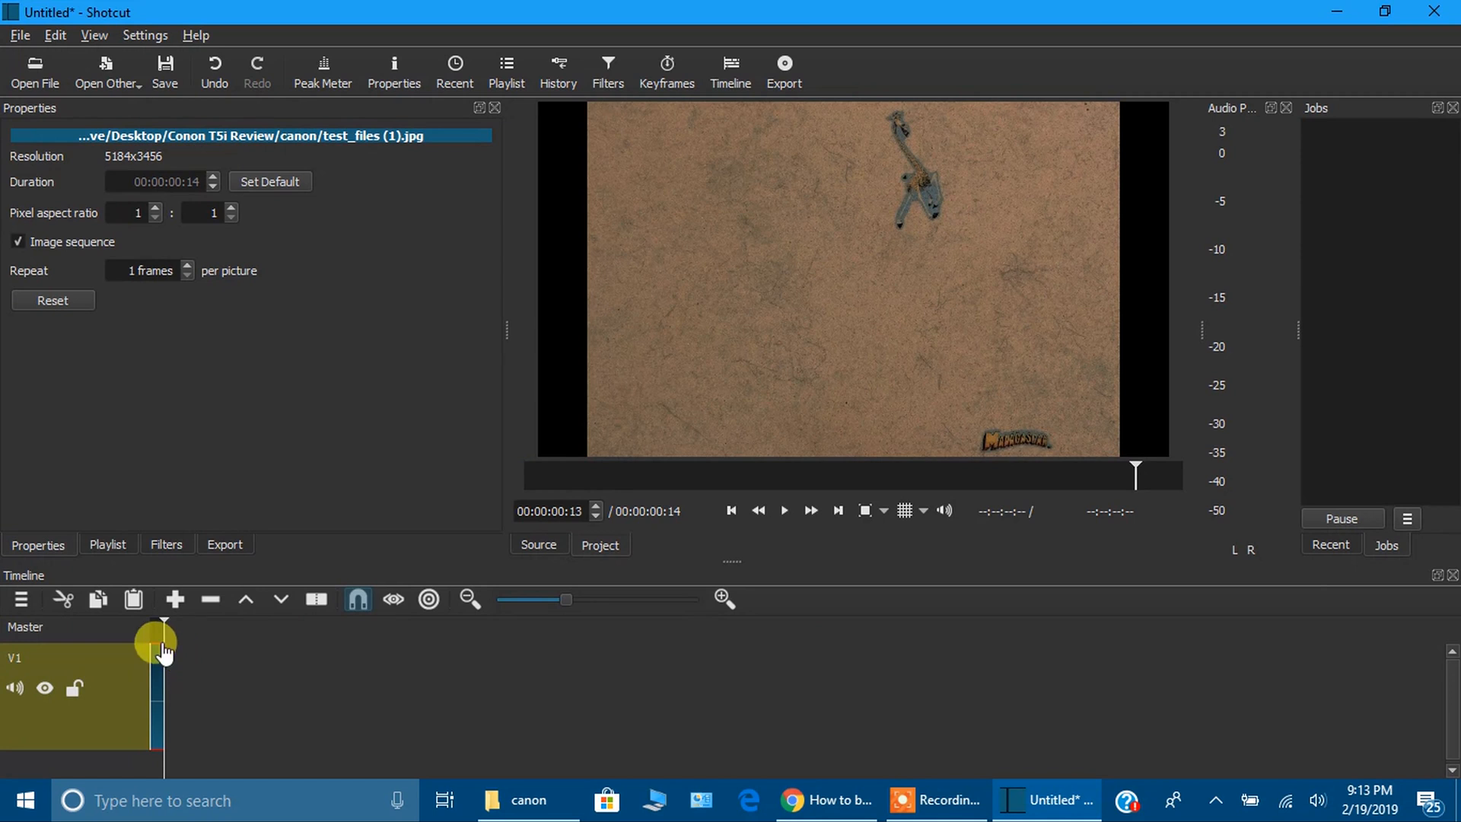
pyautogui.click(65, 630)
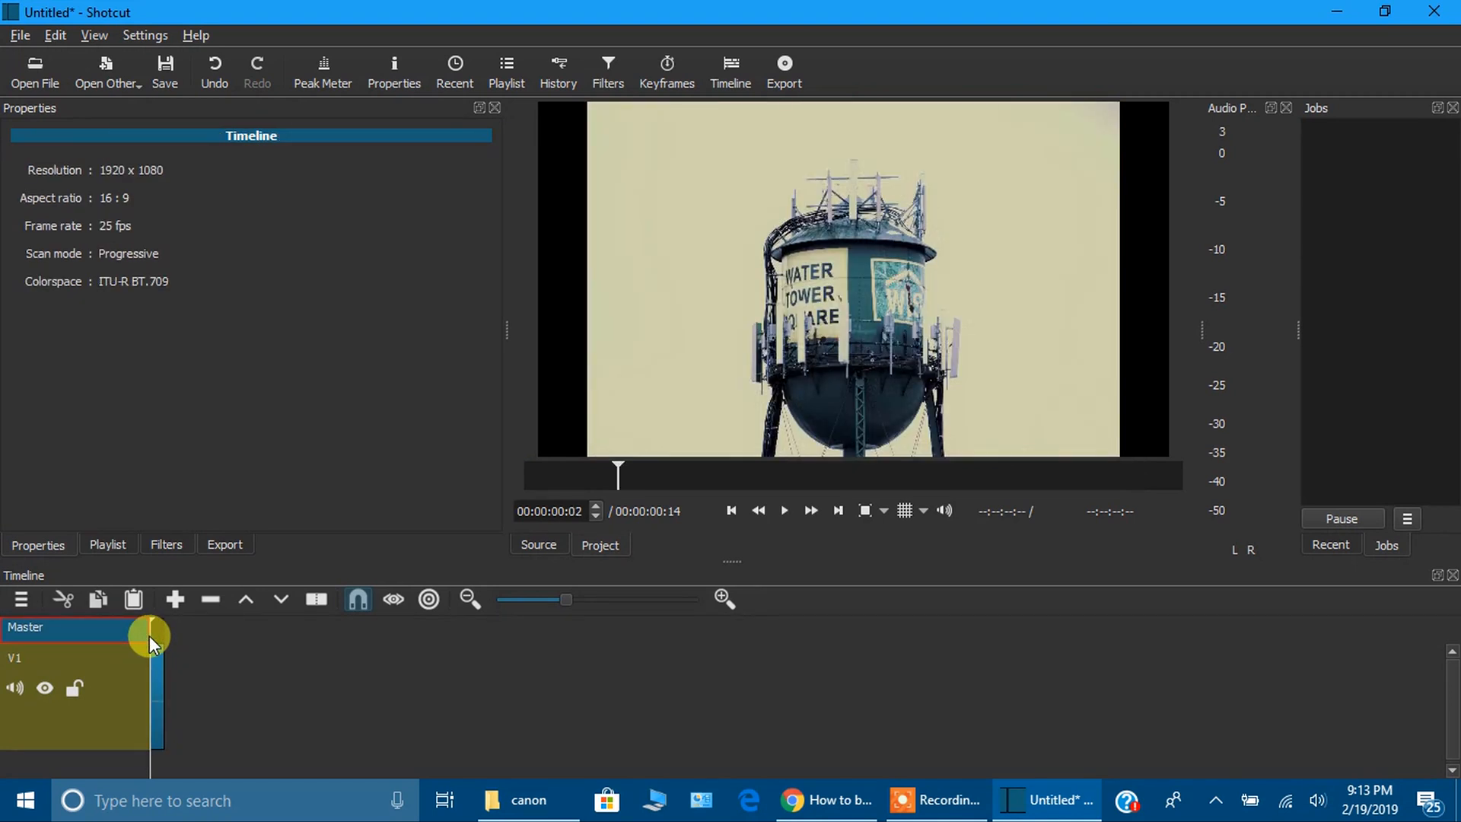
pyautogui.click(784, 510)
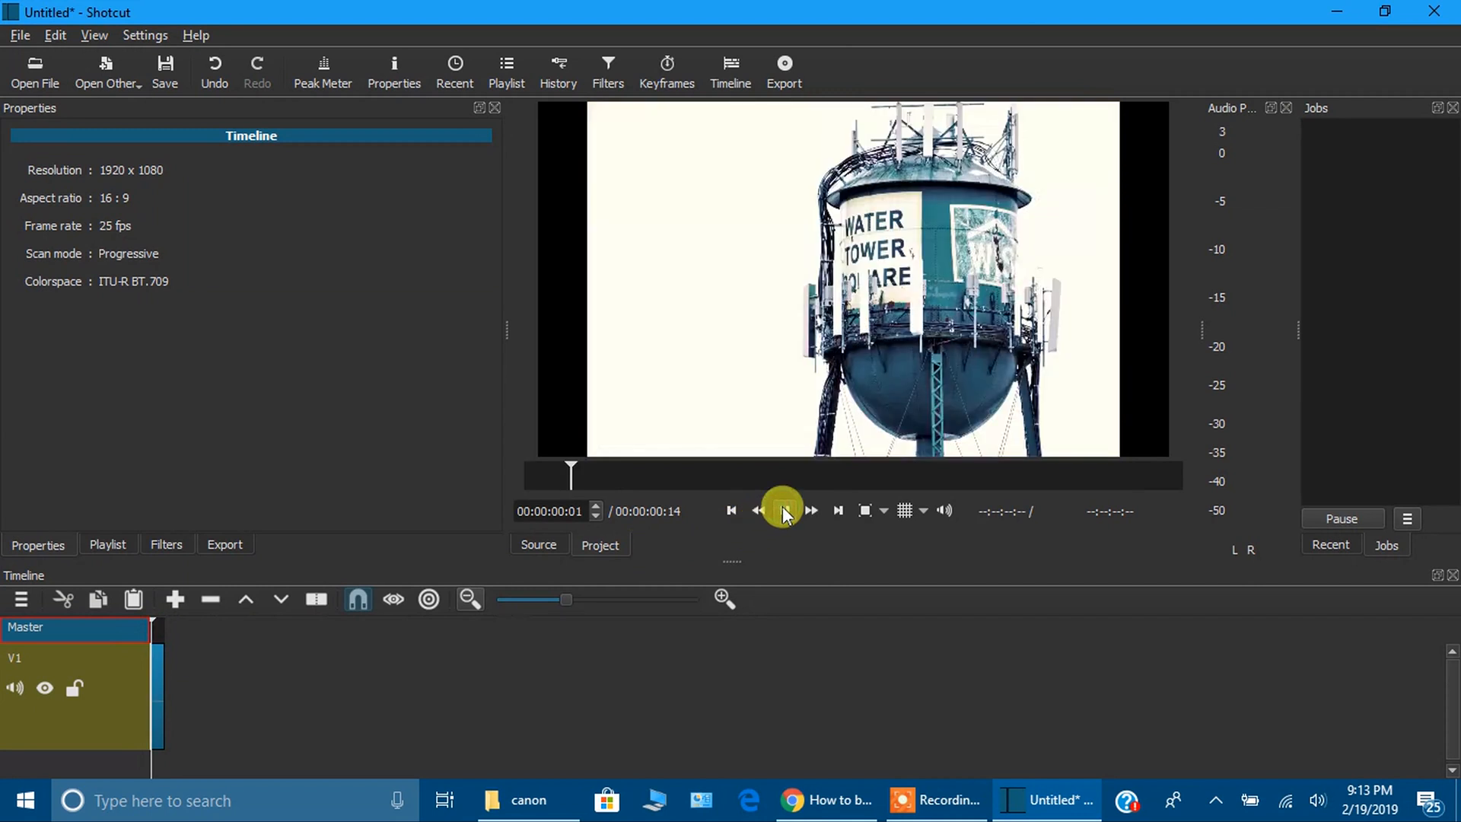
pyautogui.click(783, 510)
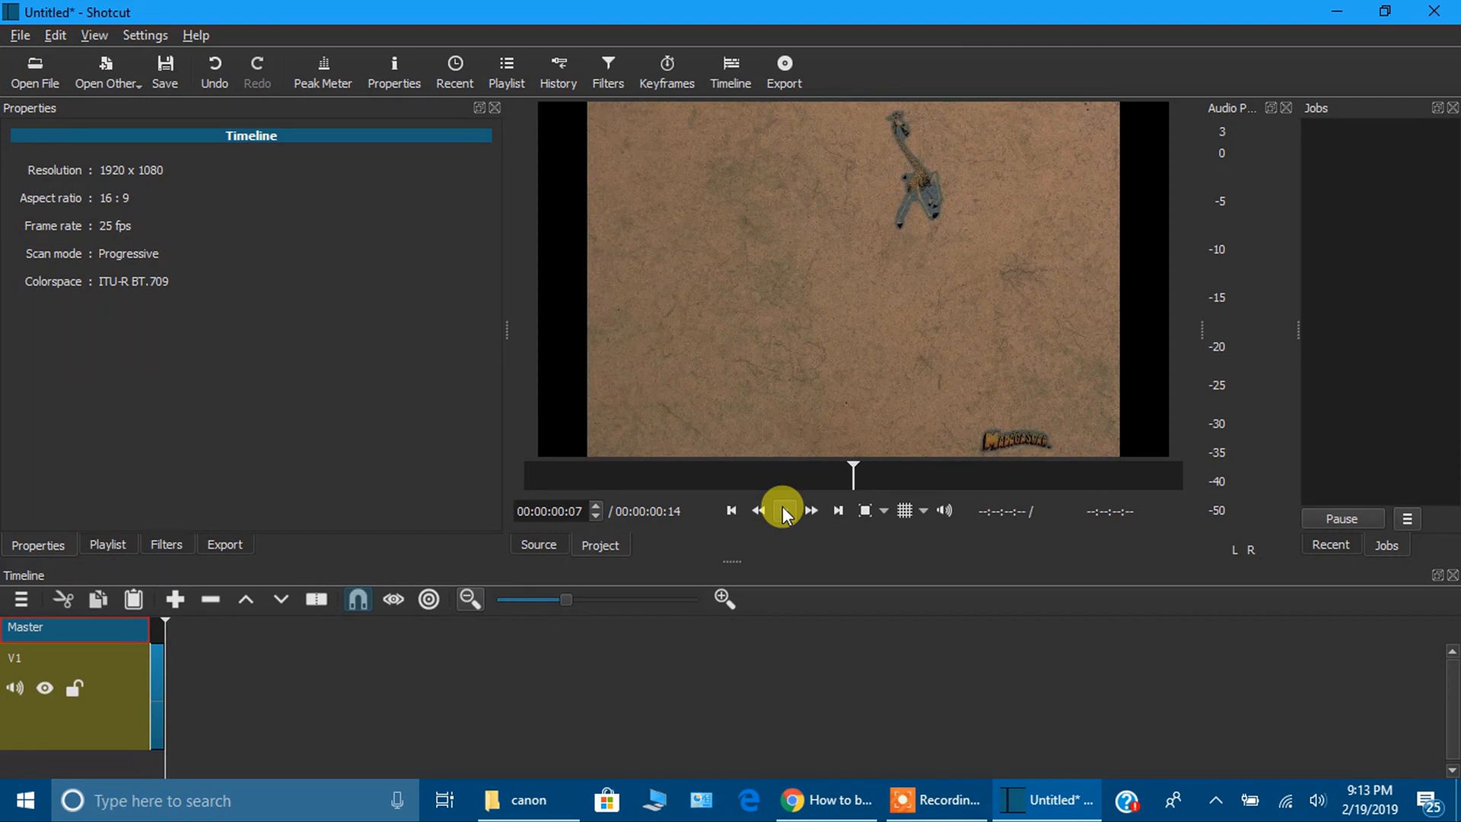
pyautogui.click(784, 511)
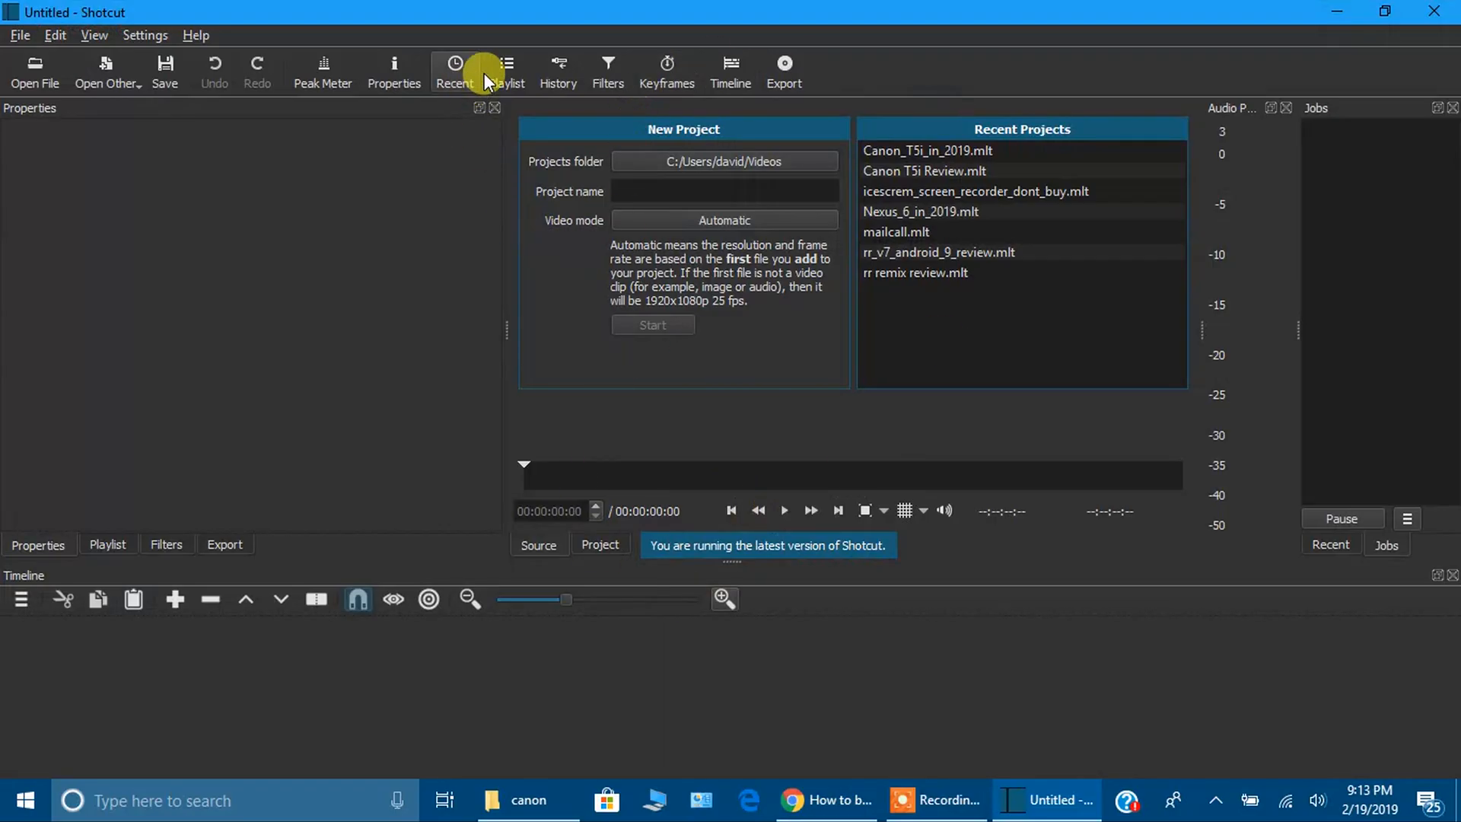
# - Browse Desktop > Video Projects > Timelaps > 105_PANA and select photo P1050001
pyautogui.click(506, 70)
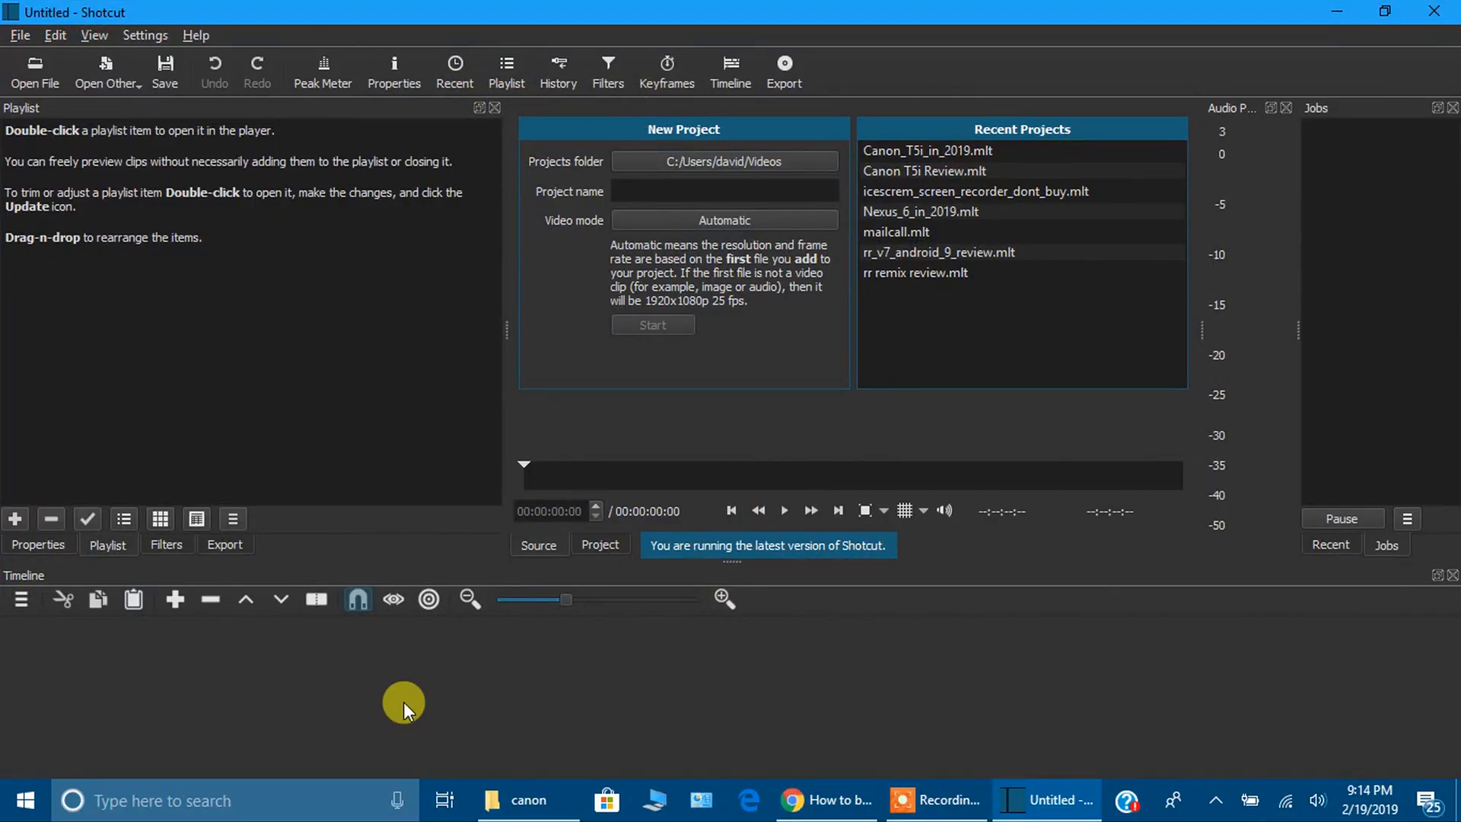
pyautogui.click(522, 800)
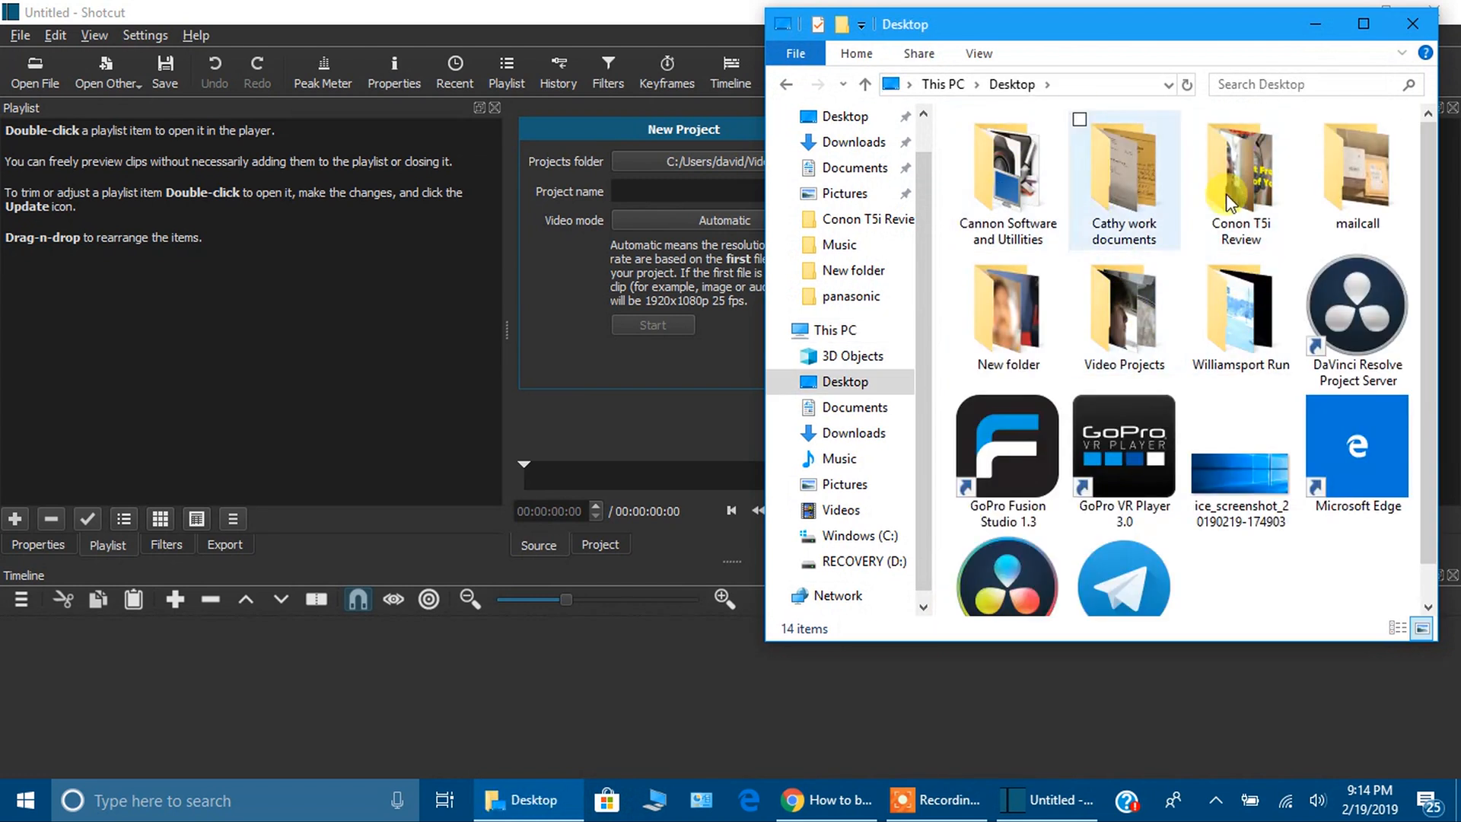
pyautogui.click(1241, 178)
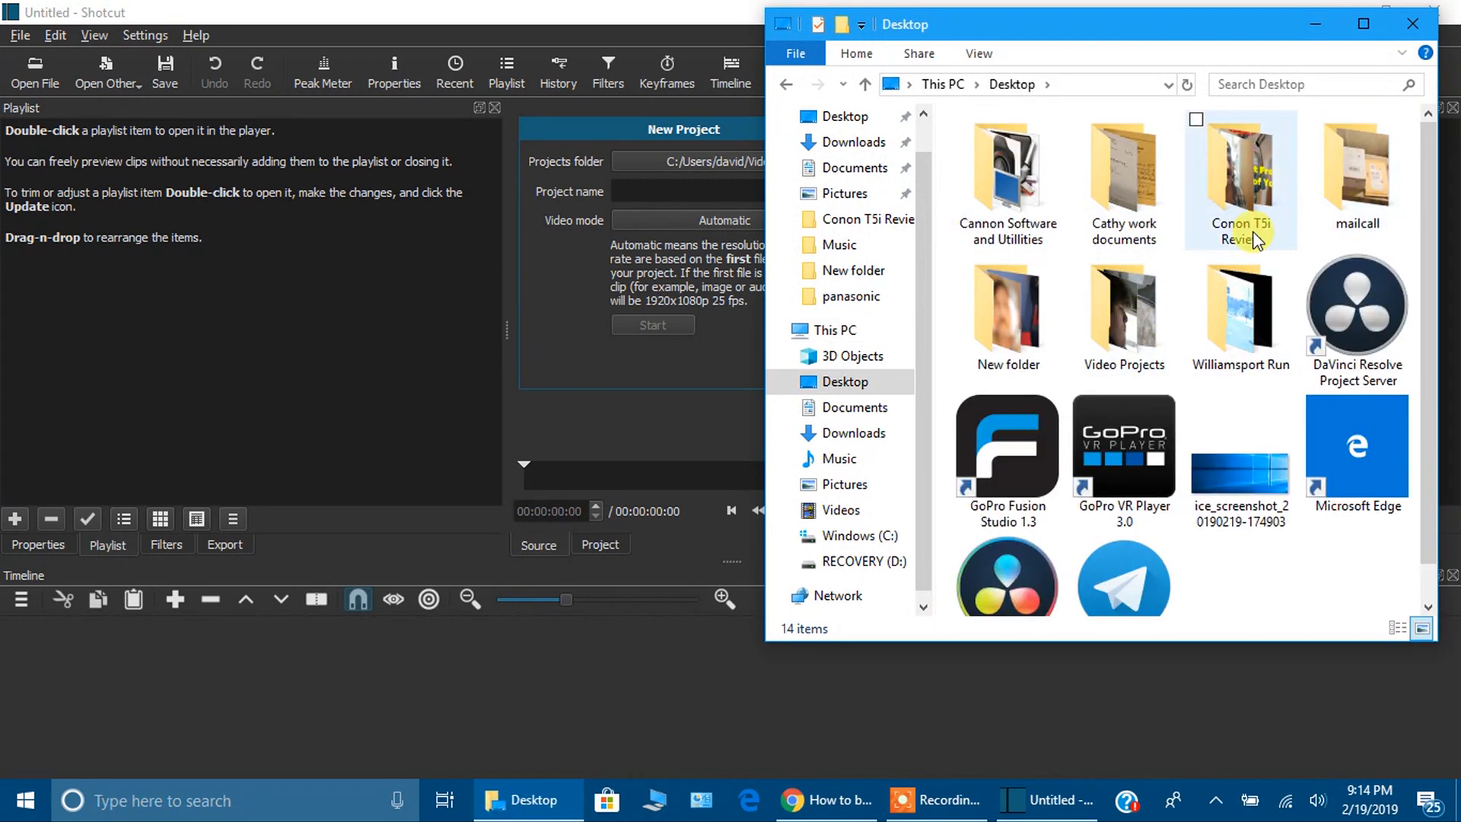
pyautogui.click(1123, 312)
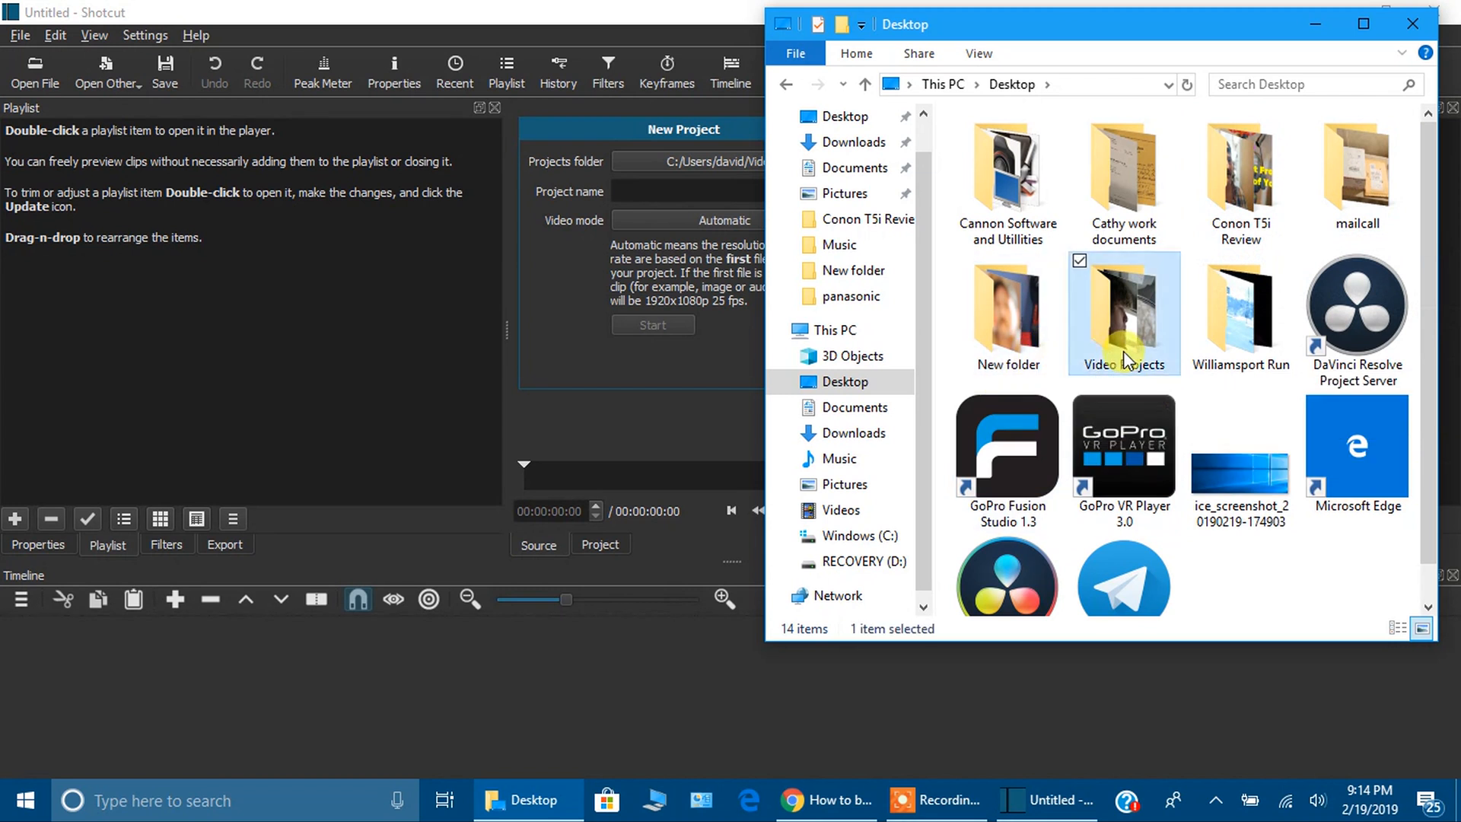
pyautogui.doubleClick(1123, 312)
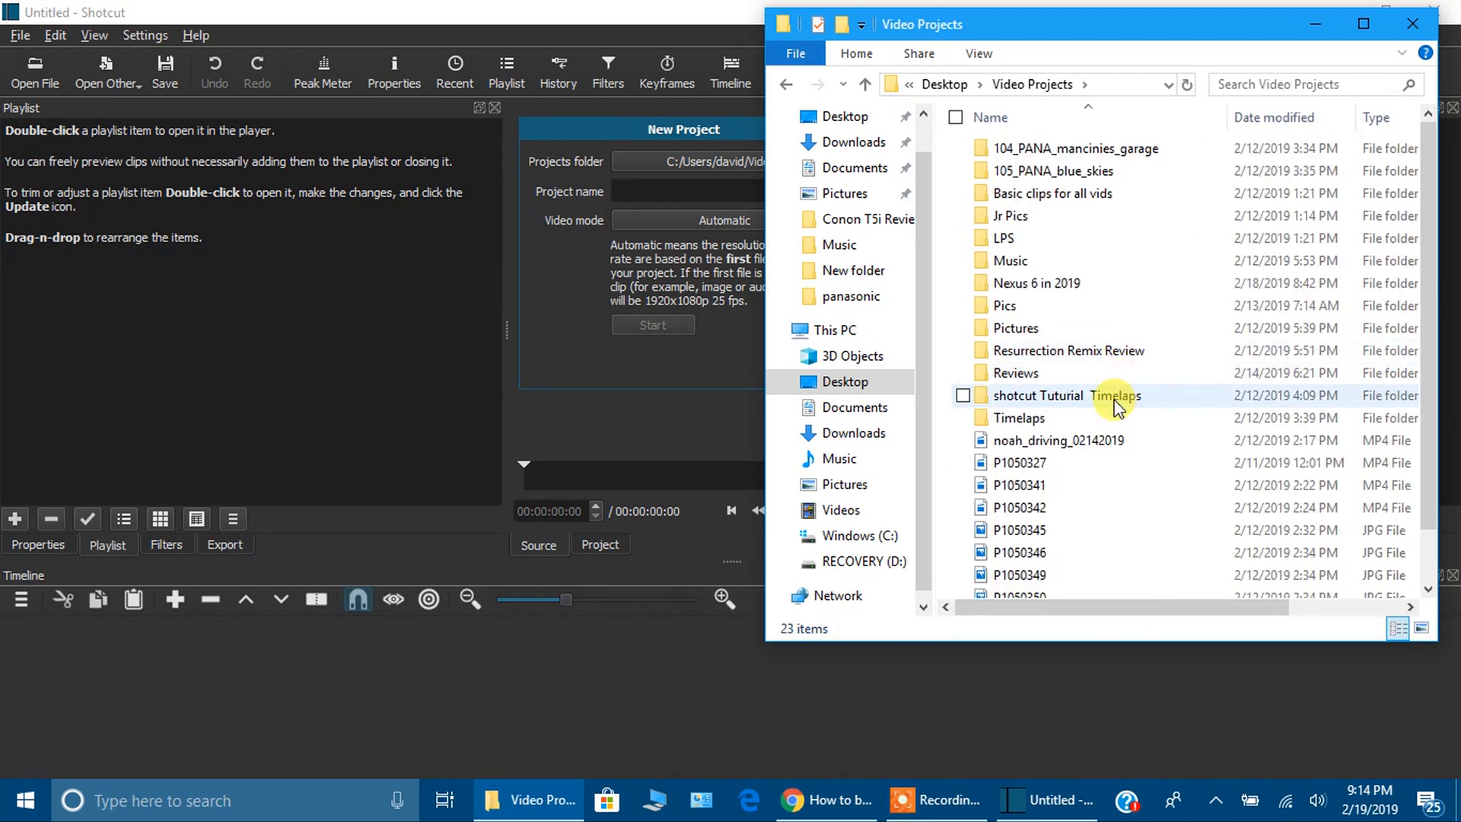
pyautogui.moveTo(1091, 424)
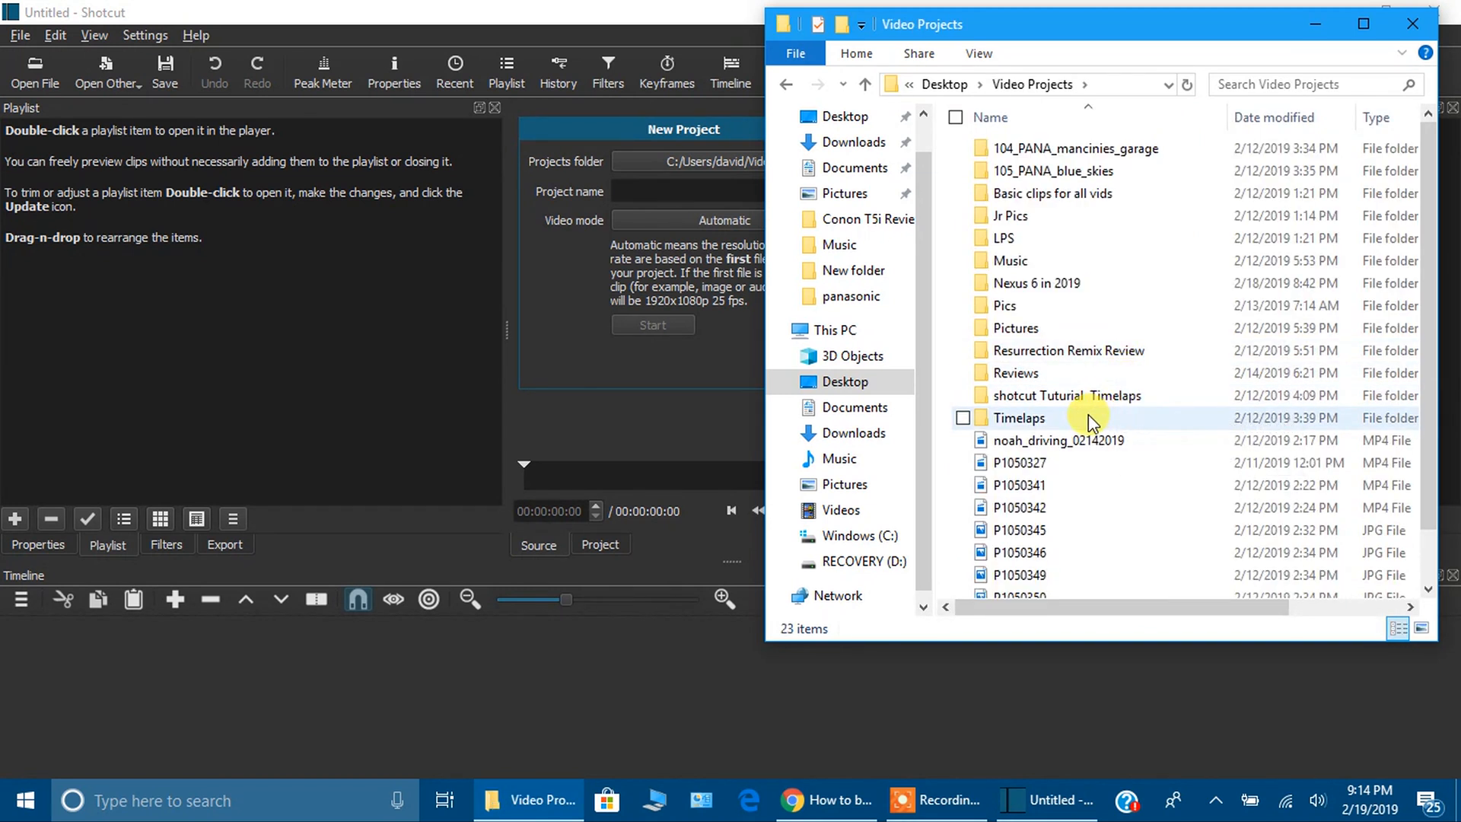
pyautogui.doubleClick(1018, 417)
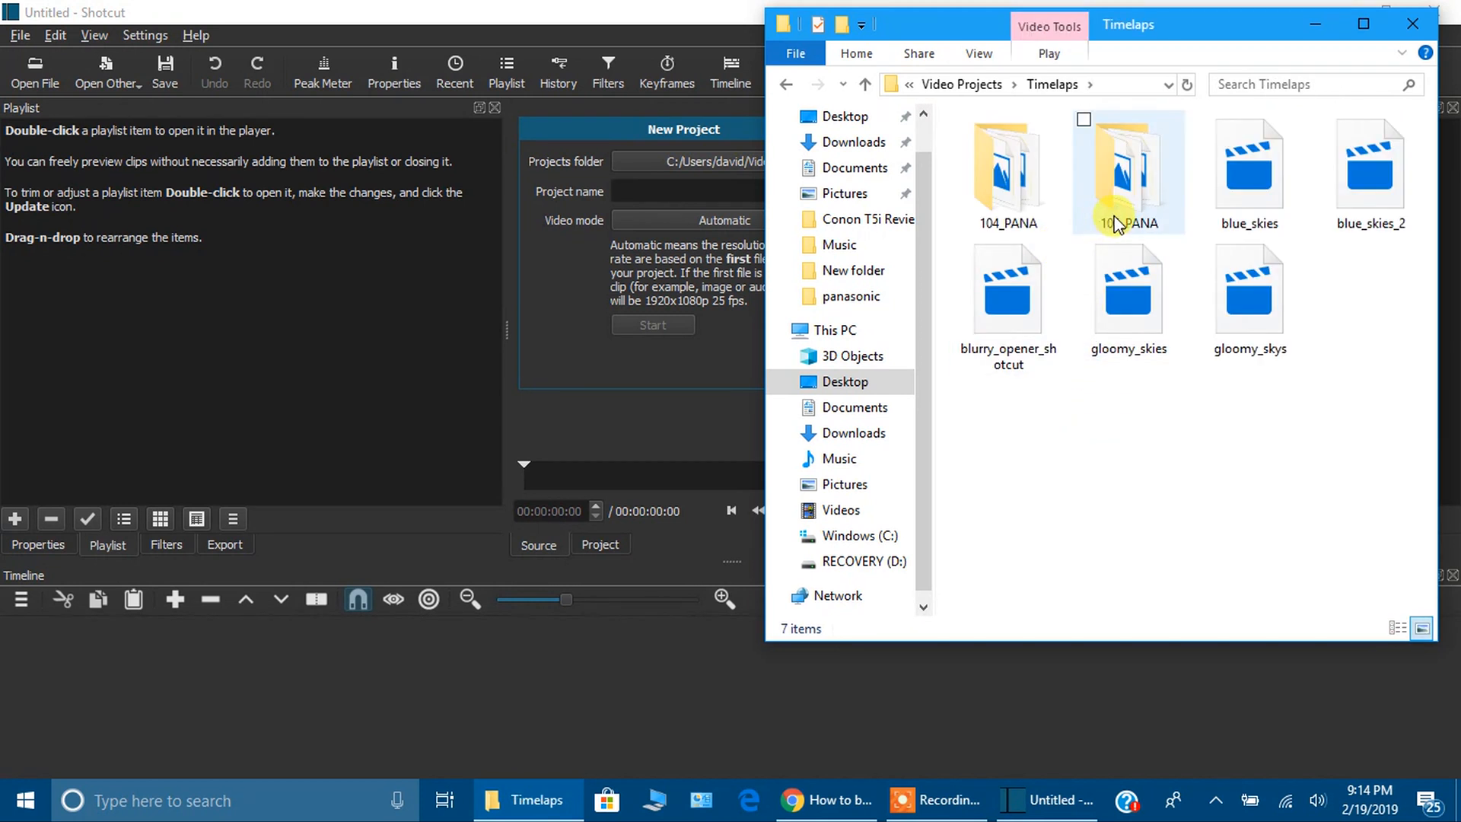
pyautogui.doubleClick(1129, 173)
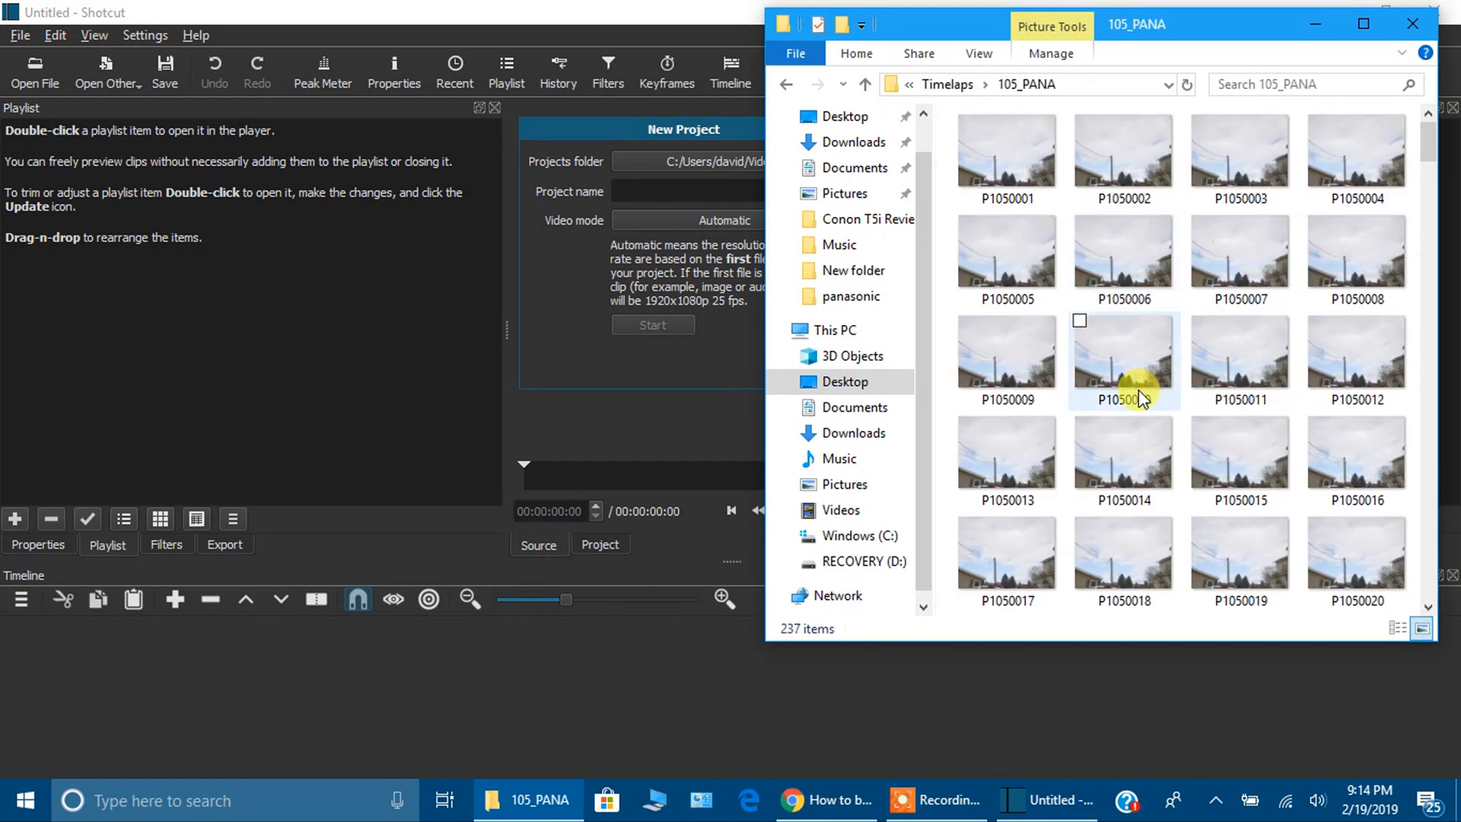
pyautogui.moveTo(1141, 397)
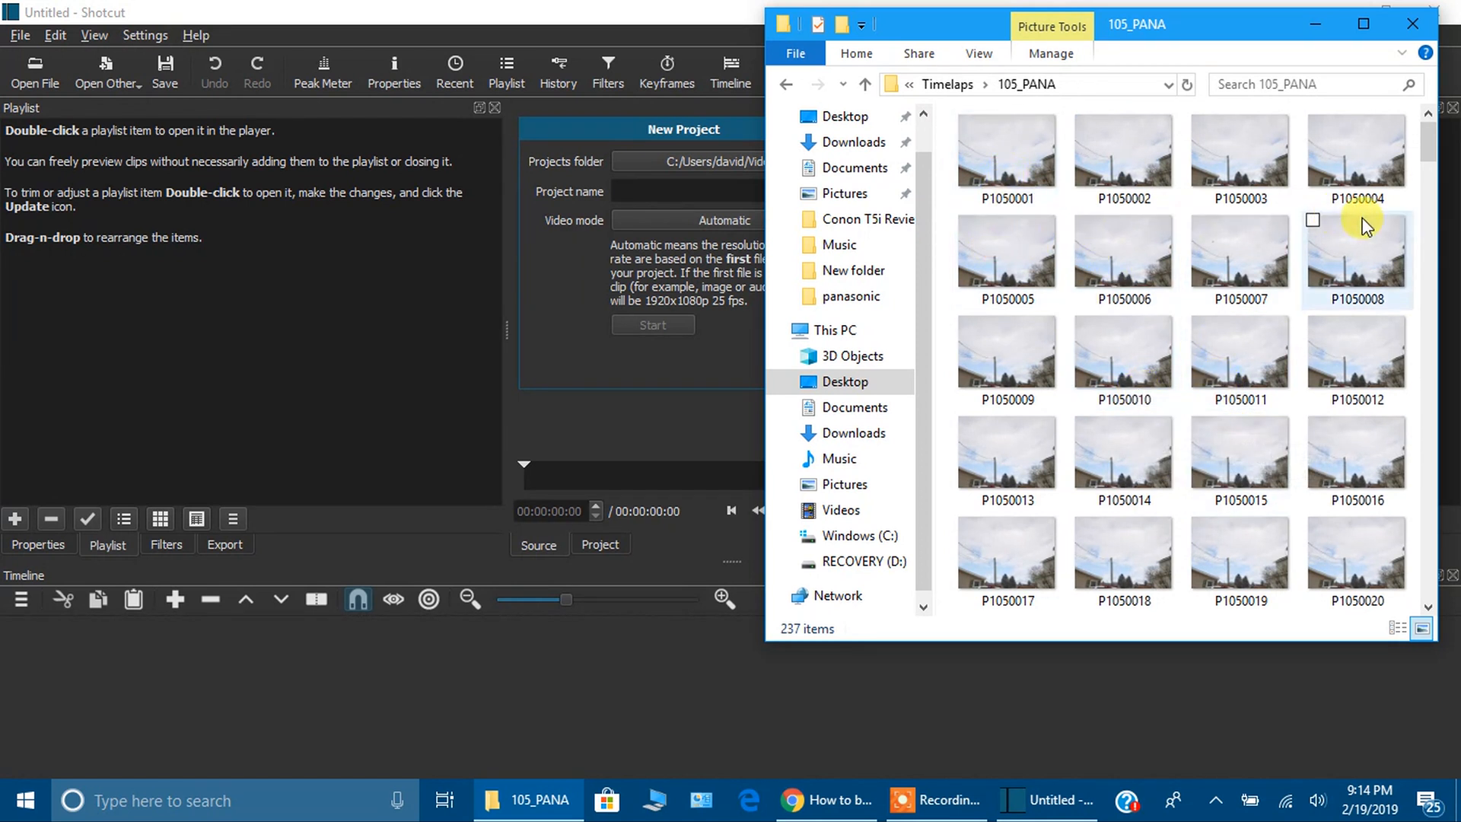
pyautogui.scroll(-3)
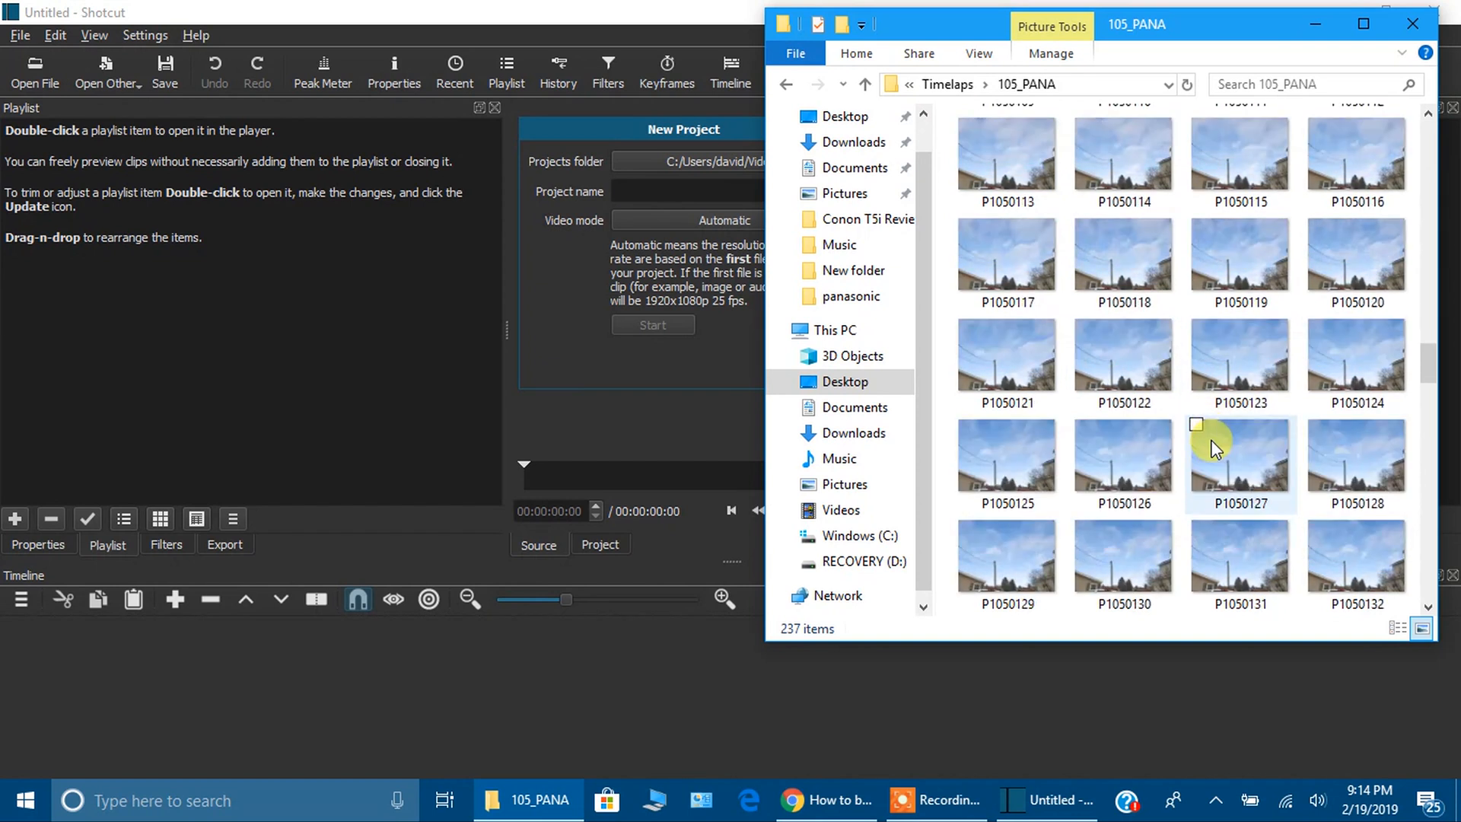
pyautogui.scroll(-3)
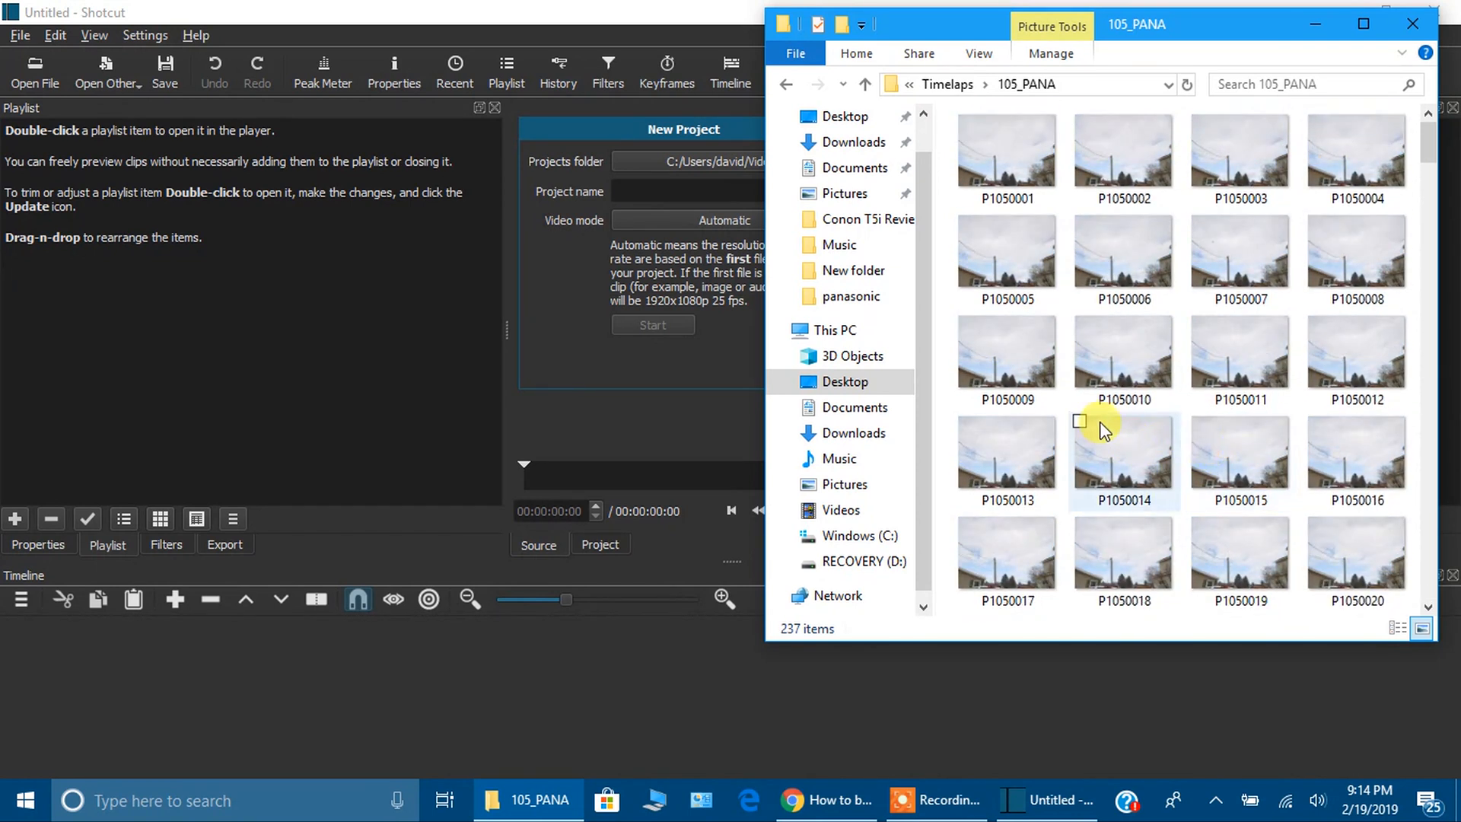
pyautogui.click(1005, 153)
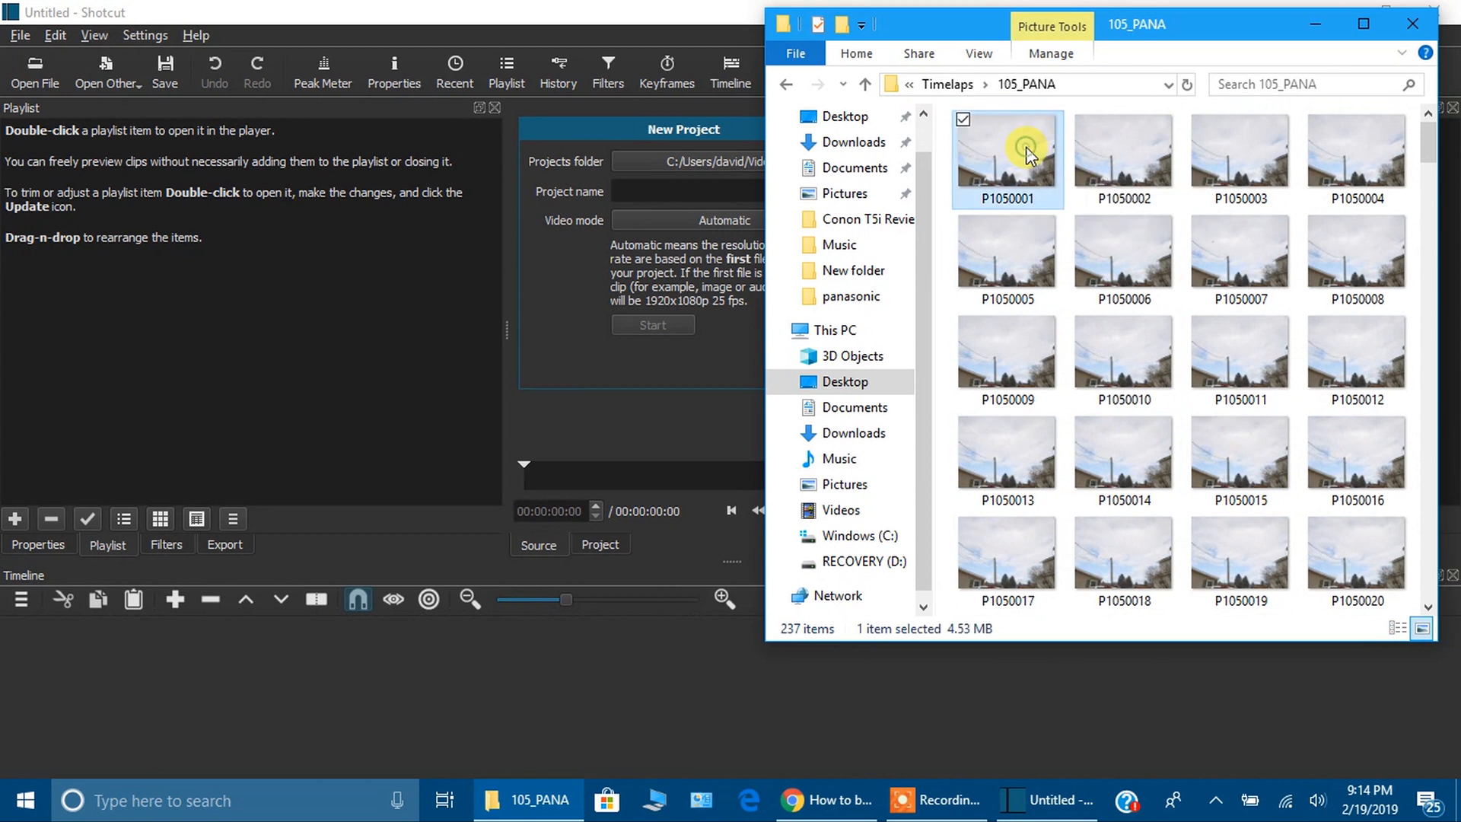
# - Load P1050001 as a 9-second image sequence and drag it onto the V1 track
pyautogui.moveTo(1006, 149); pyautogui.dragTo(221, 289)
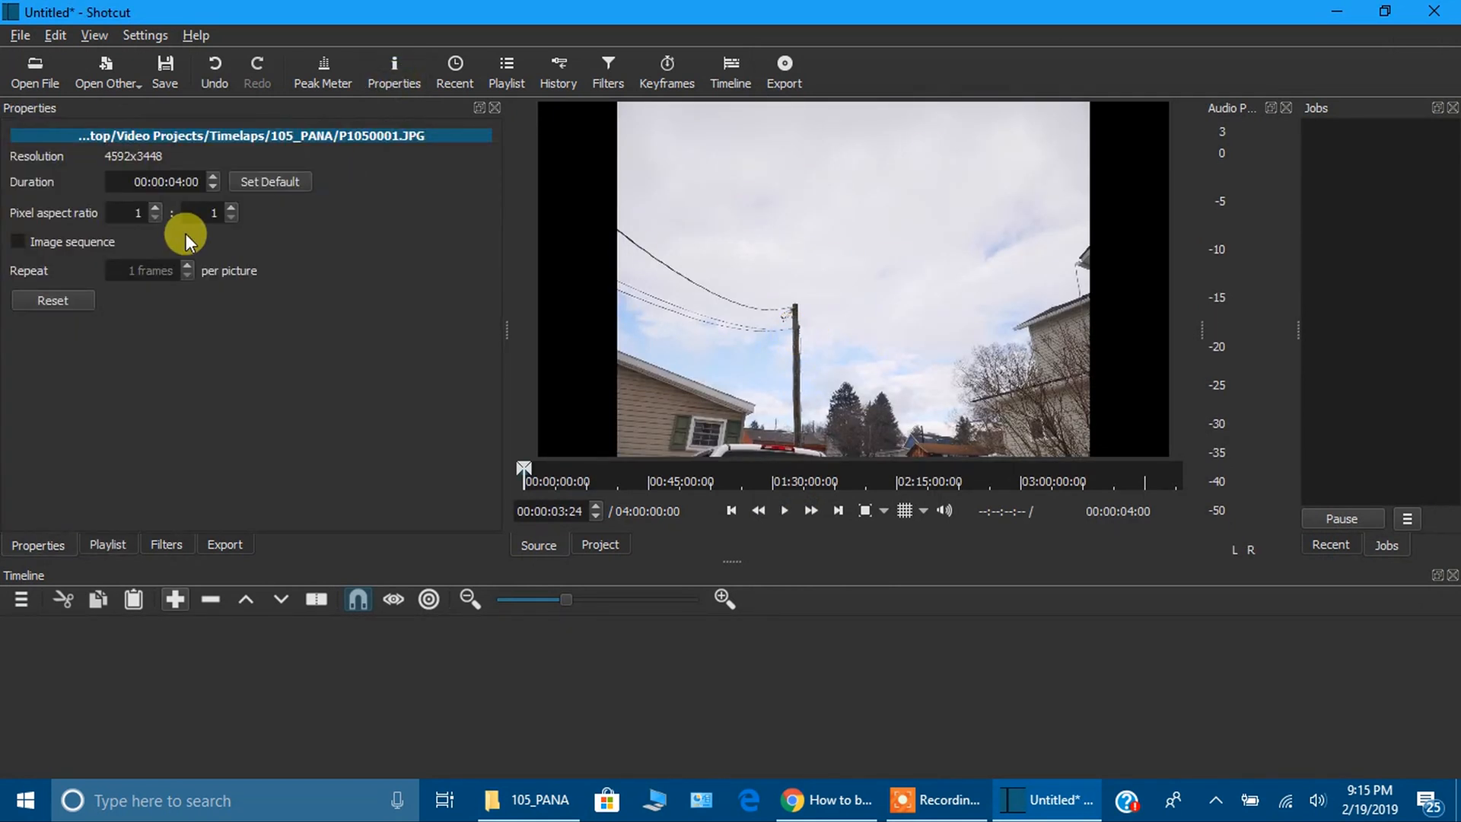
pyautogui.click(16, 242)
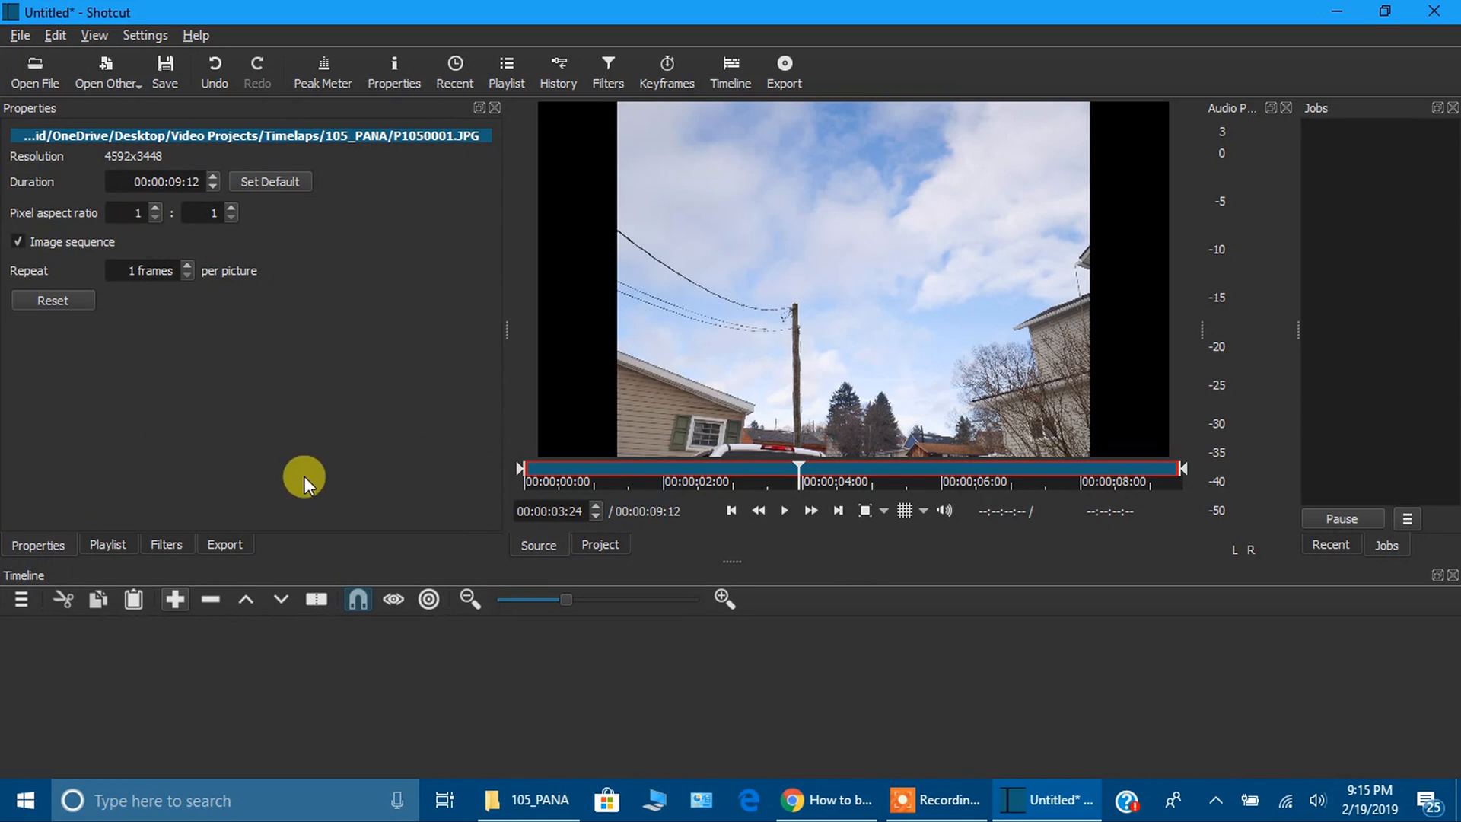
pyautogui.moveTo(767, 289)
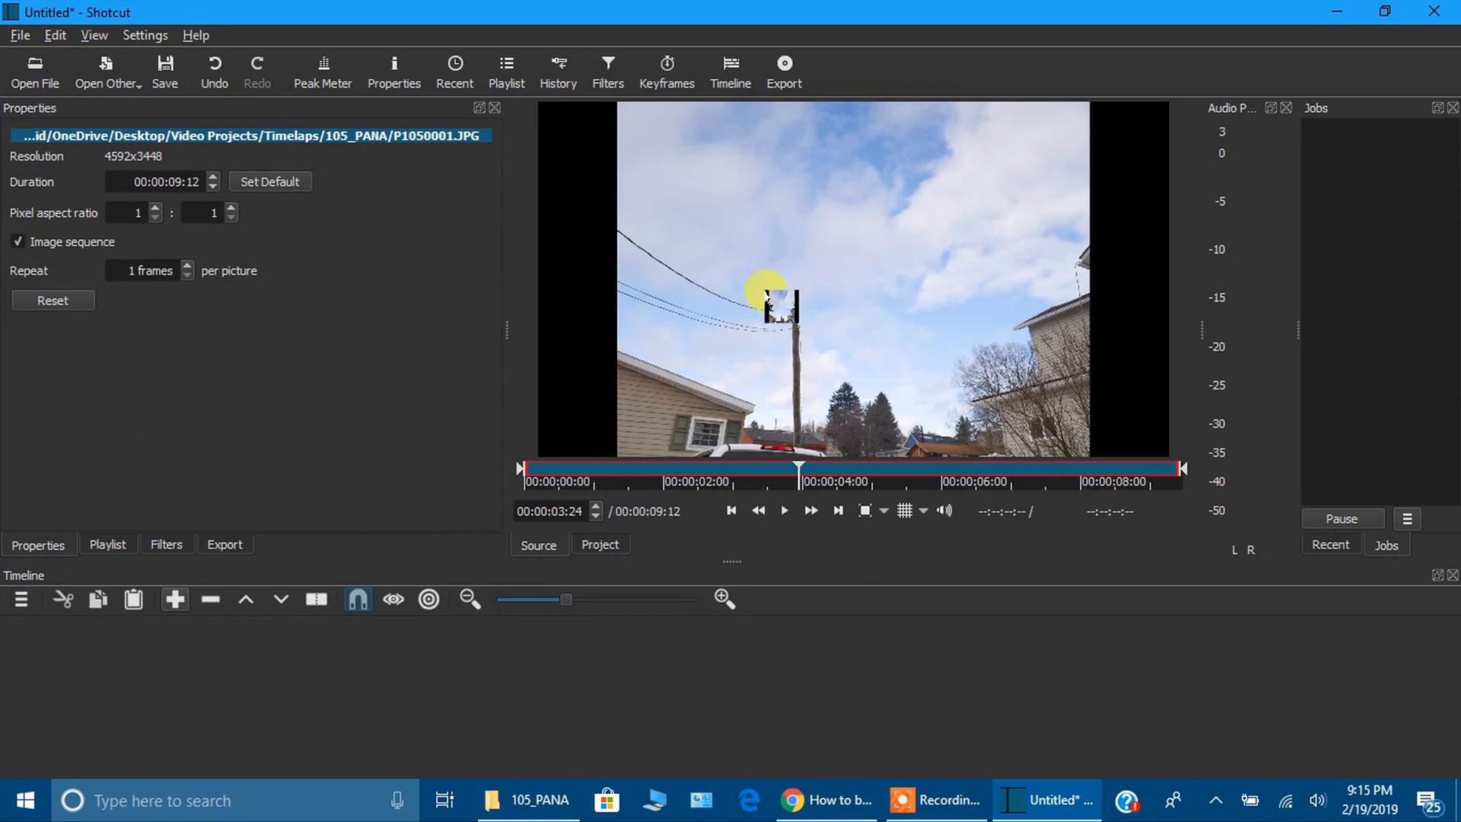
pyautogui.moveTo(769, 300); pyautogui.dragTo(273, 669)
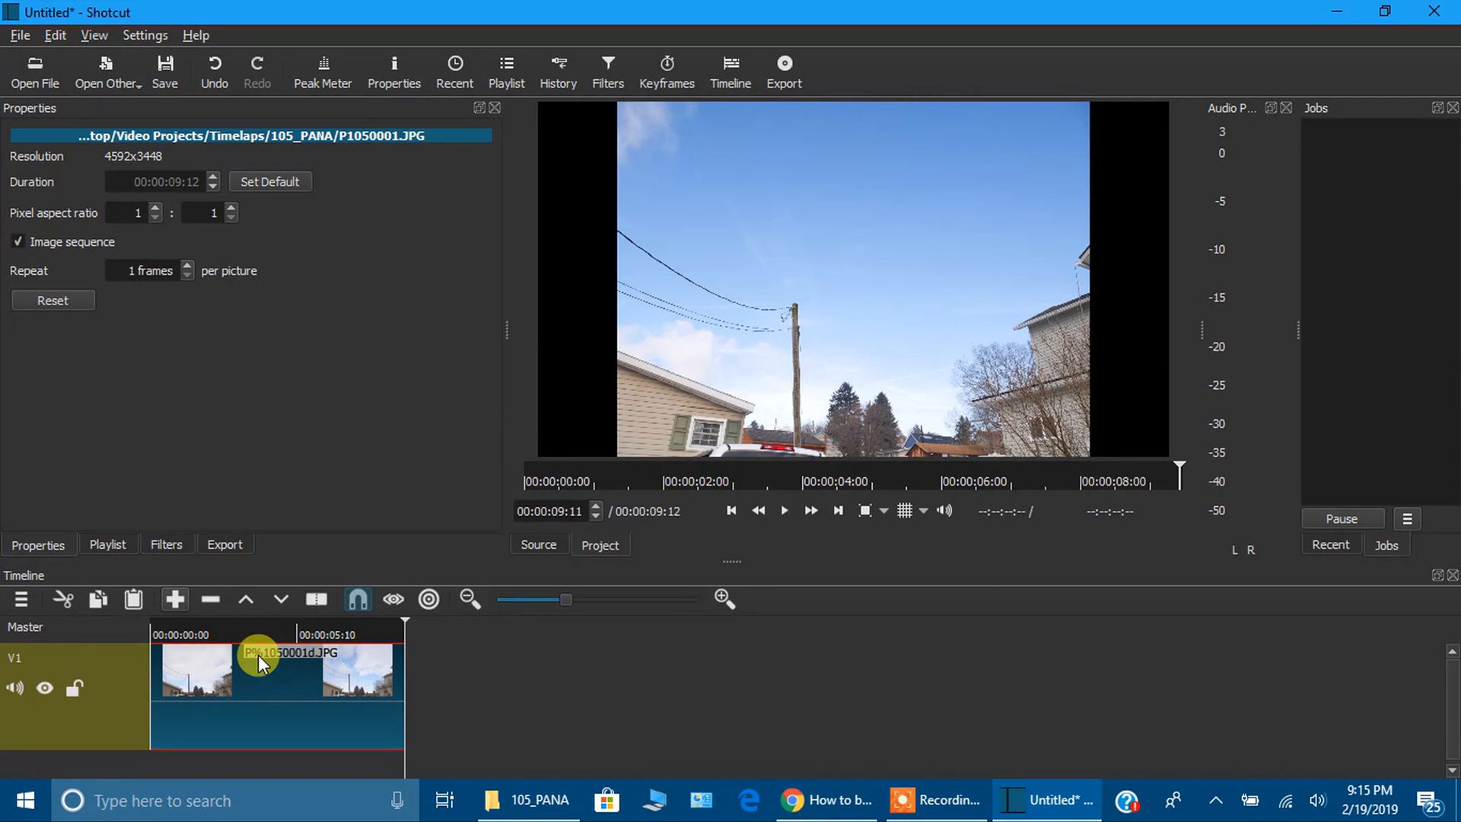
pyautogui.moveTo(329, 771)
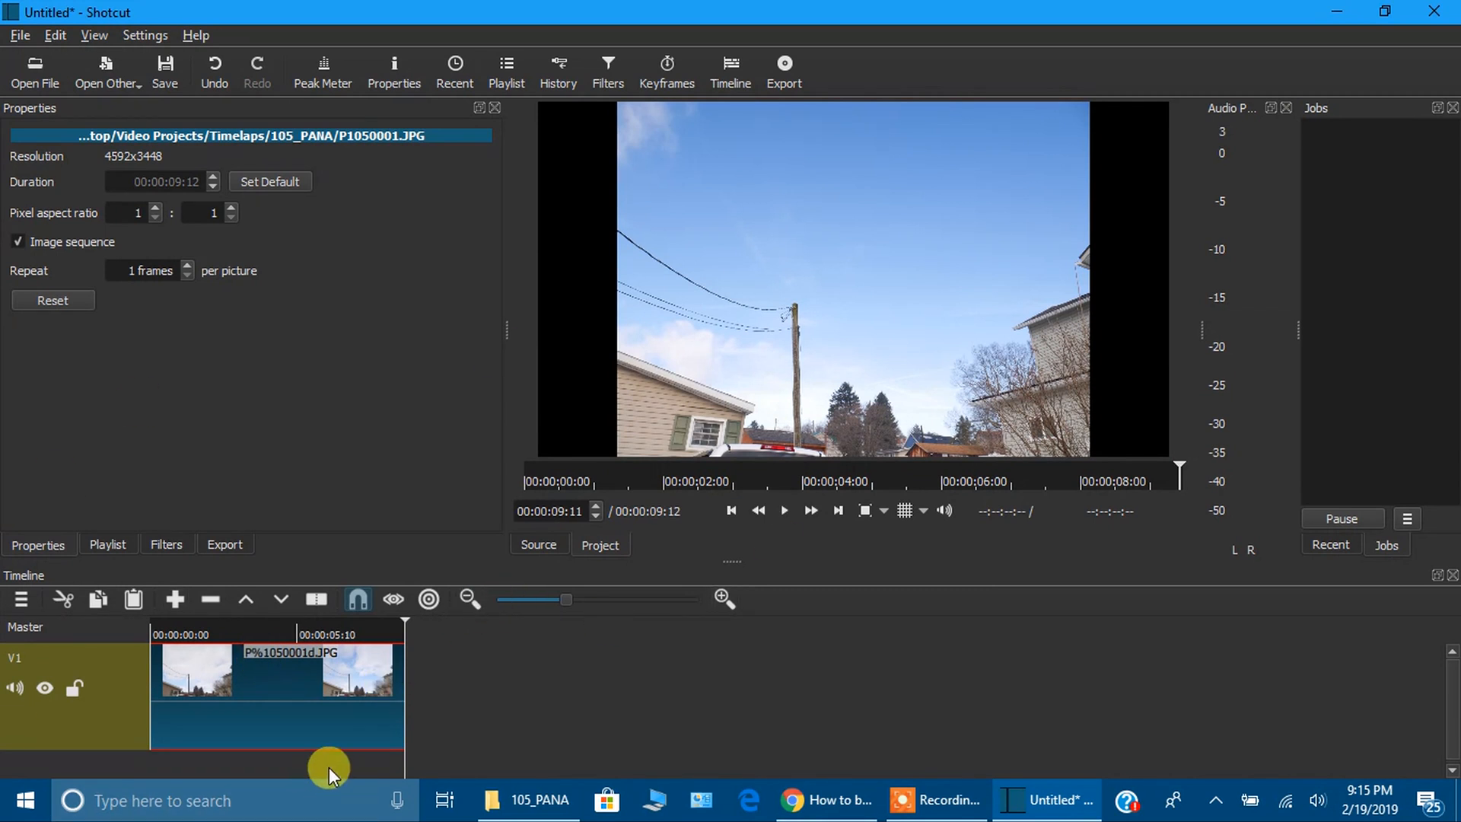
pyautogui.click(784, 70)
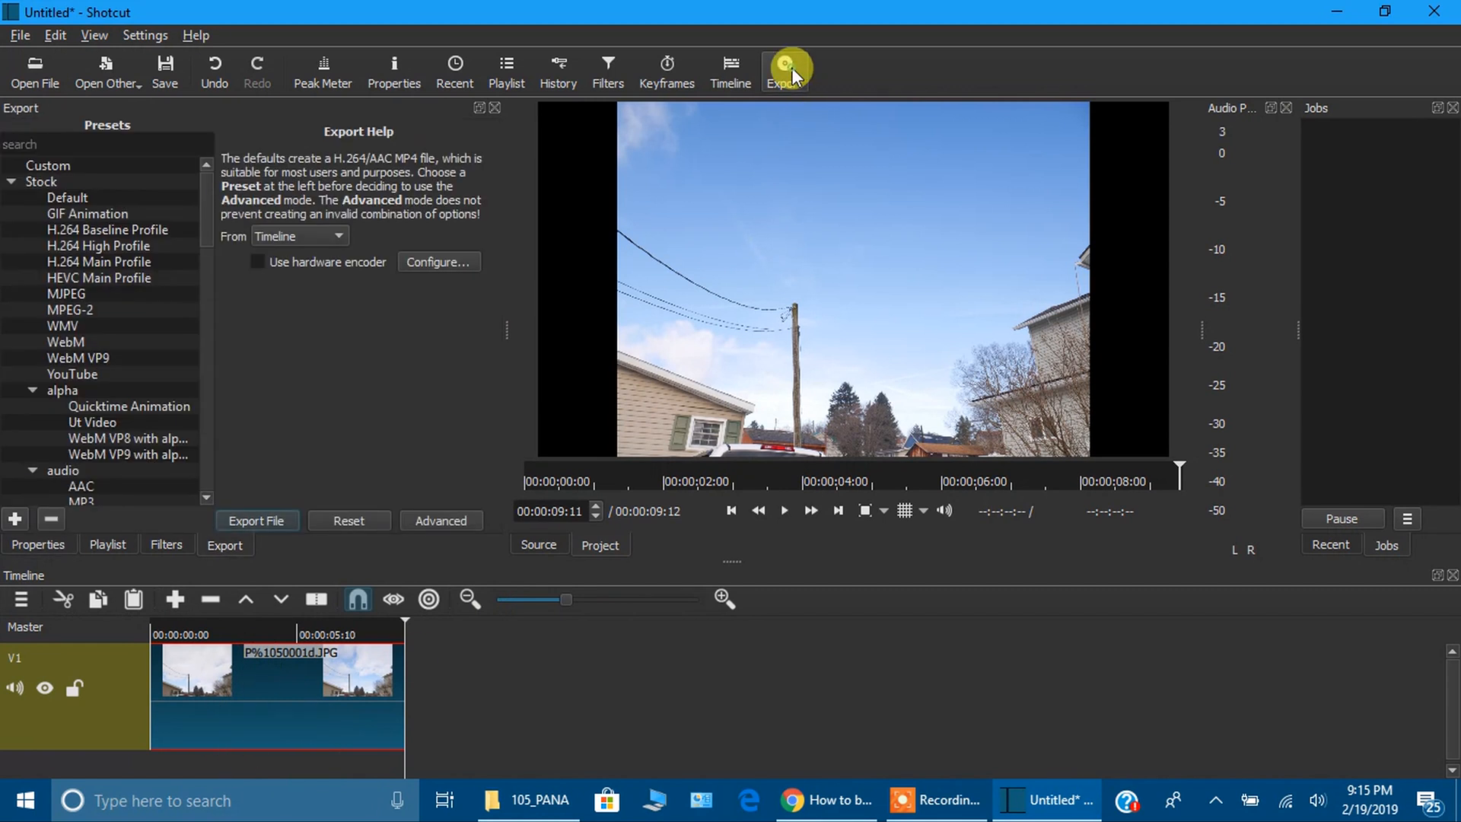
# - Export the timeline with best-quality interpolation to test_1.mp4 on the Desktop
pyautogui.click(441, 520)
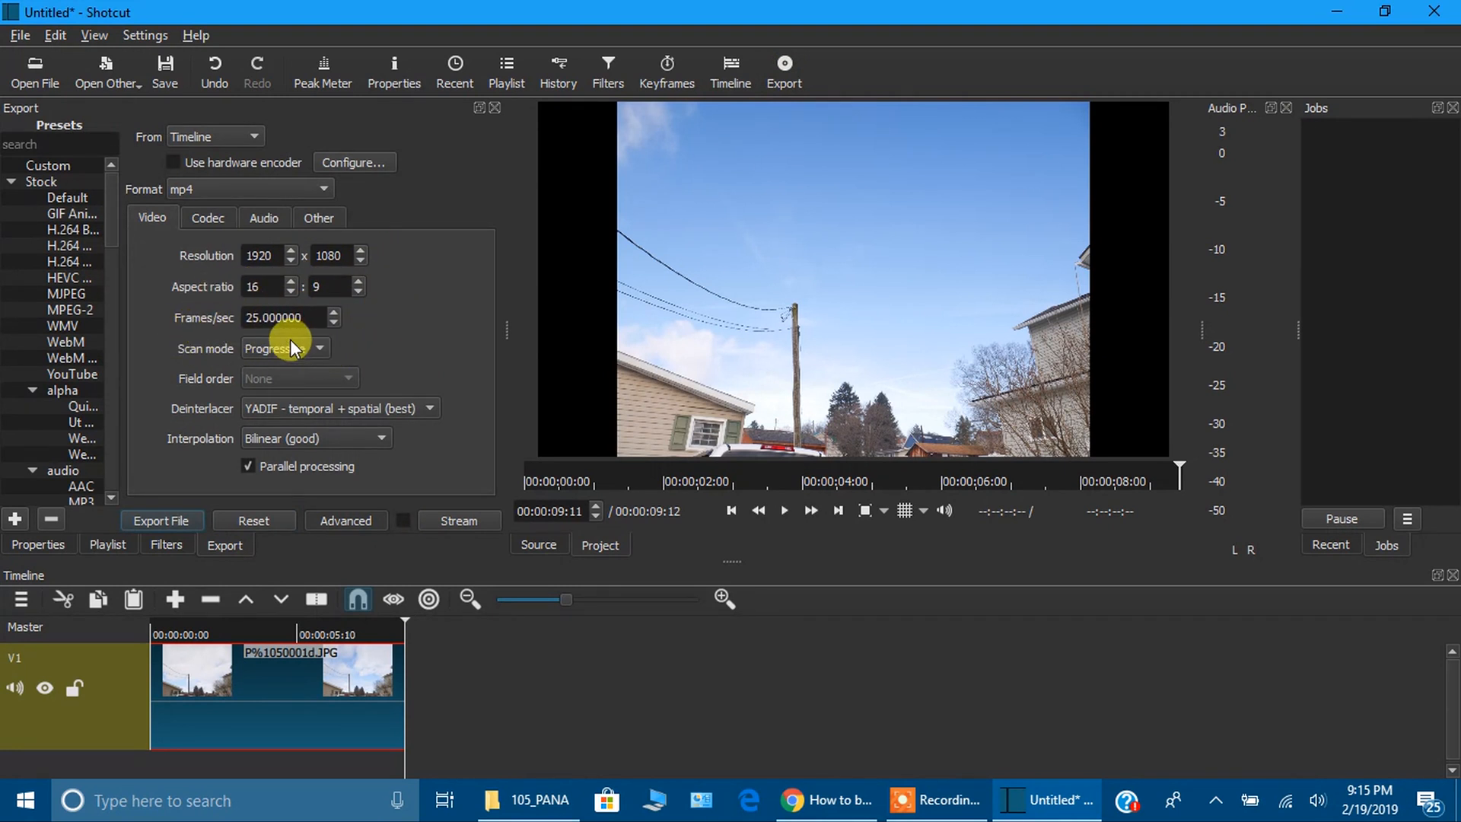
pyautogui.moveTo(369, 349)
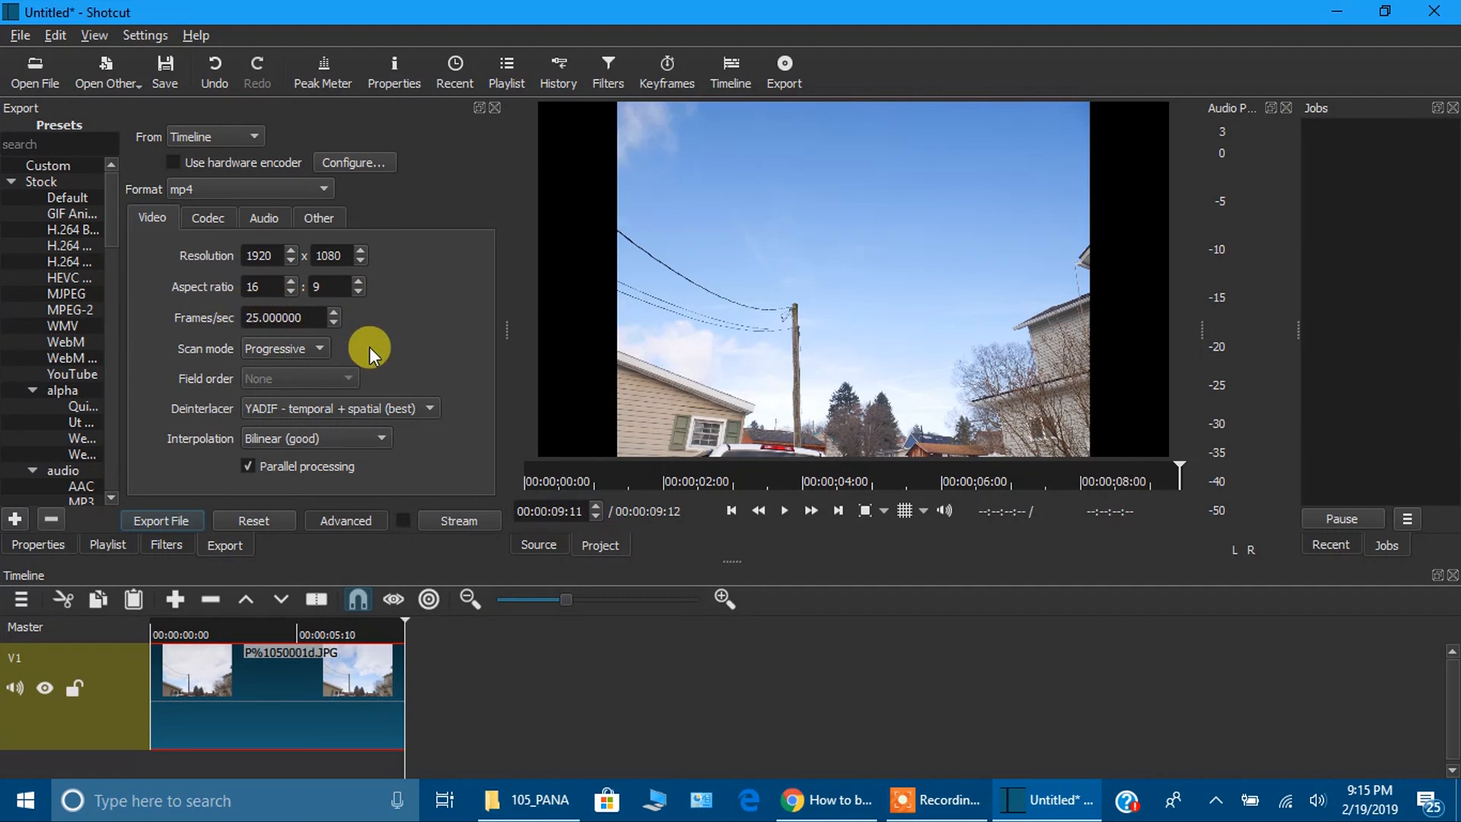
pyautogui.click(315, 438)
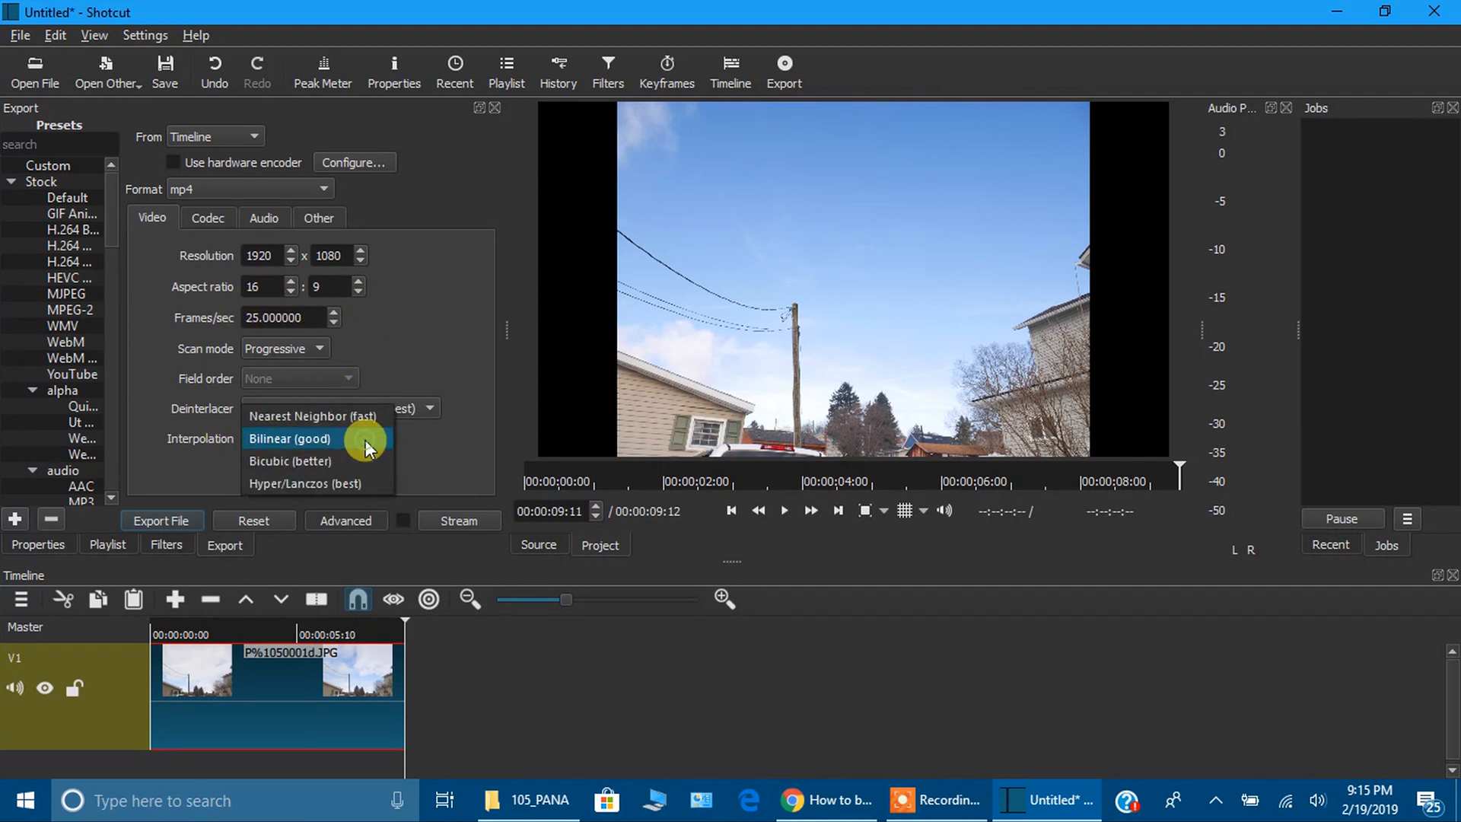
pyautogui.click(304, 482)
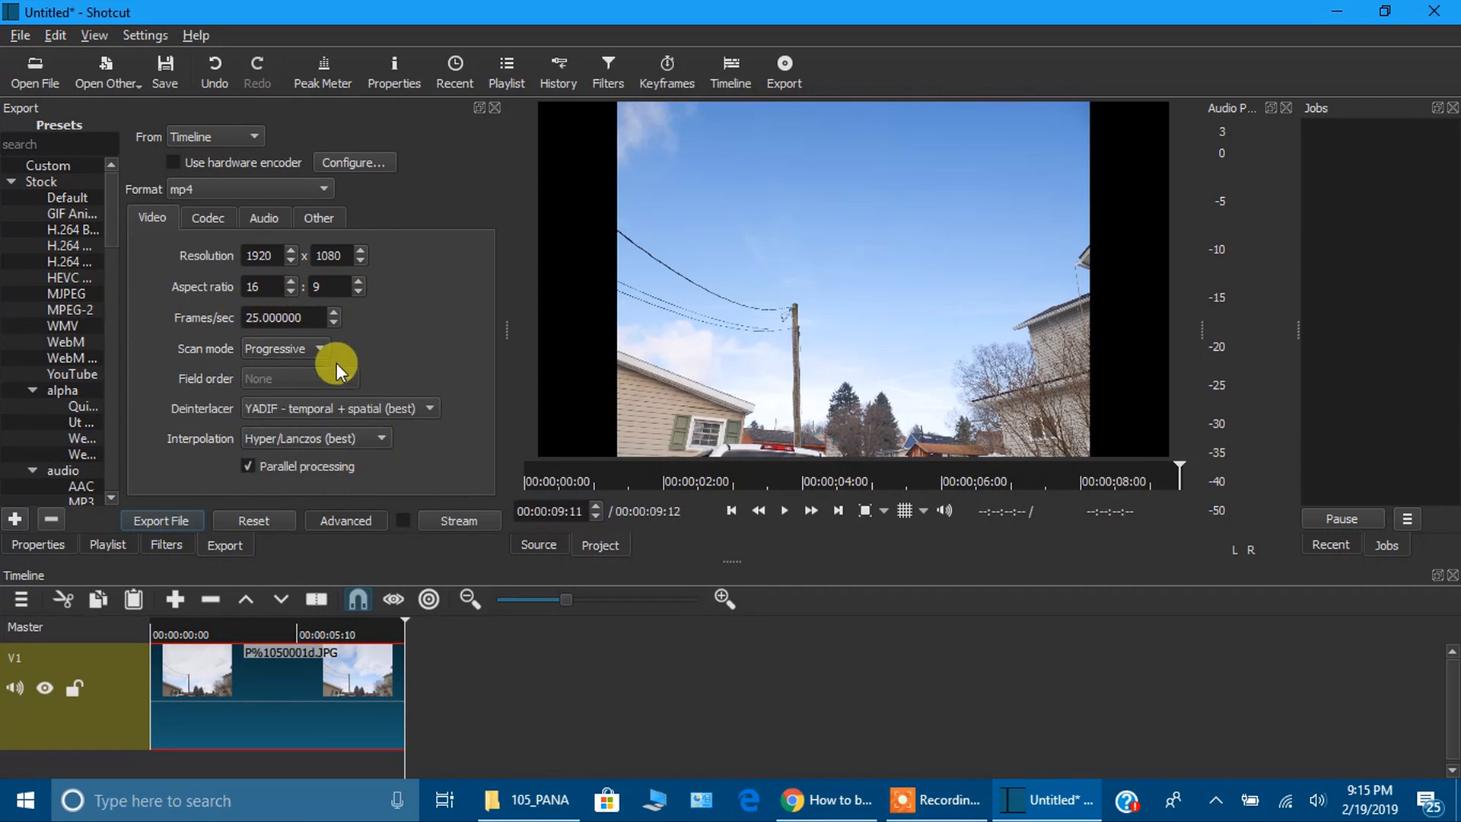
pyautogui.click(161, 520)
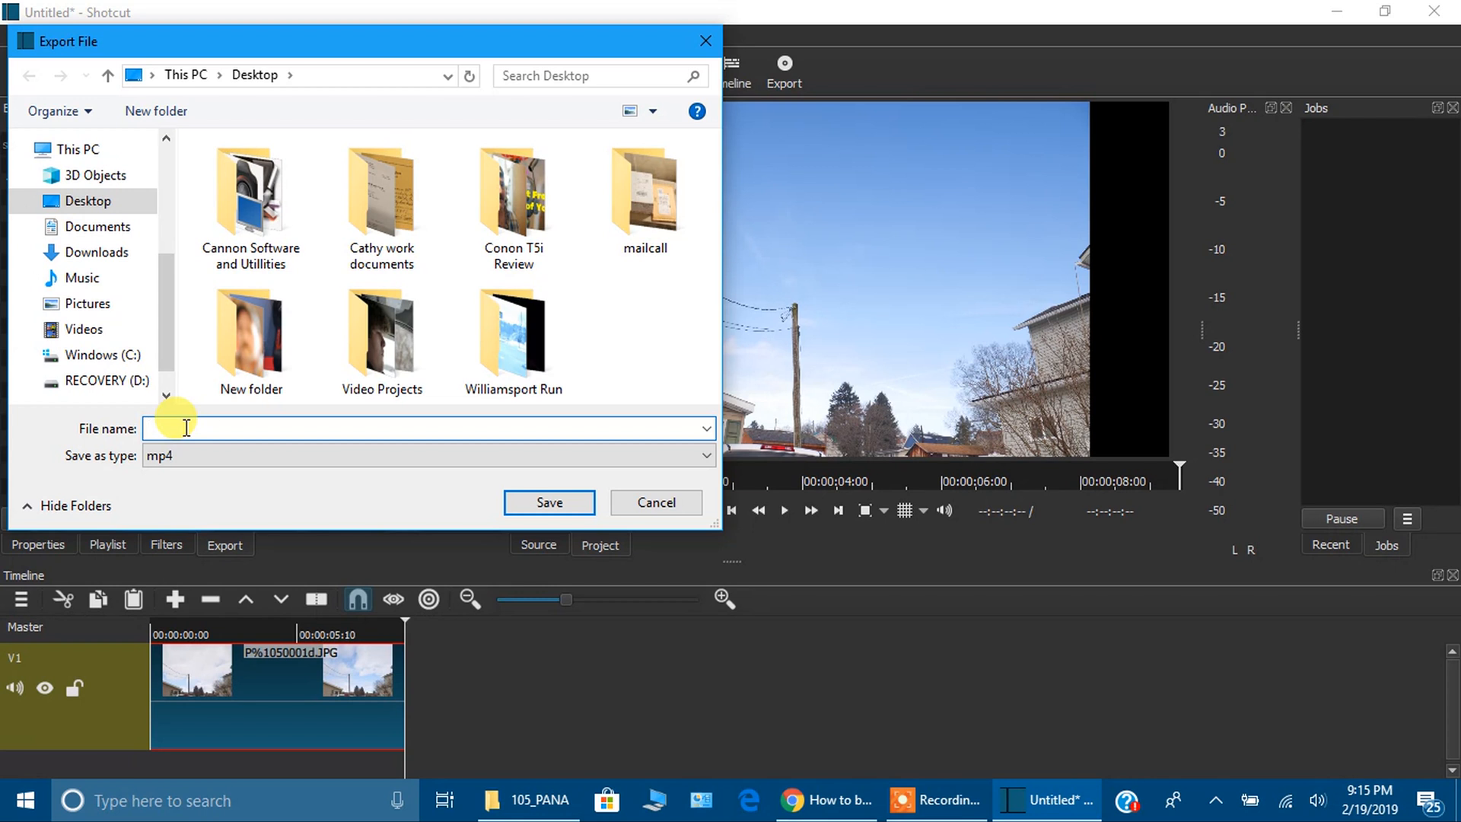
pyautogui.write('test_1')
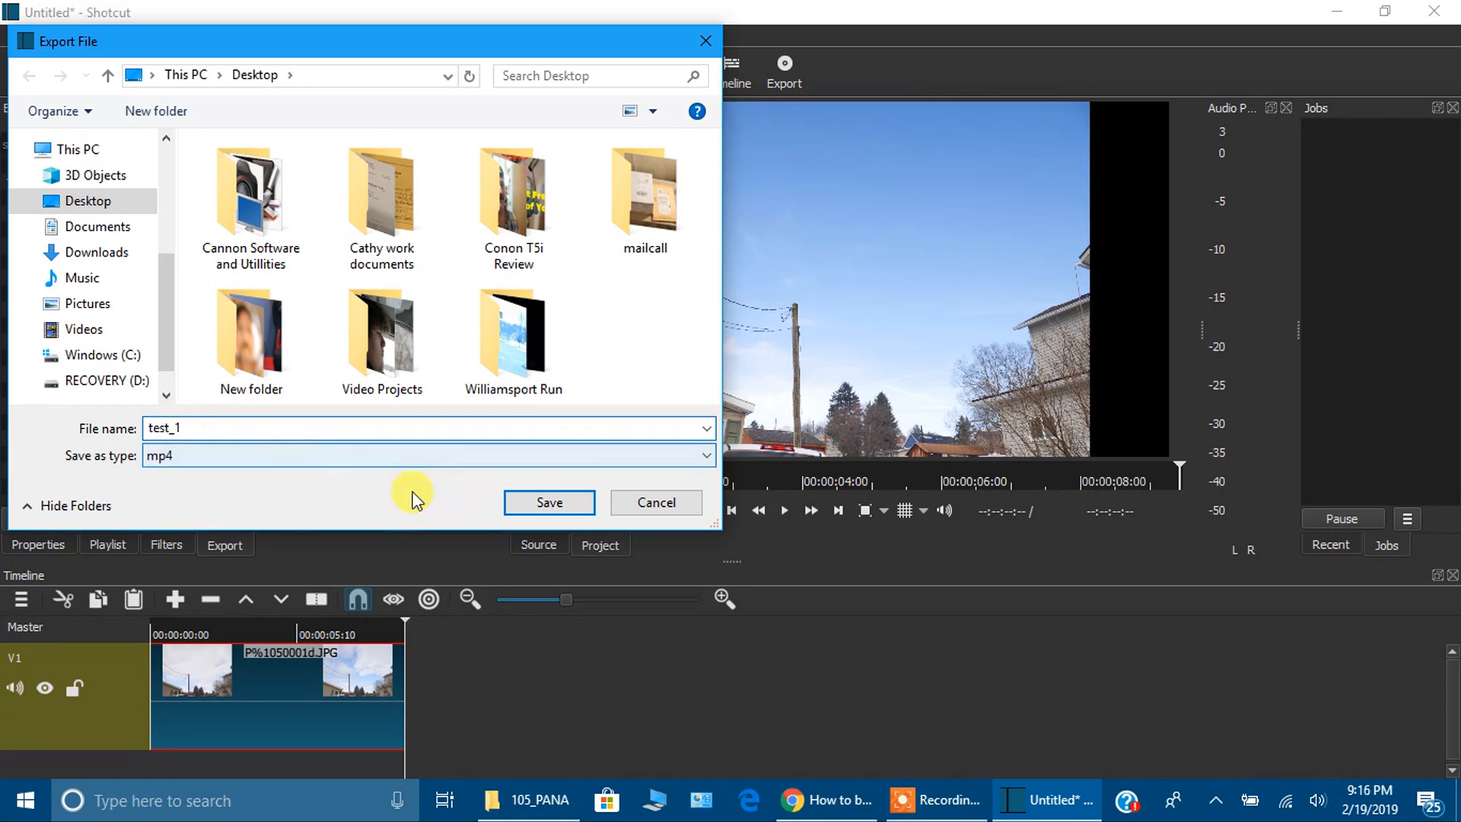
pyautogui.click(548, 502)
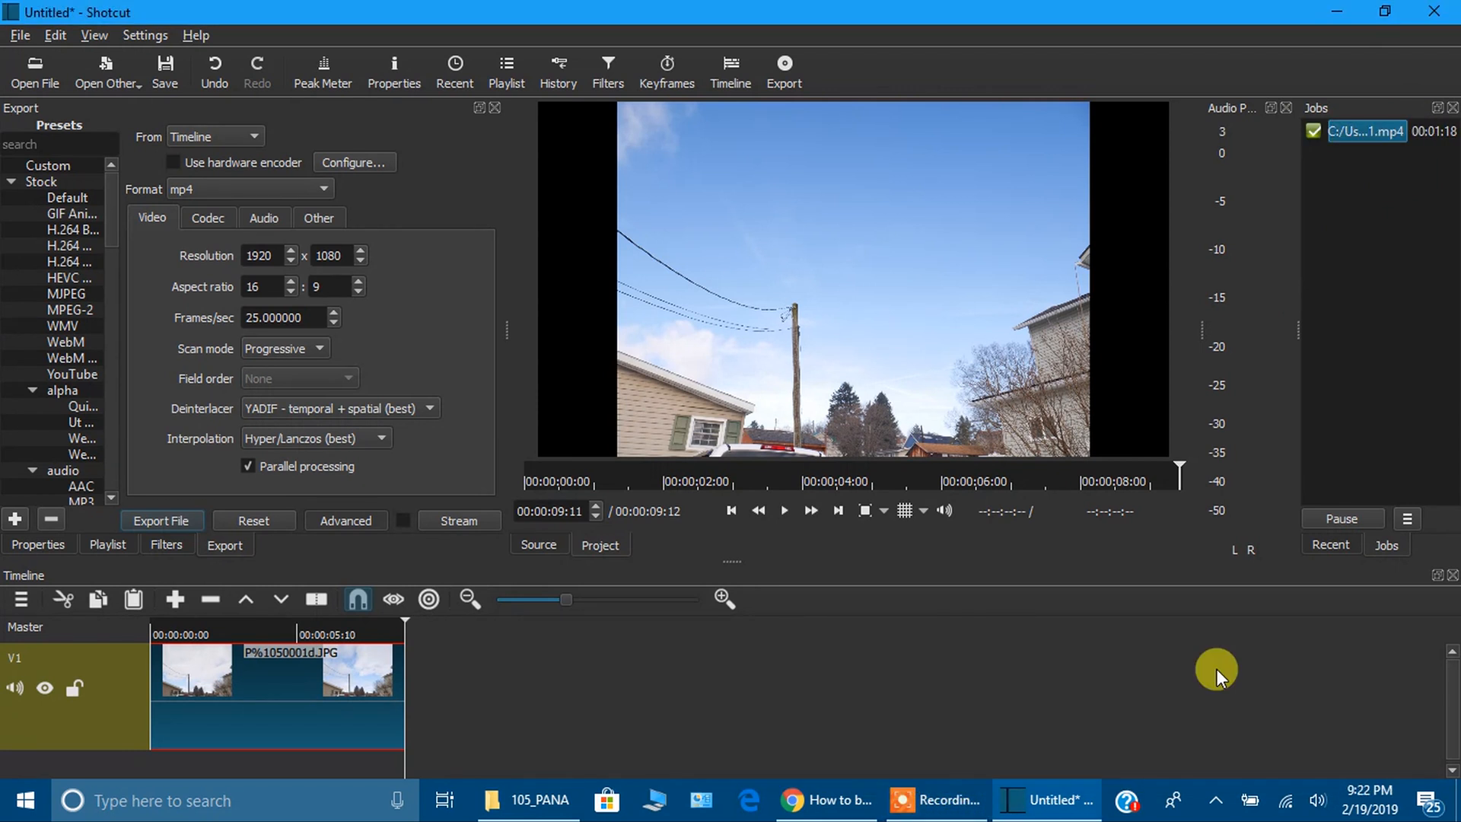
pyautogui.moveTo(1215, 503)
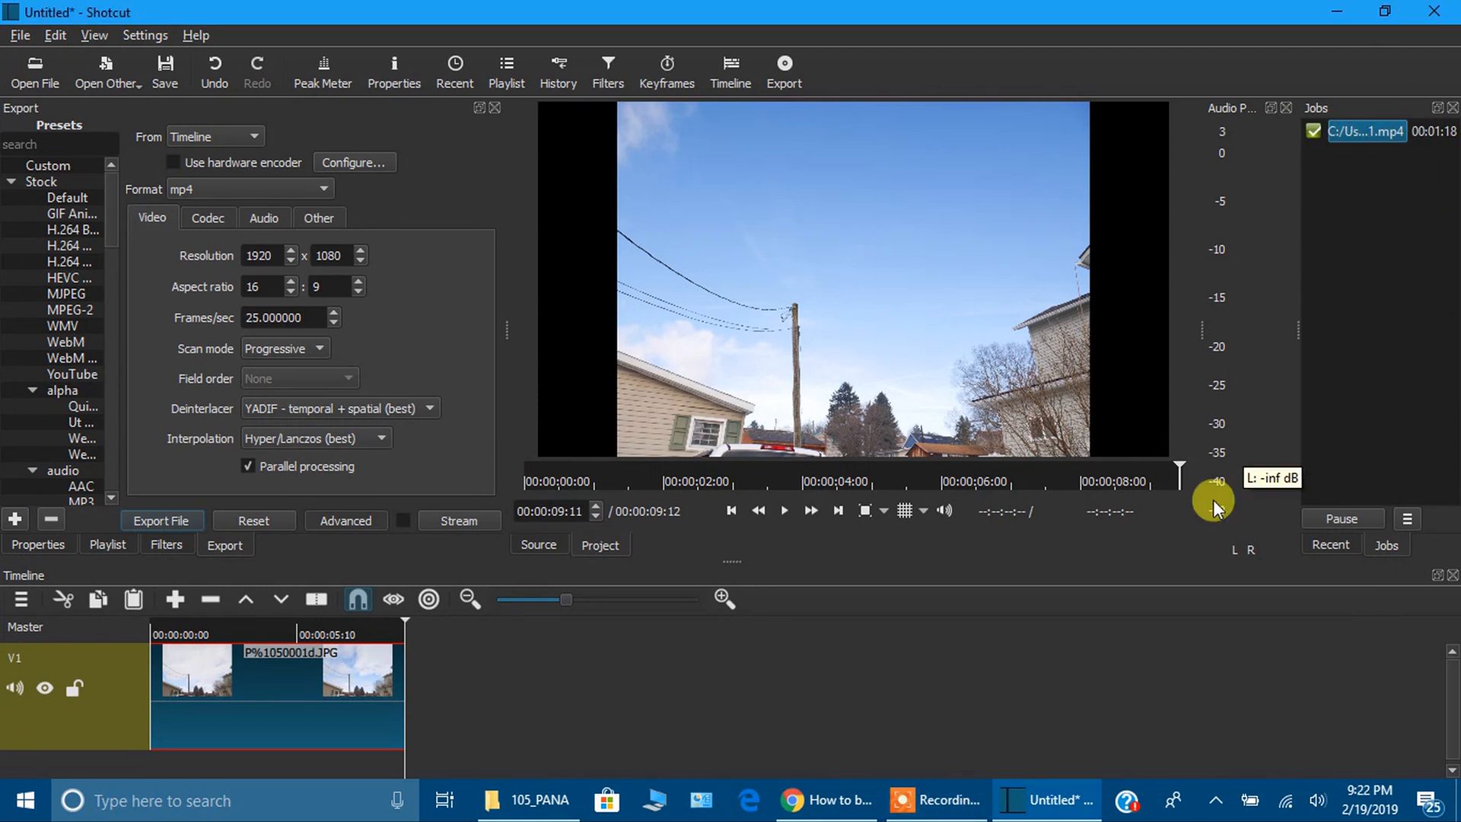
pyautogui.moveTo(1436, 145)
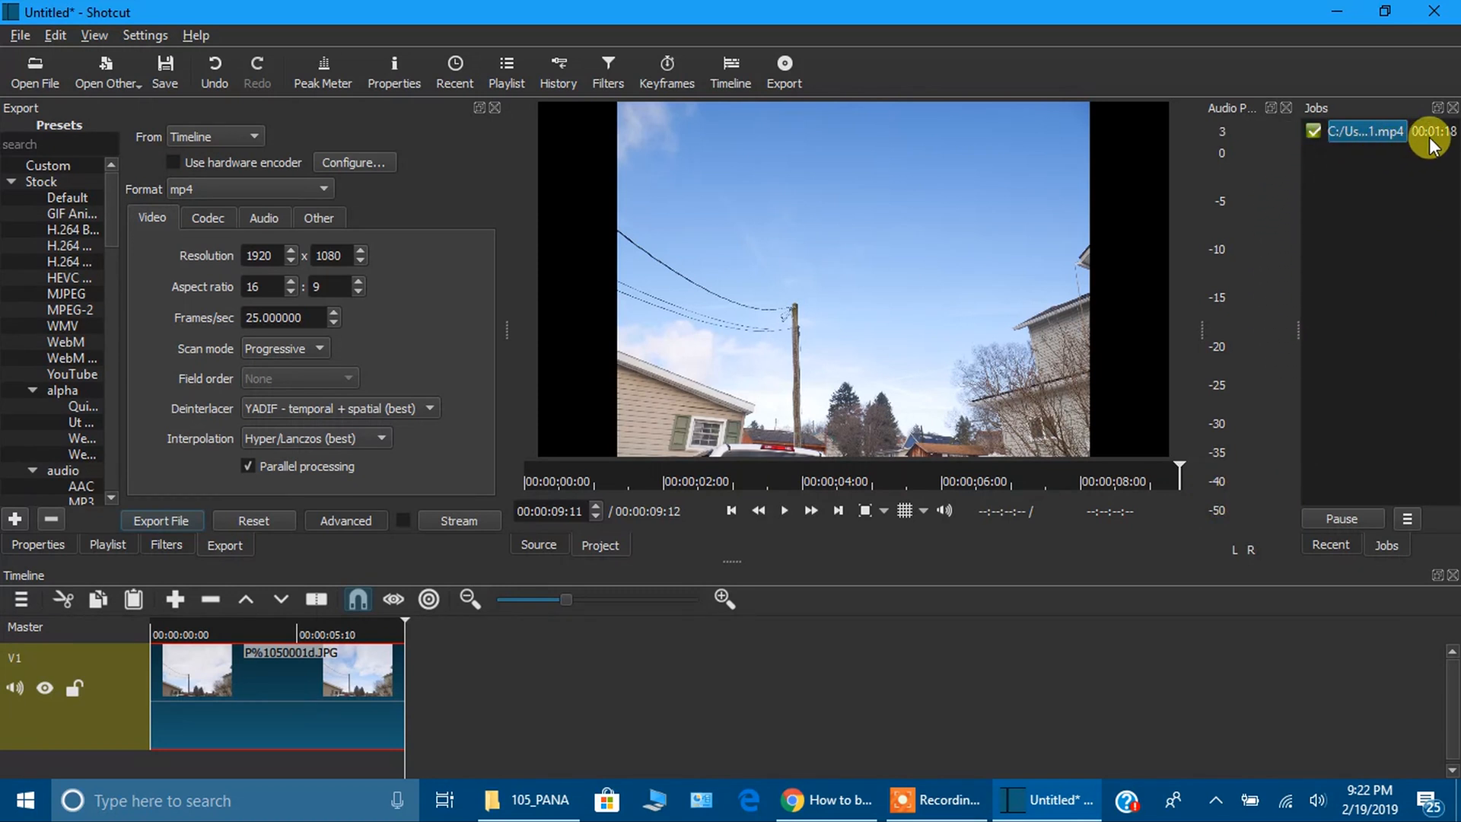
pyautogui.moveTo(1349, 72)
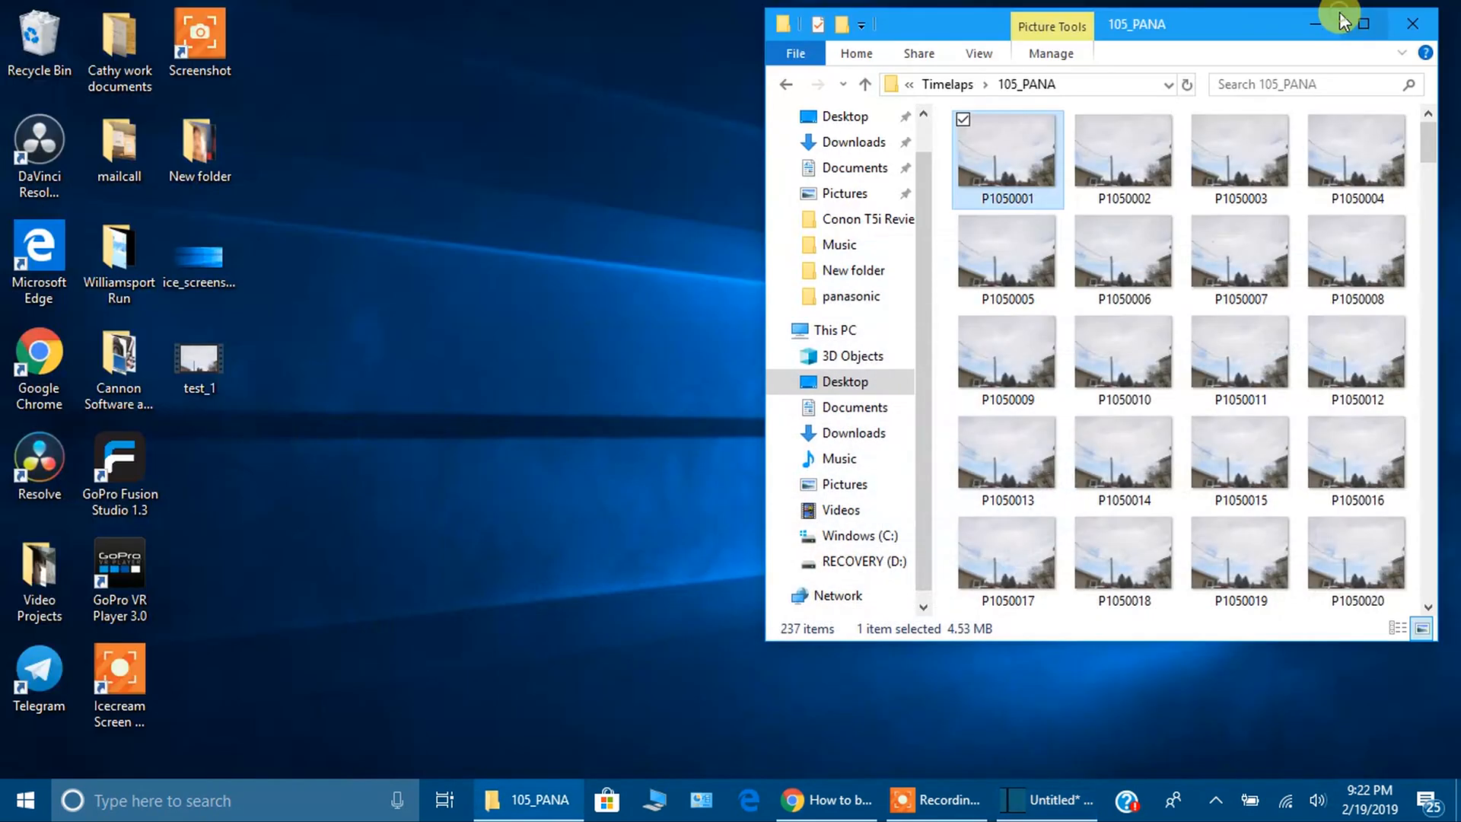
pyautogui.click(198, 354)
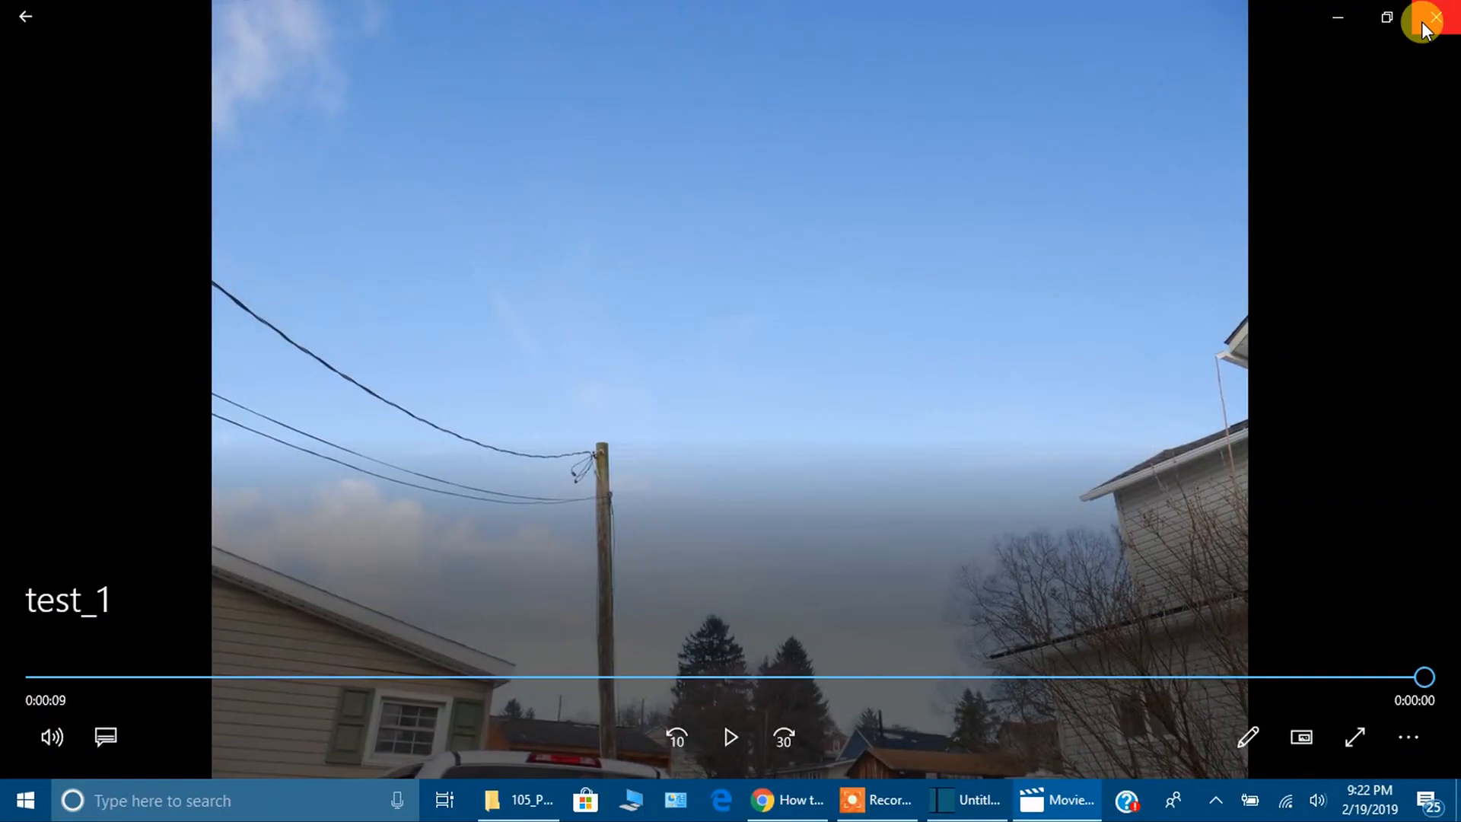
pyautogui.click(1425, 17)
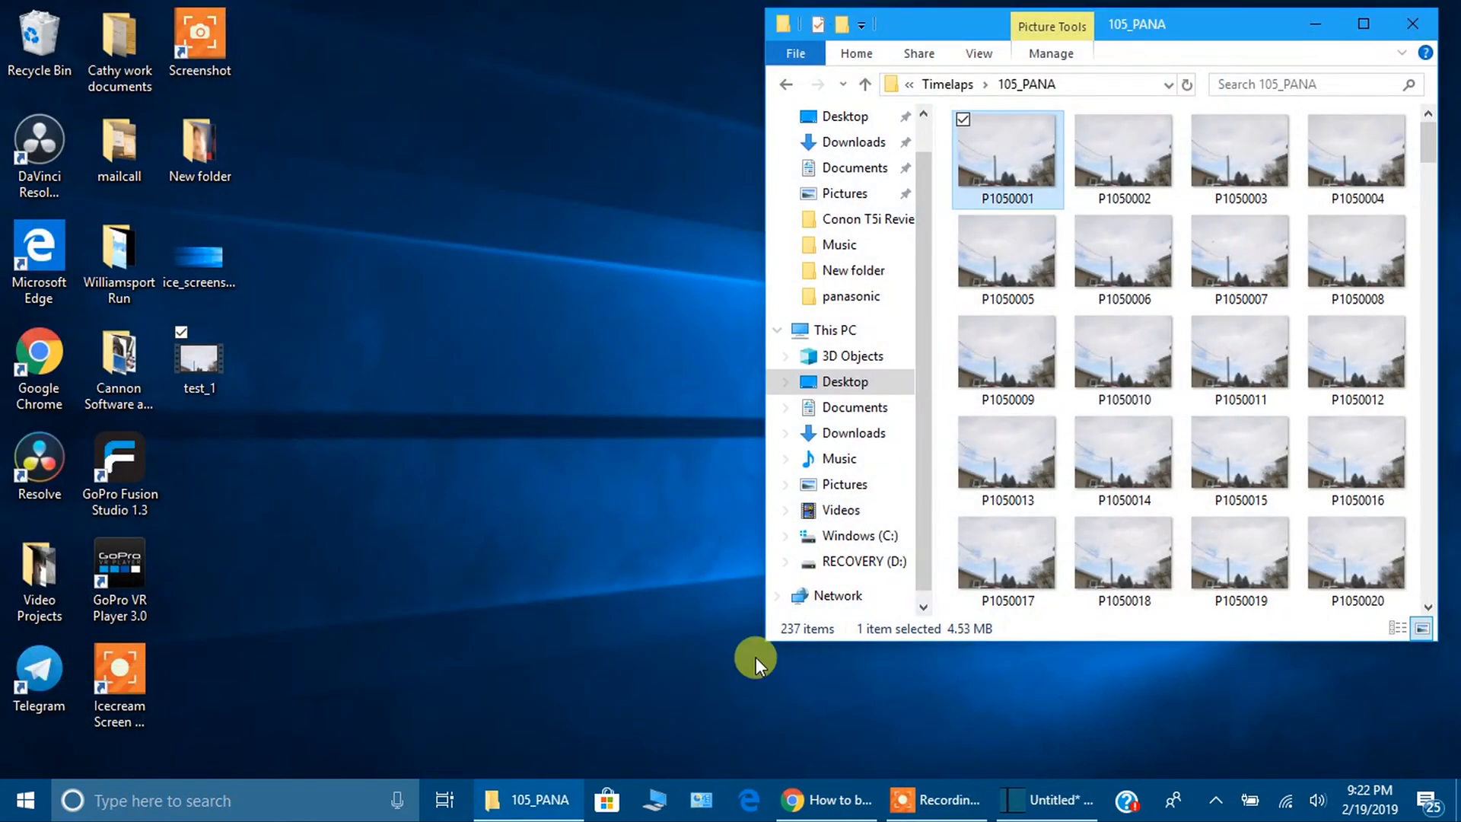
# - Close the image-sequence project without saving and reopen Shotcut to an empty project
pyautogui.click(1045, 801)
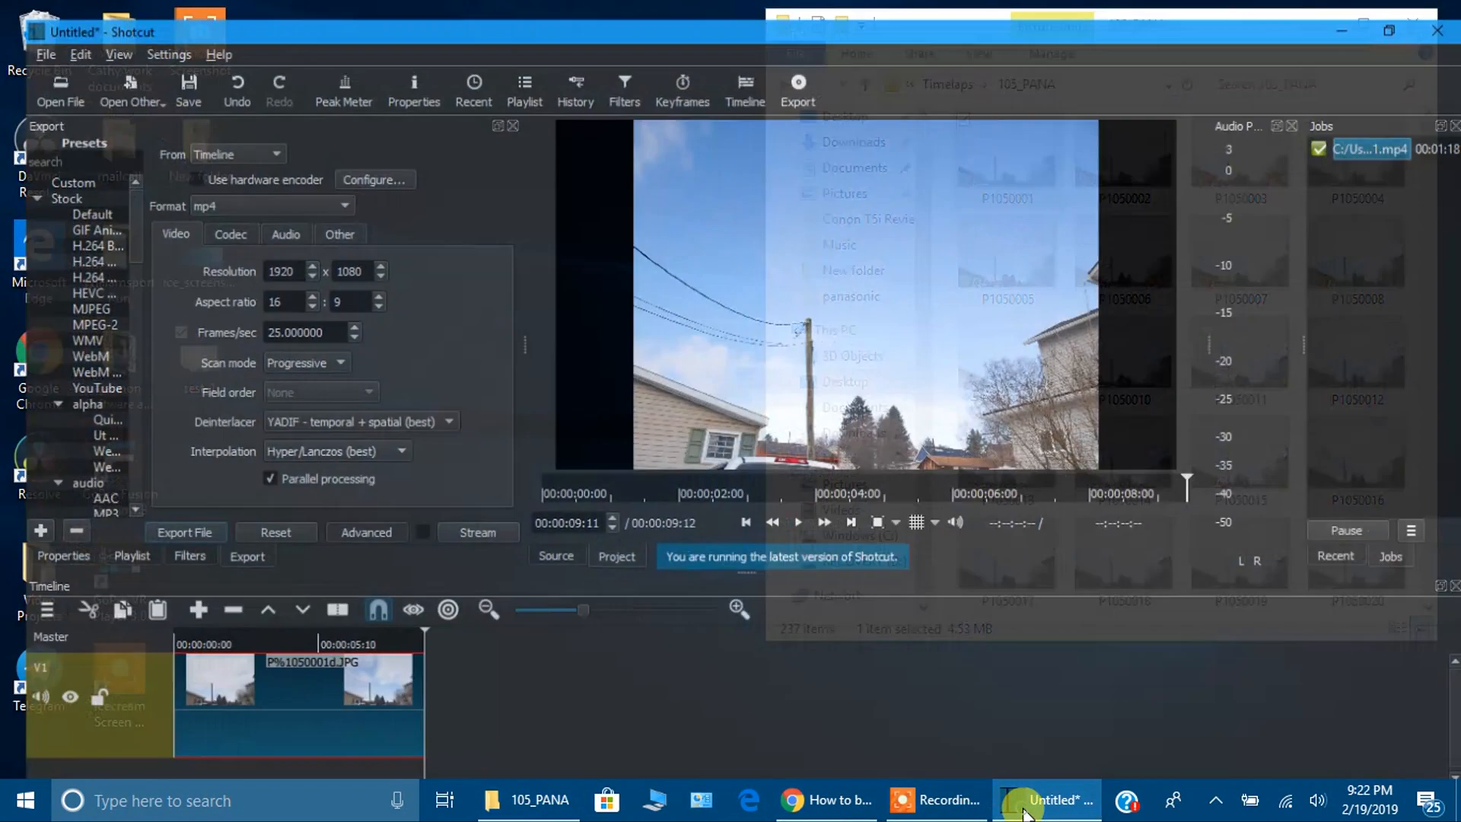
pyautogui.click(1044, 800)
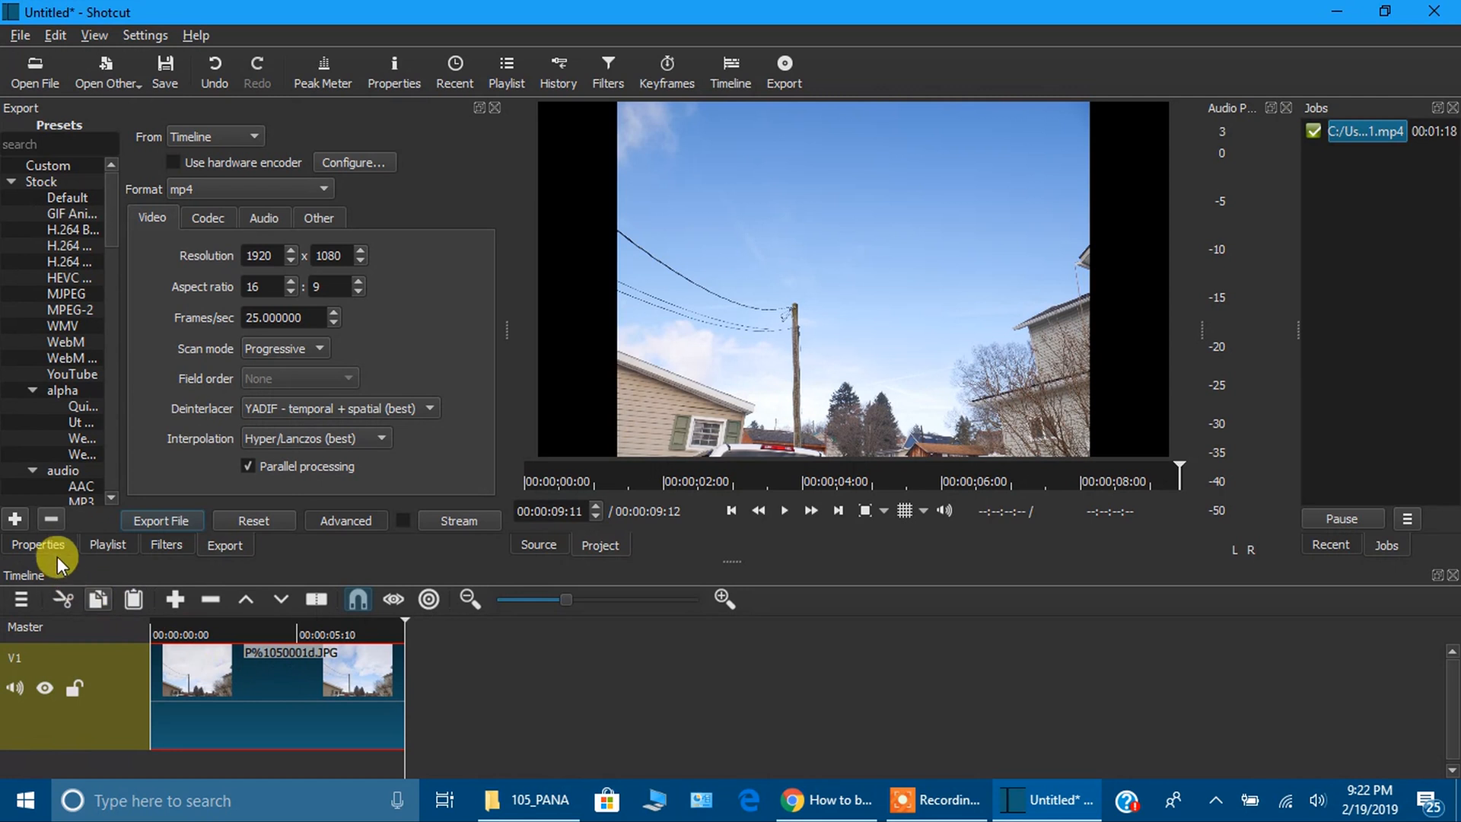
pyautogui.click(37, 544)
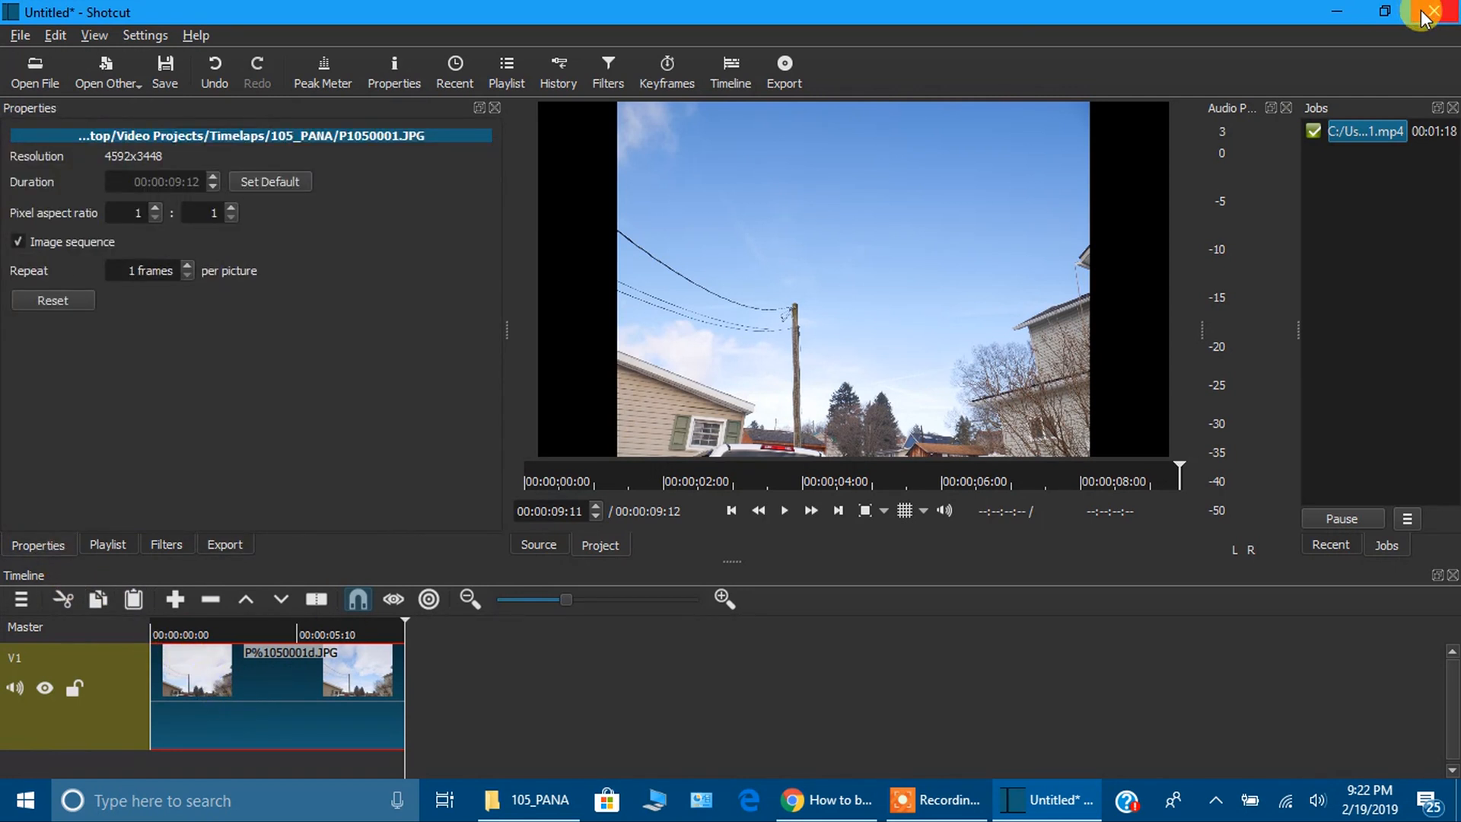
pyautogui.click(1433, 12)
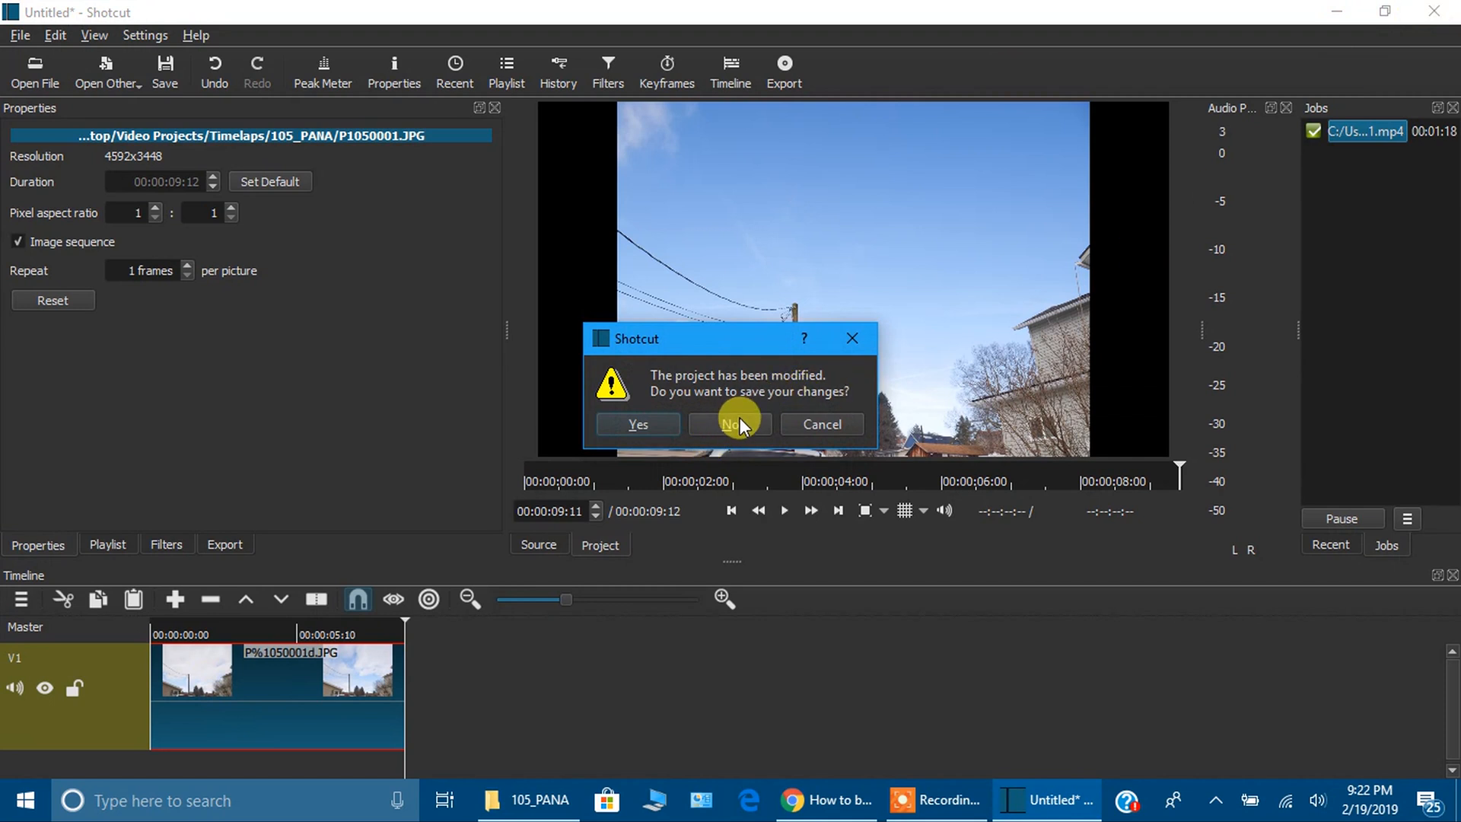
pyautogui.click(729, 424)
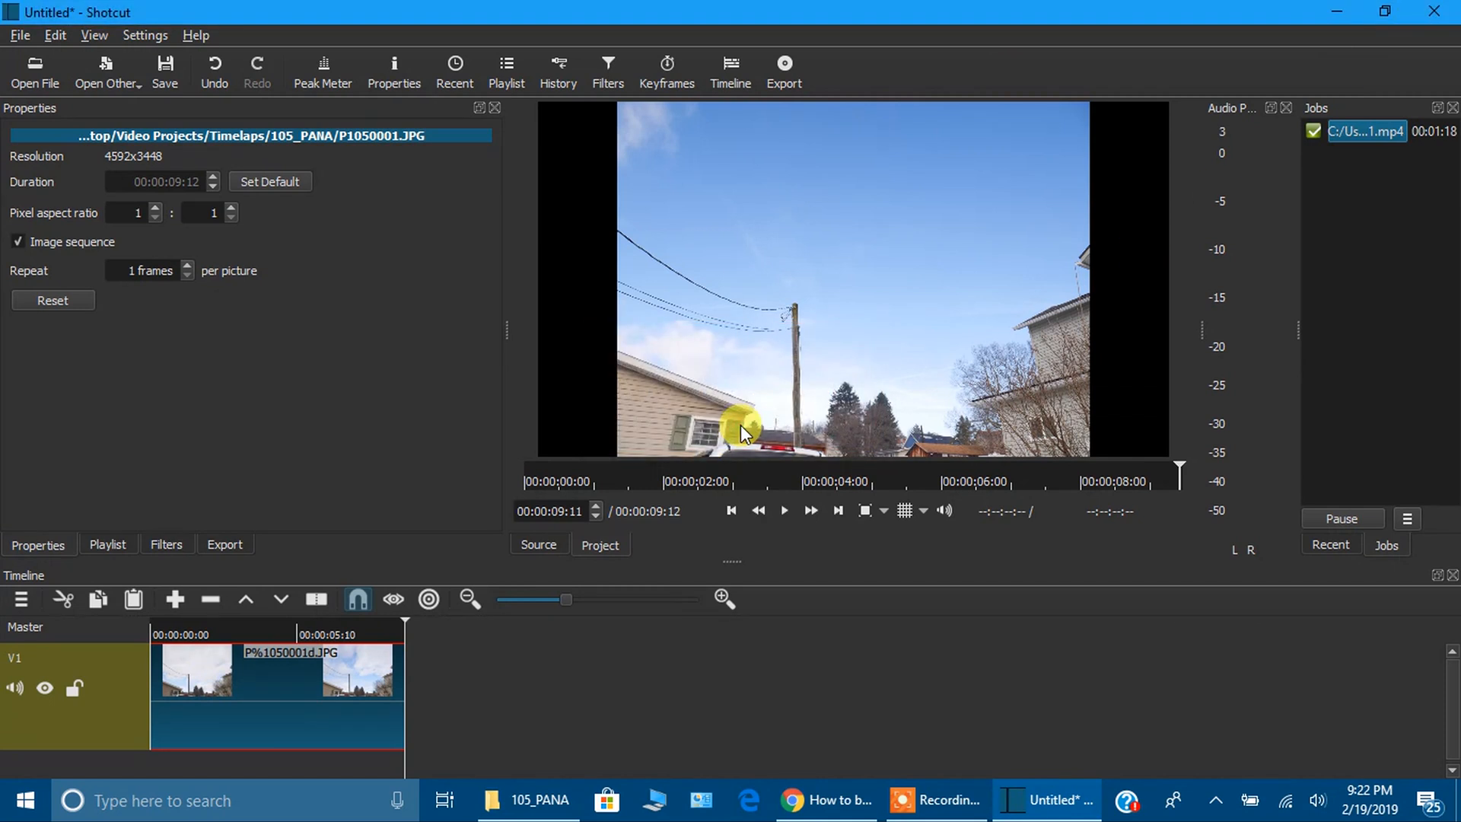
pyautogui.click(530, 800)
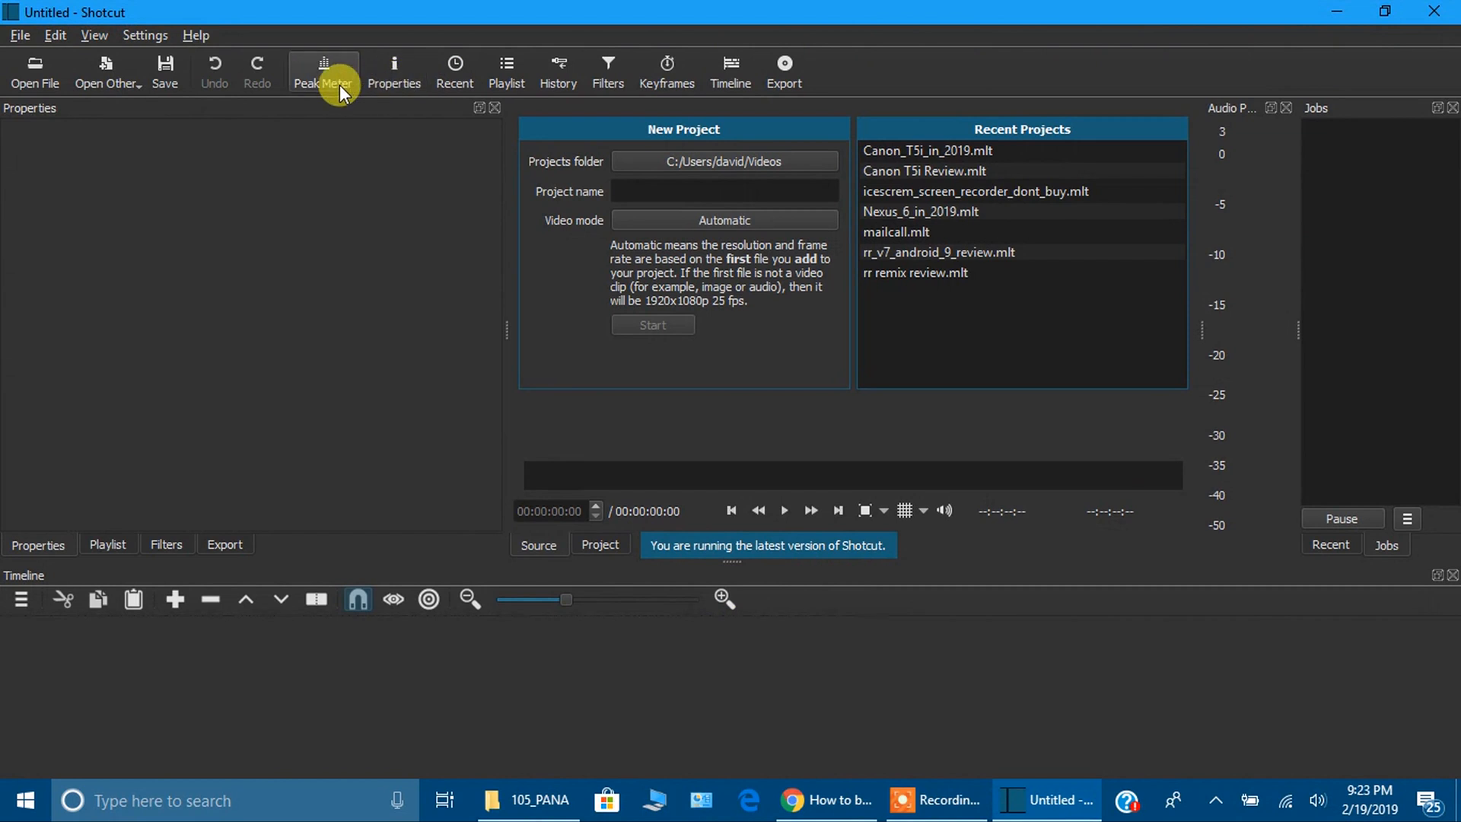
# - Add test_1.mp4 from the Desktop to the playlist and drop it onto the video track
pyautogui.click(507, 70)
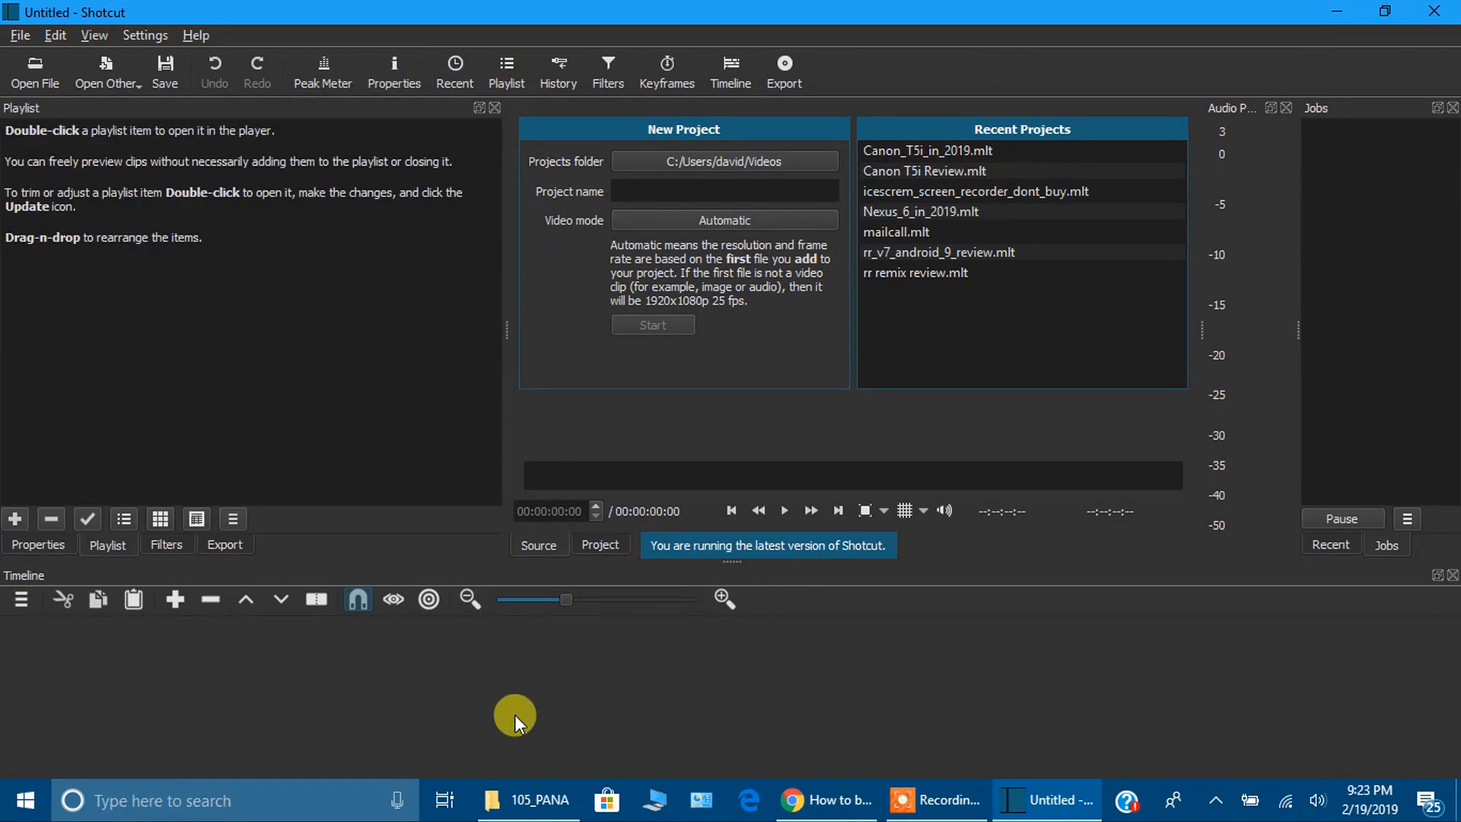
pyautogui.click(528, 799)
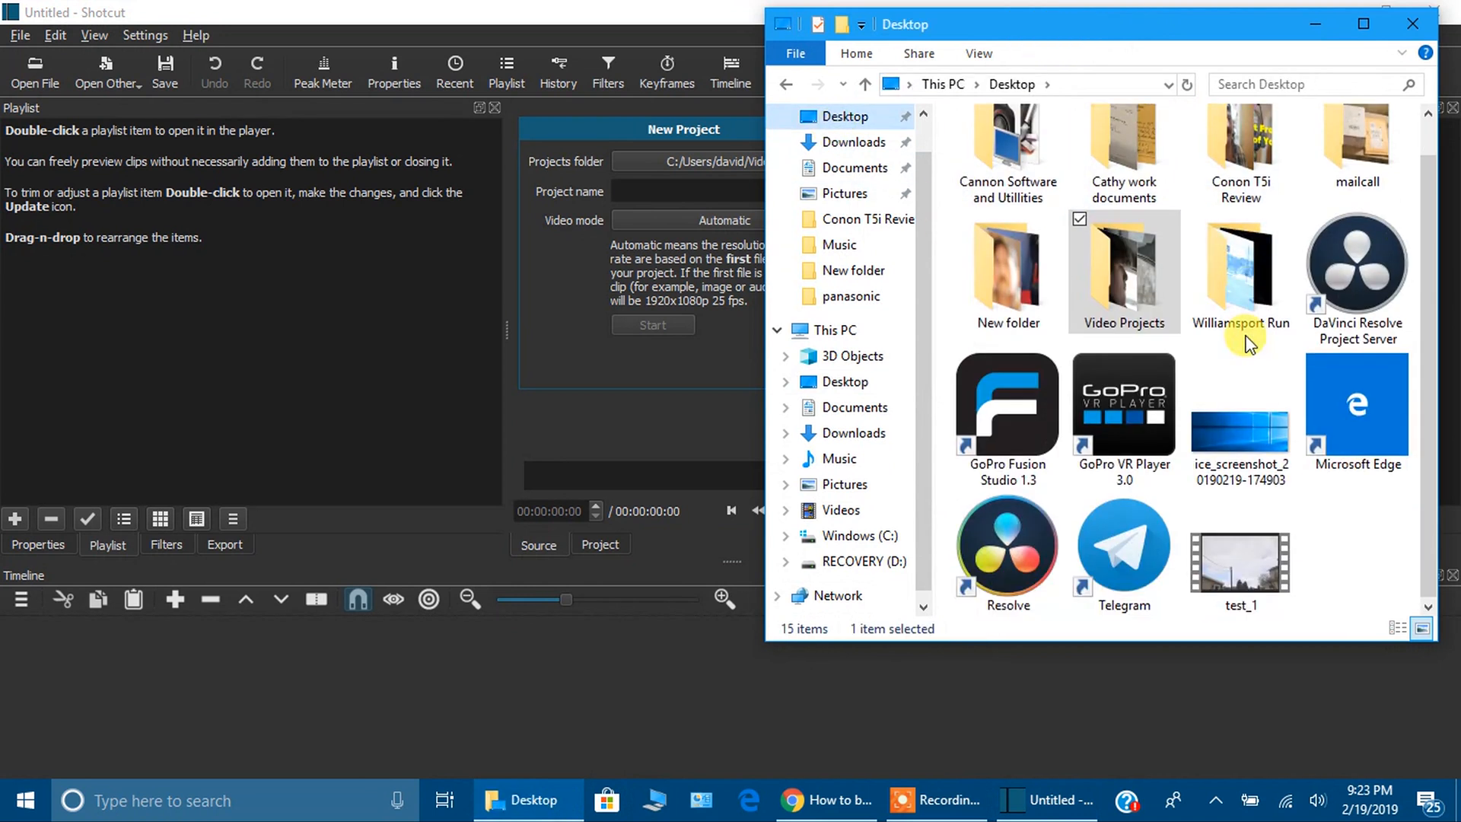
pyautogui.click(1241, 559)
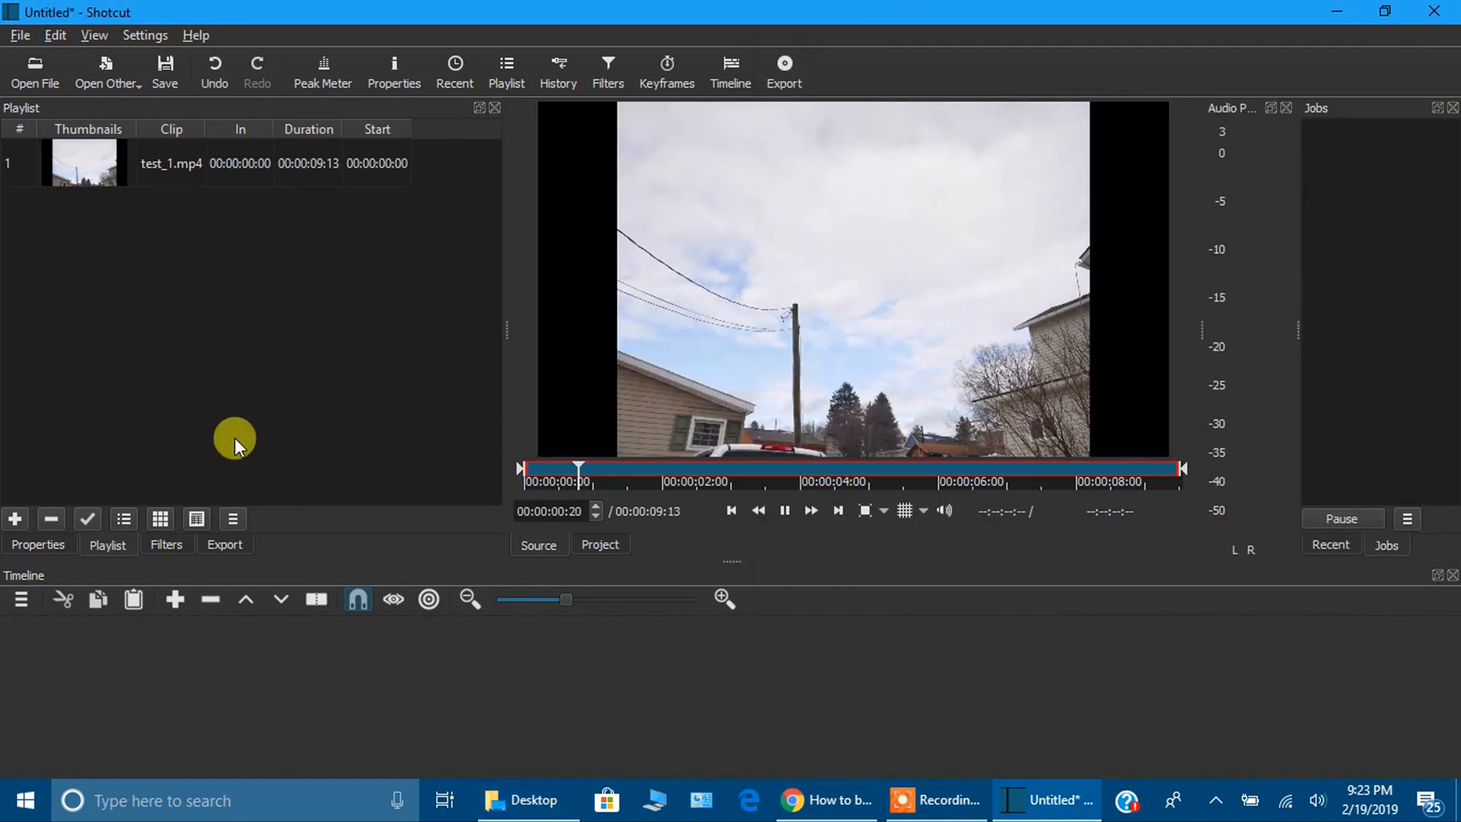
pyautogui.click(663, 481)
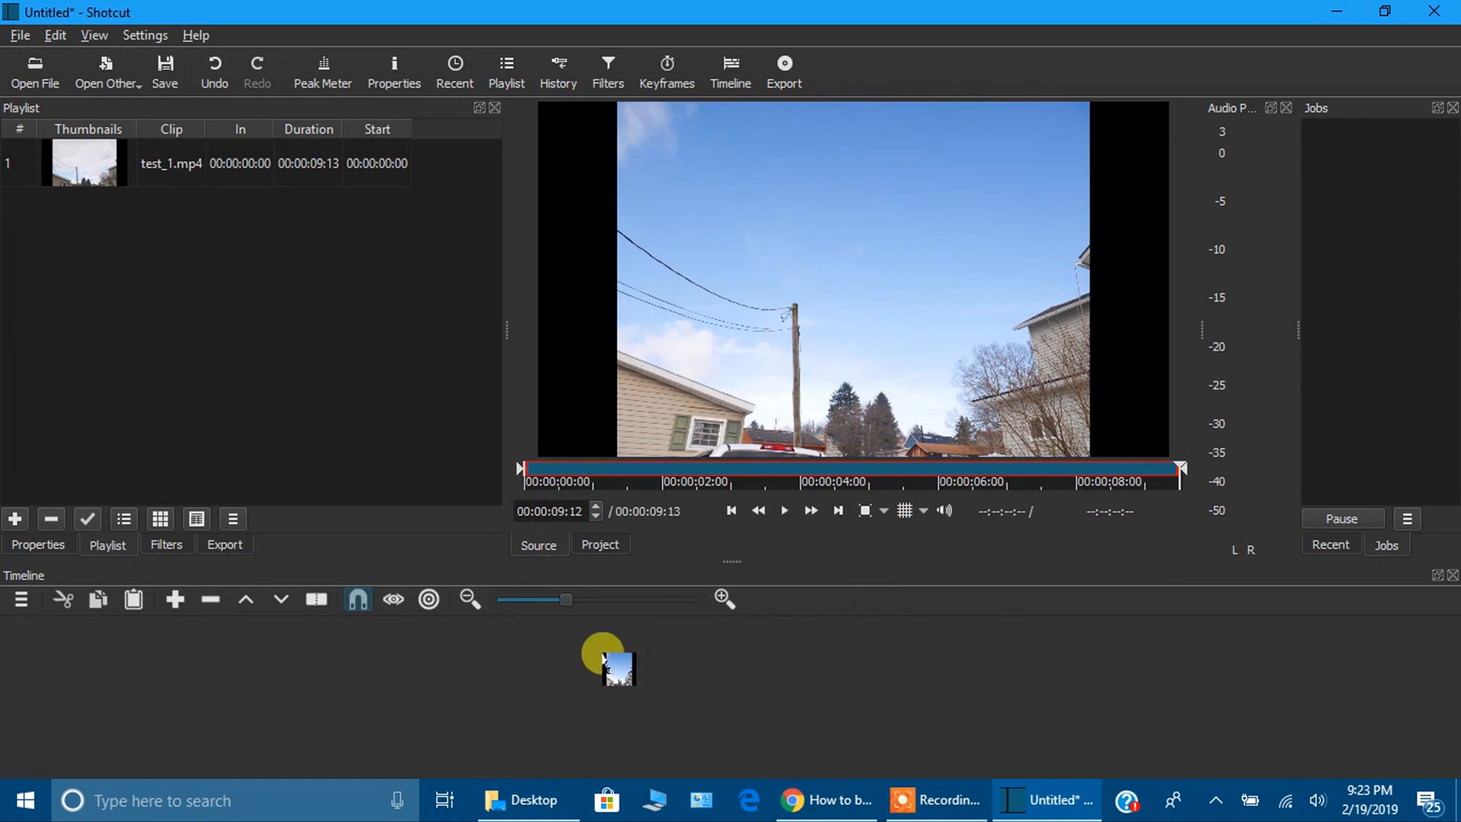
pyautogui.moveTo(606, 661); pyautogui.dragTo(279, 671)
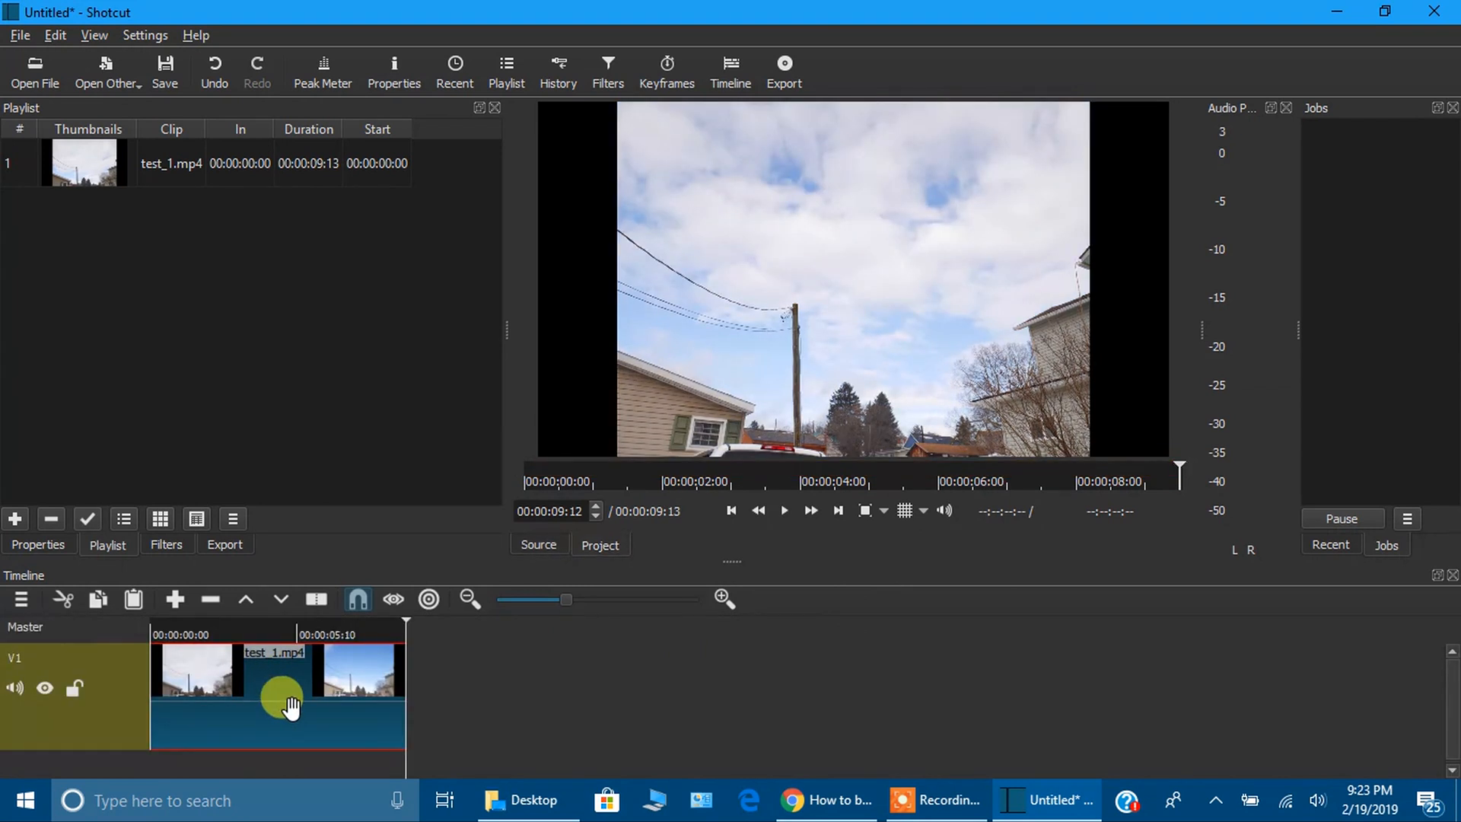
pyautogui.moveTo(316, 722)
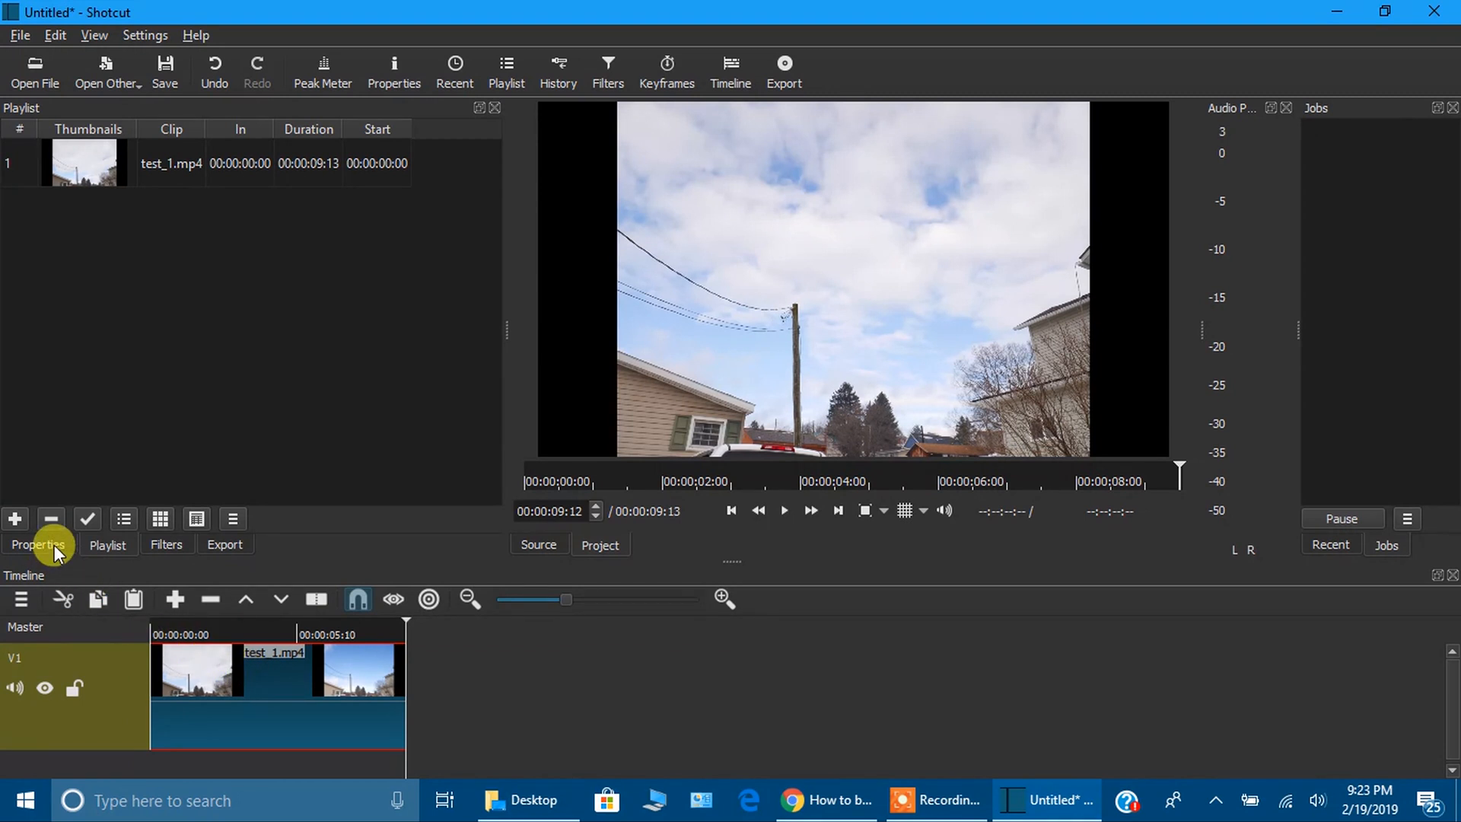
# - Set the test_1 clip's Speed property to 0.5, making it 19 seconds long
pyautogui.click(38, 544)
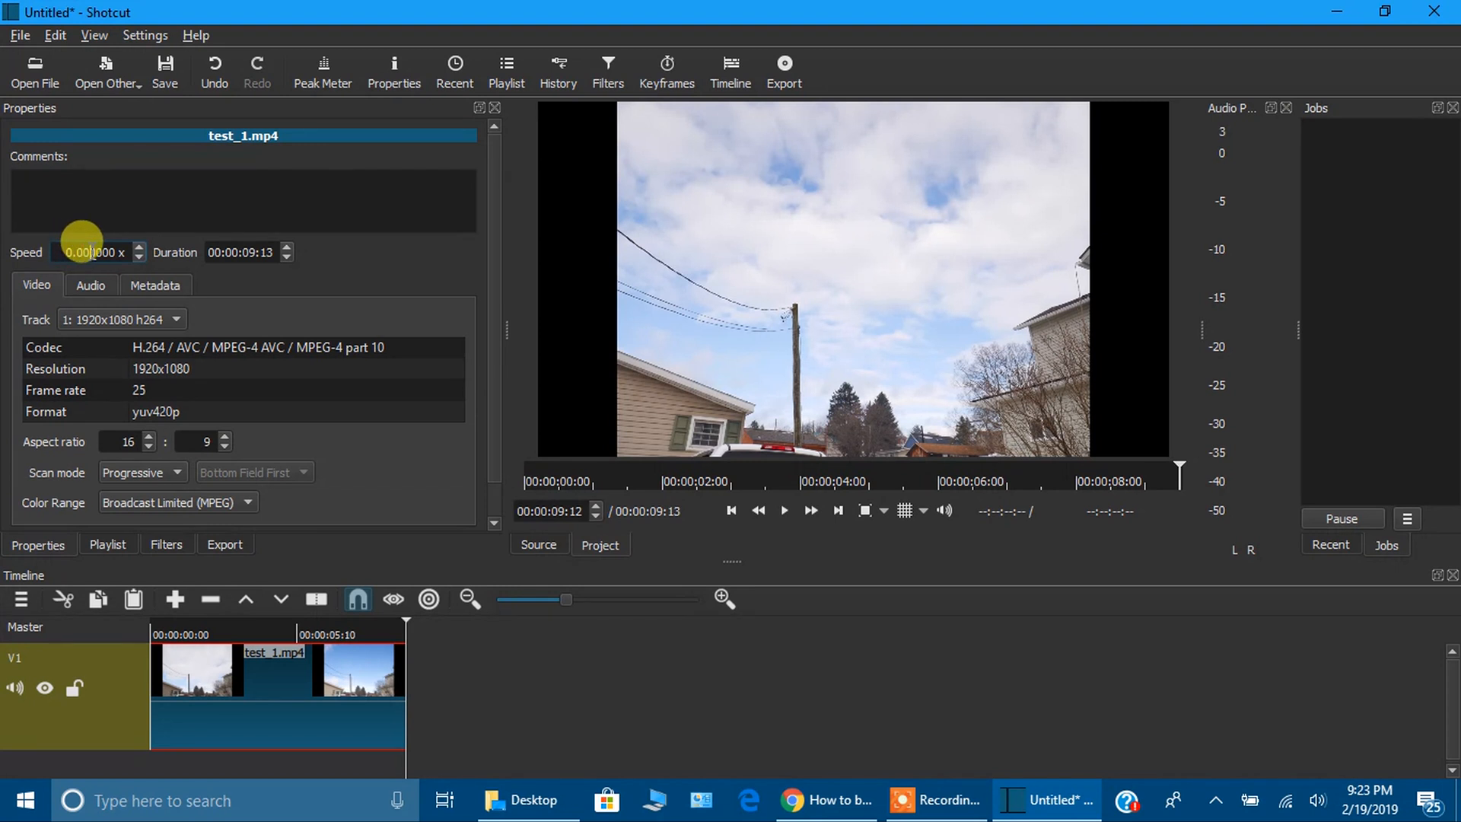
pyautogui.write('0.05')
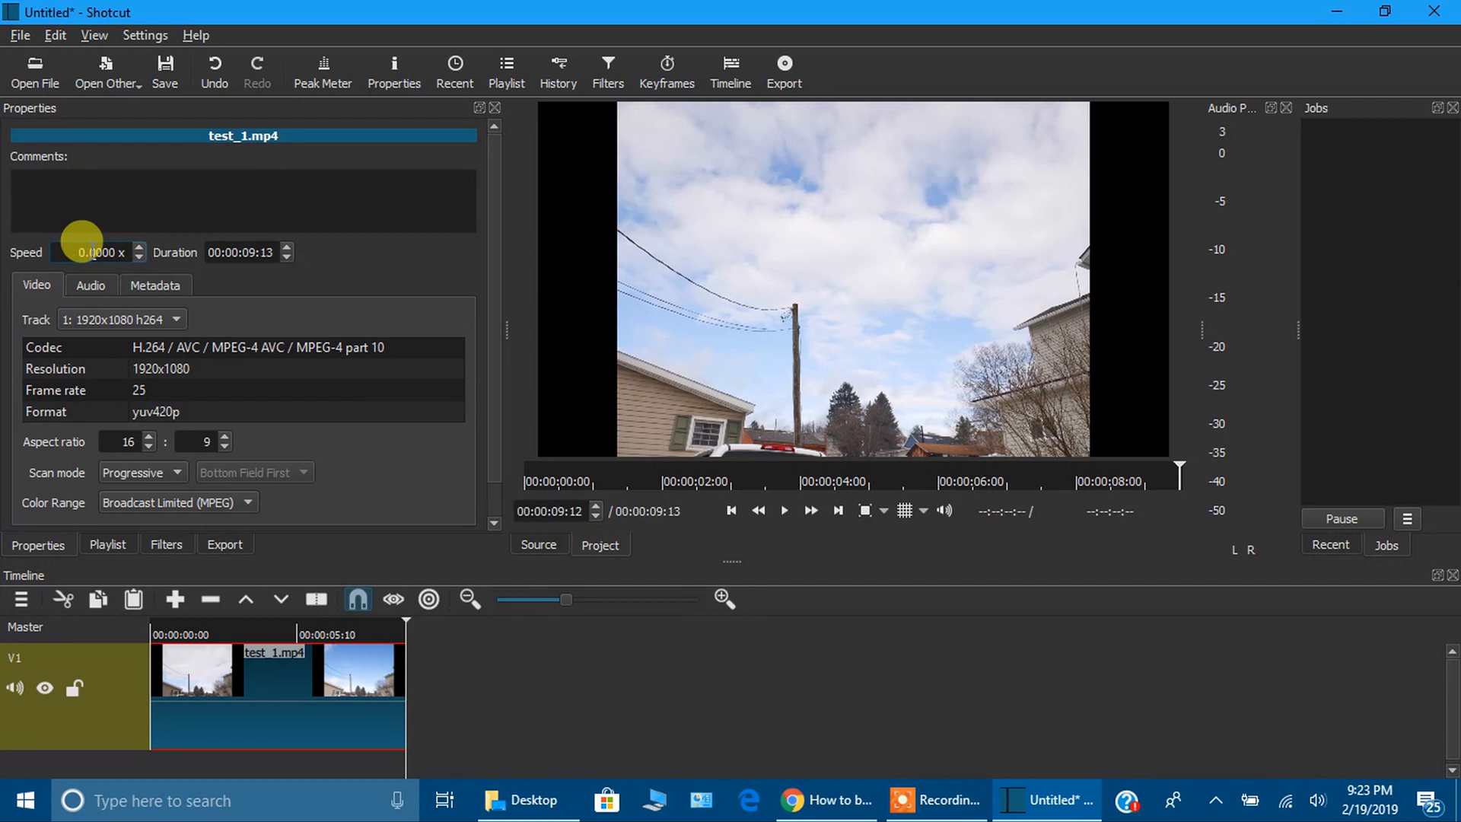
pyautogui.write('0.50000')
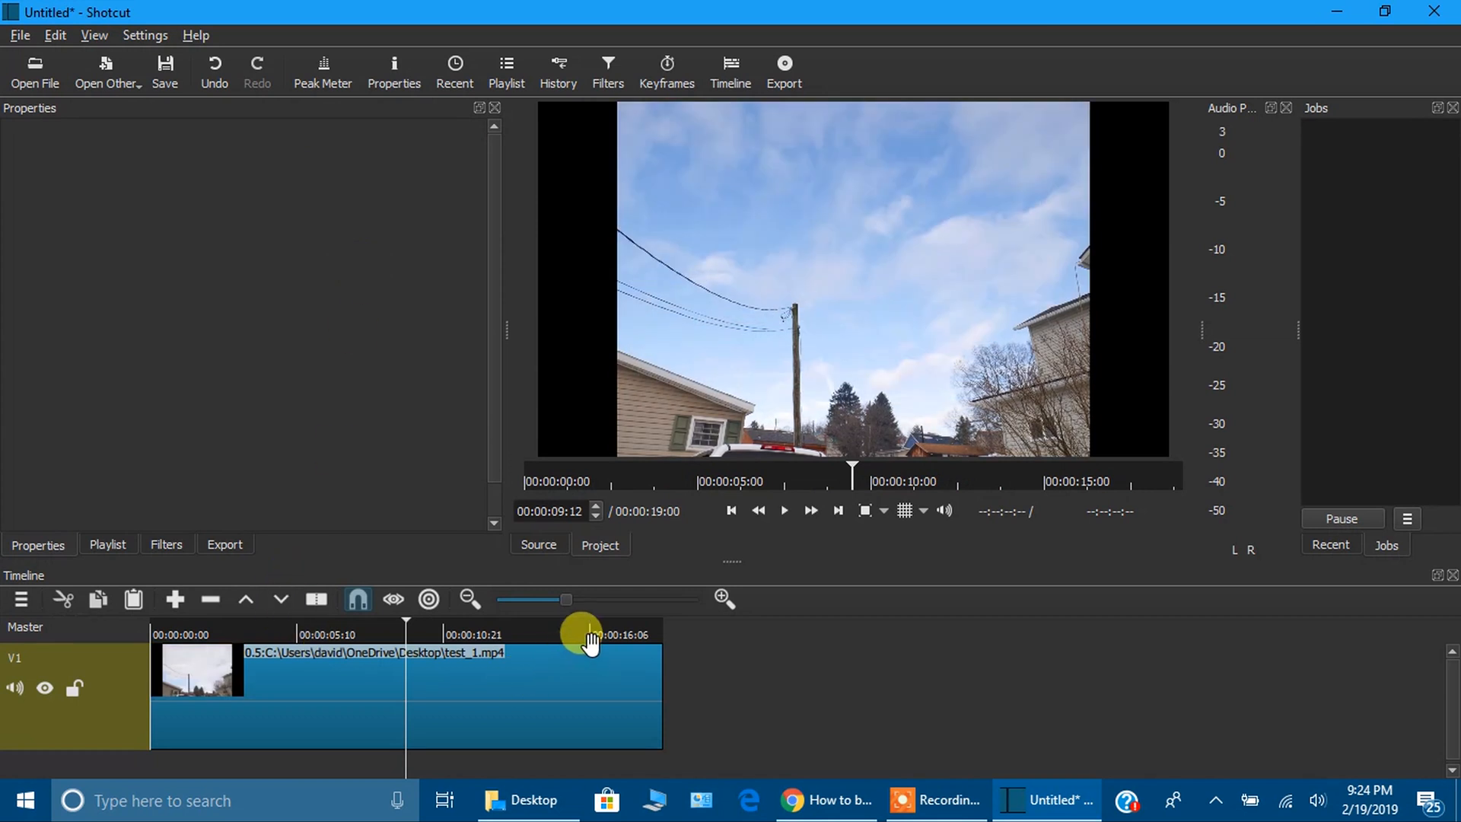
pyautogui.moveTo(205, 640)
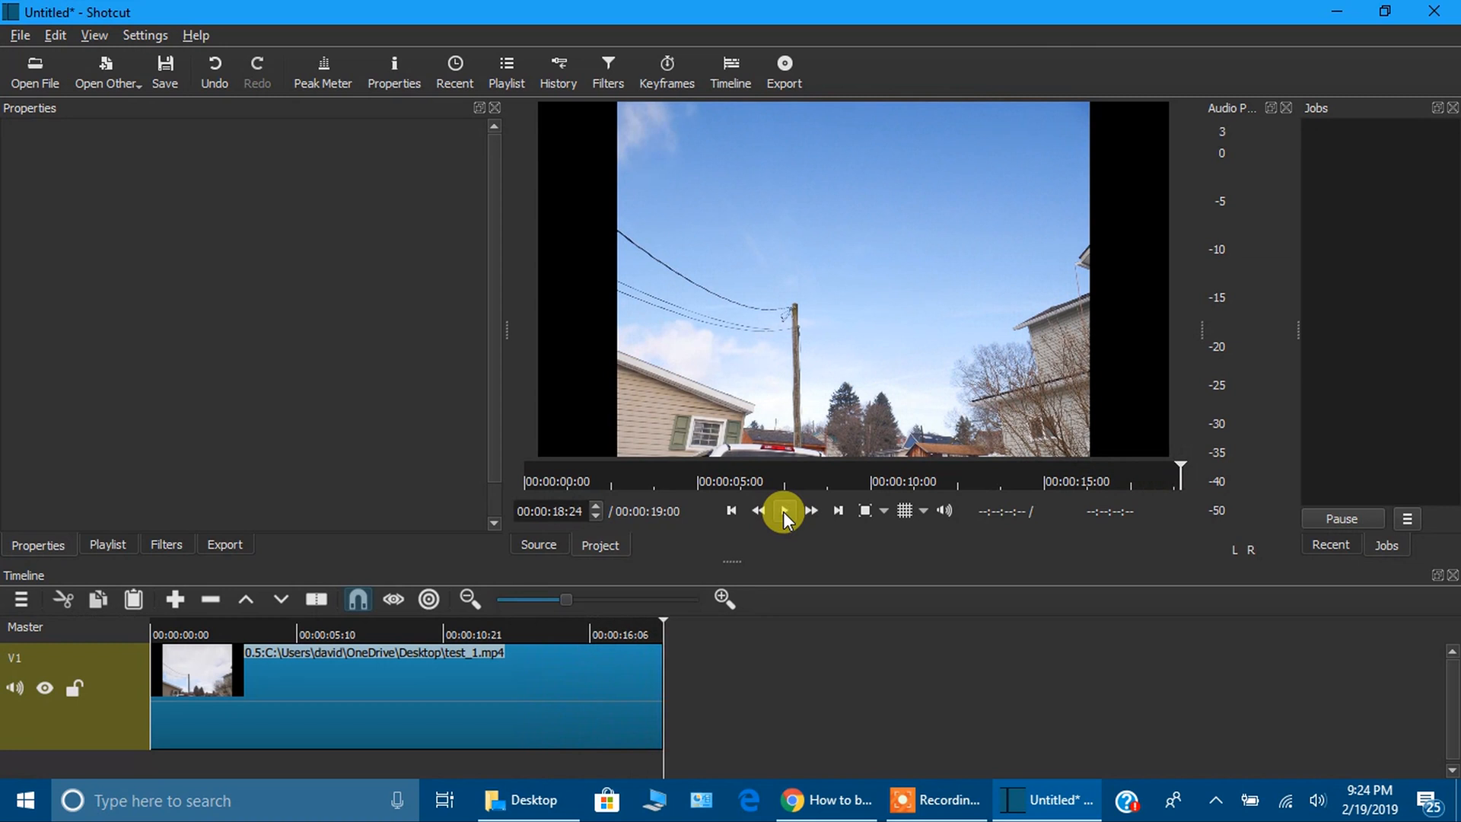
pyautogui.click(783, 510)
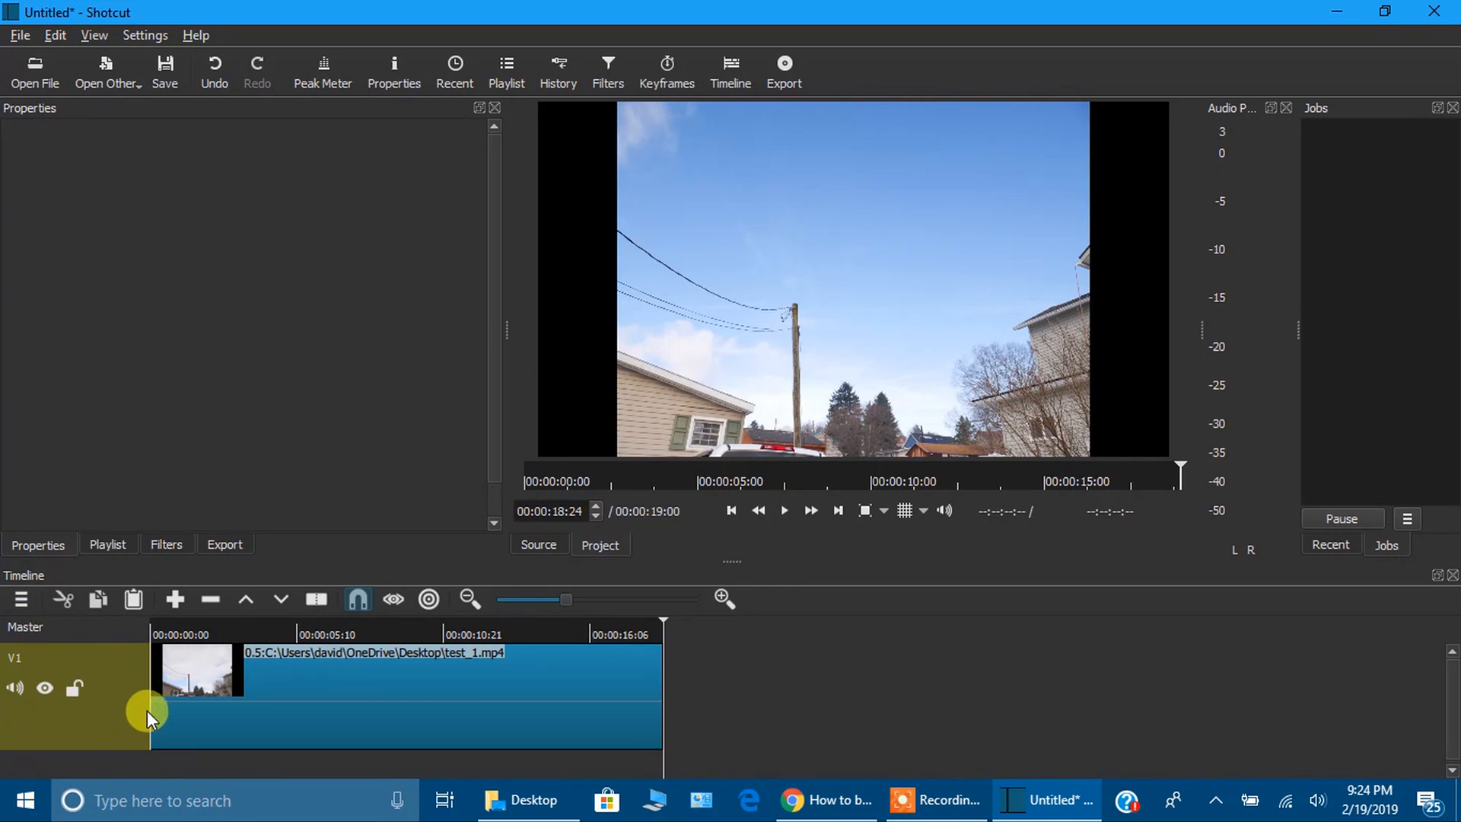
pyautogui.moveTo(743, 701)
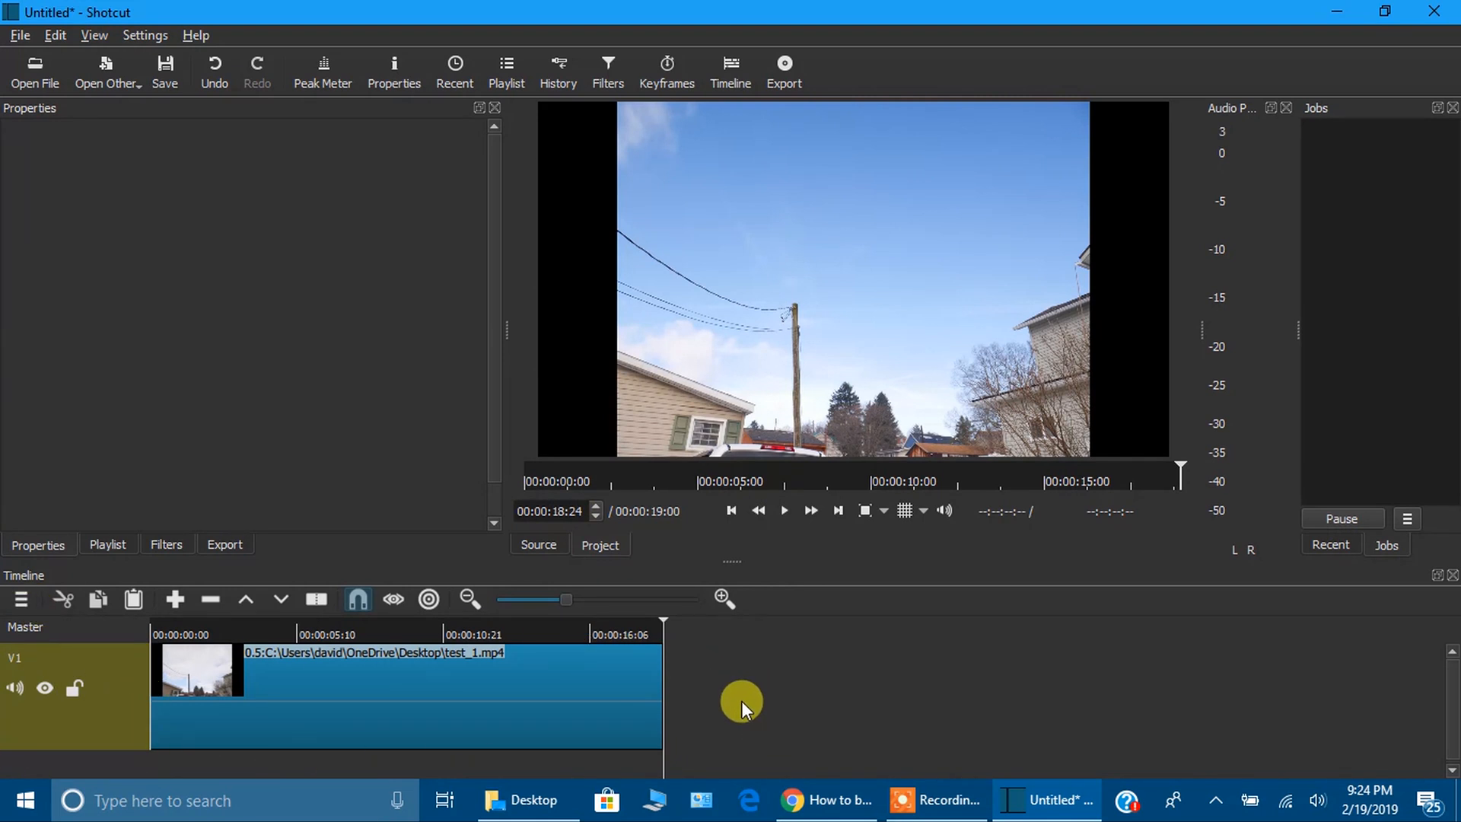